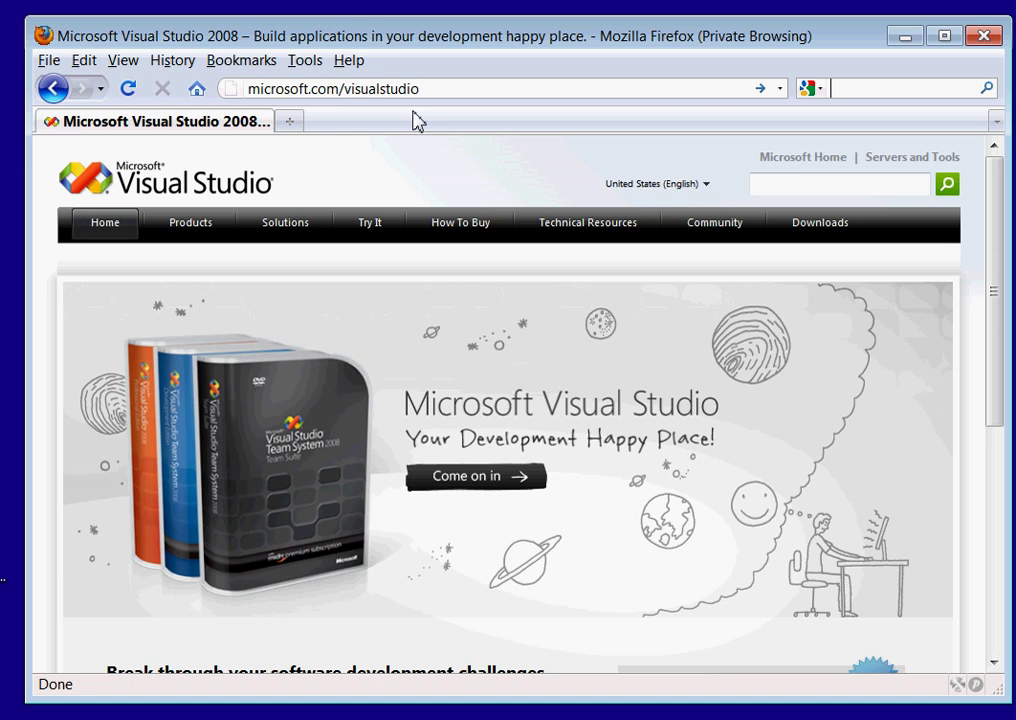
mouse_move(408, 148)
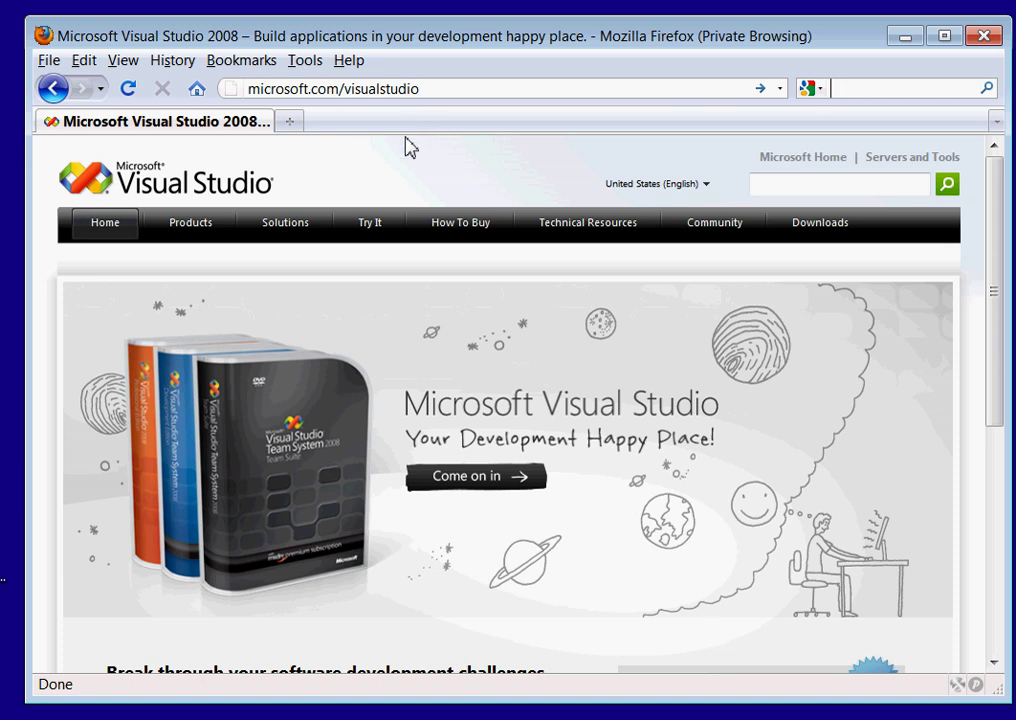
mouse_move(370, 222)
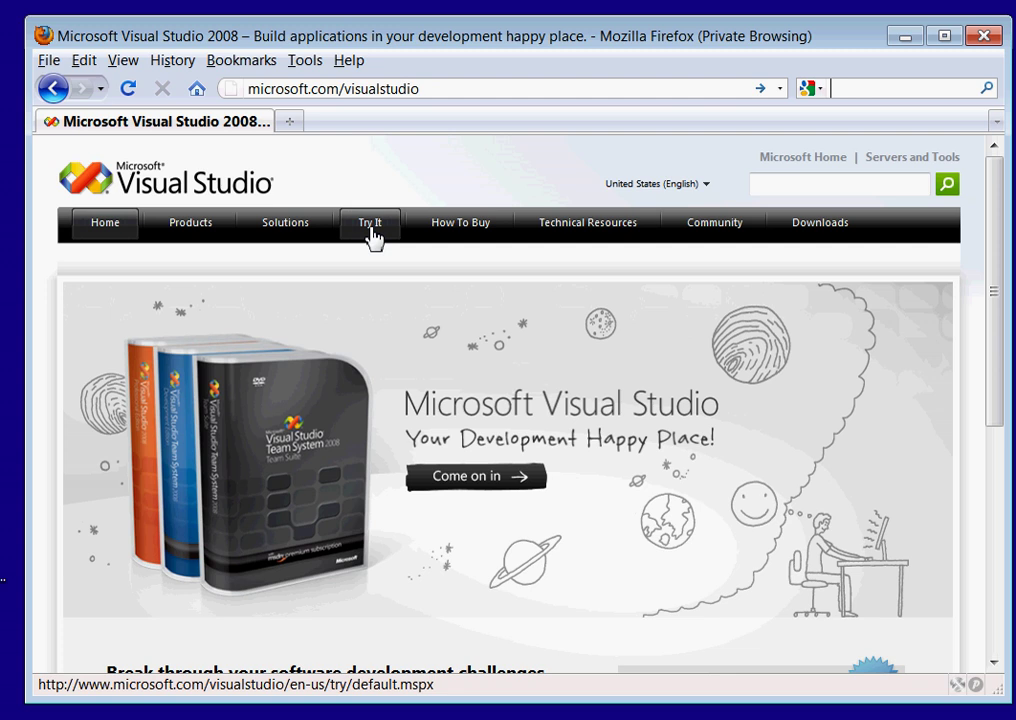
Step: Go to the Visual Studio 2008 site's Try It page
left_click(369, 222)
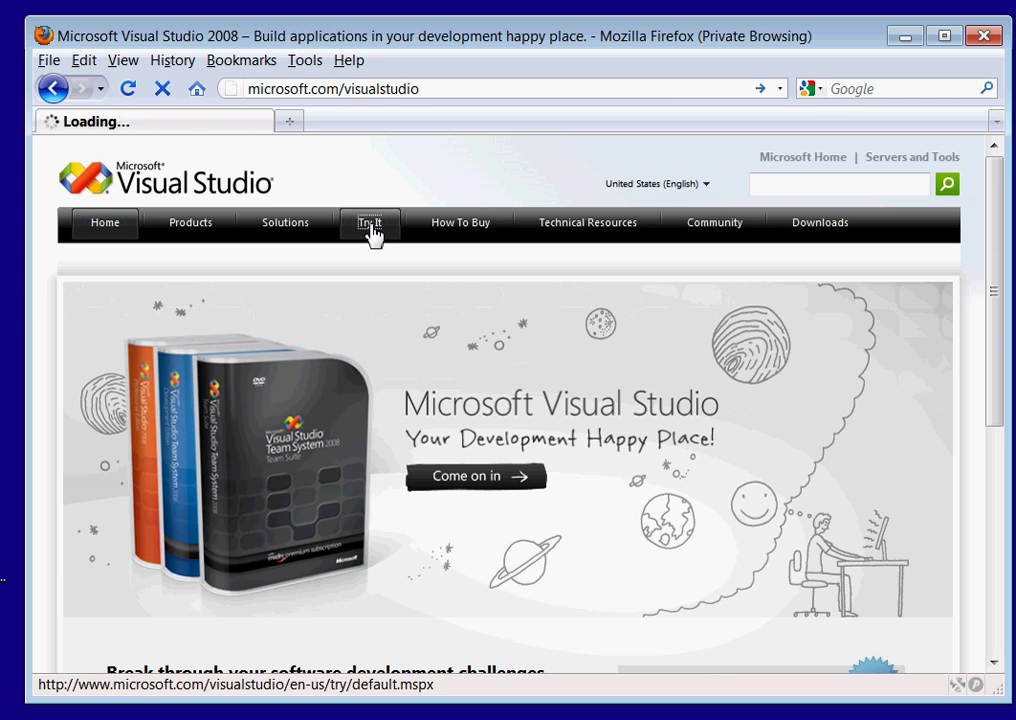
Step: Save the Visual Studio 2010 Professional Beta 2 installer to disk and close the Downloads list
left_click(370, 222)
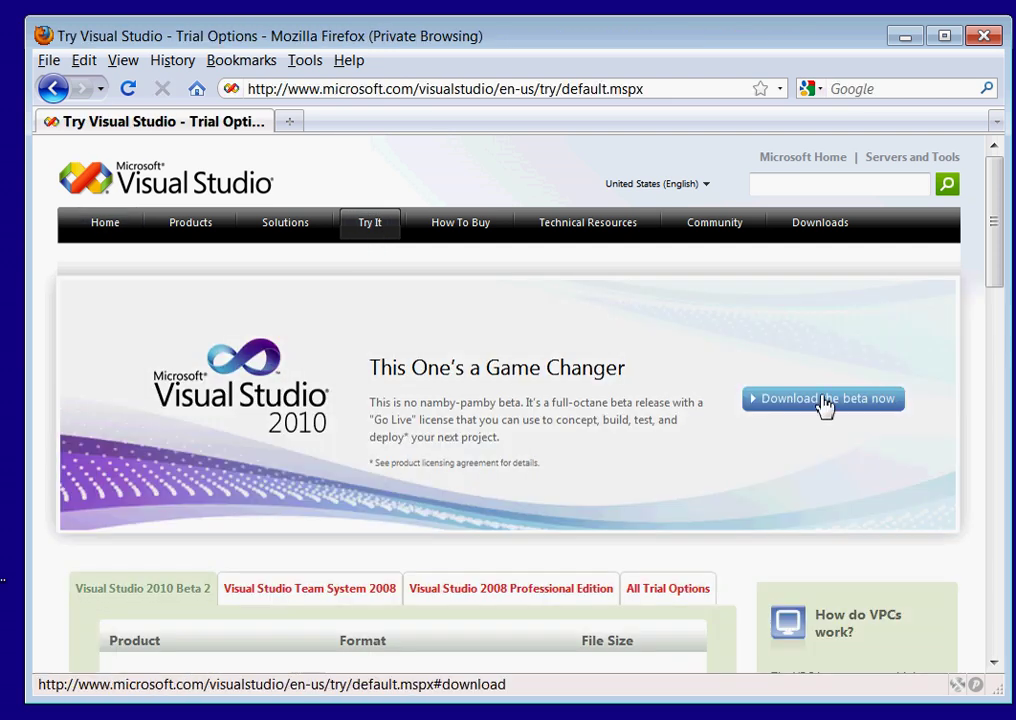
mouse_move(843, 418)
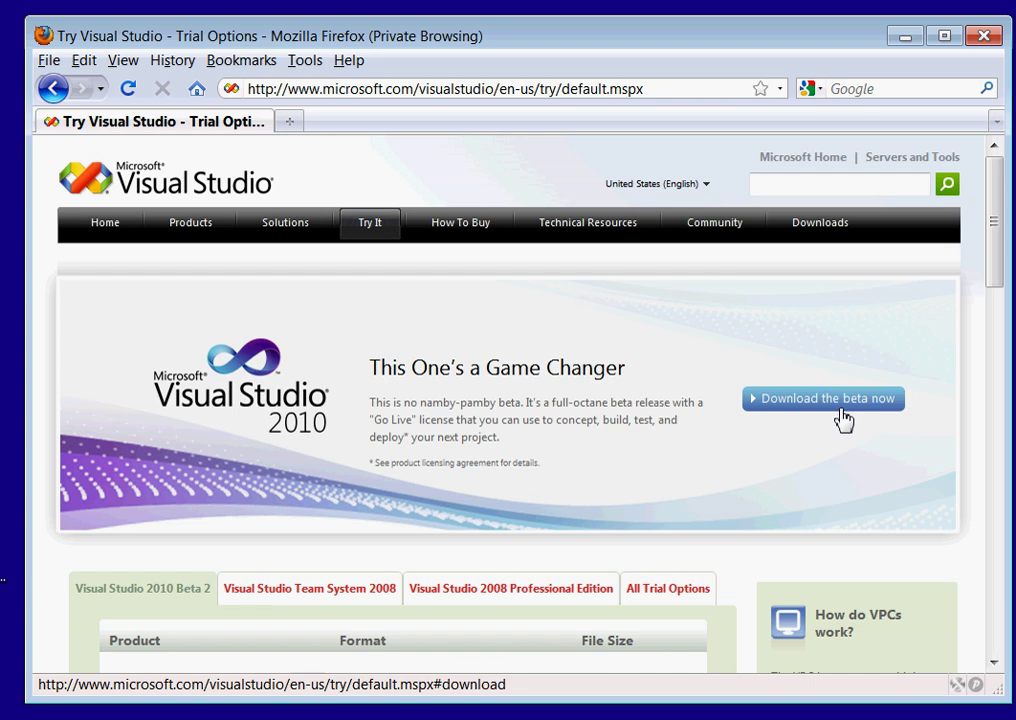
left_click(822, 398)
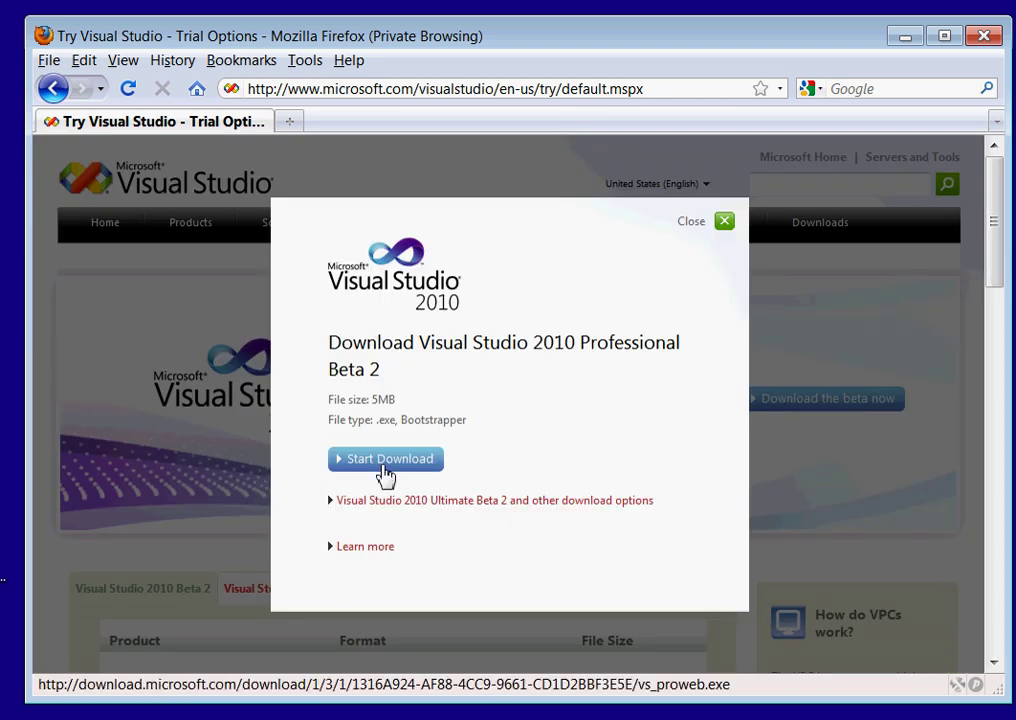
left_click(385, 459)
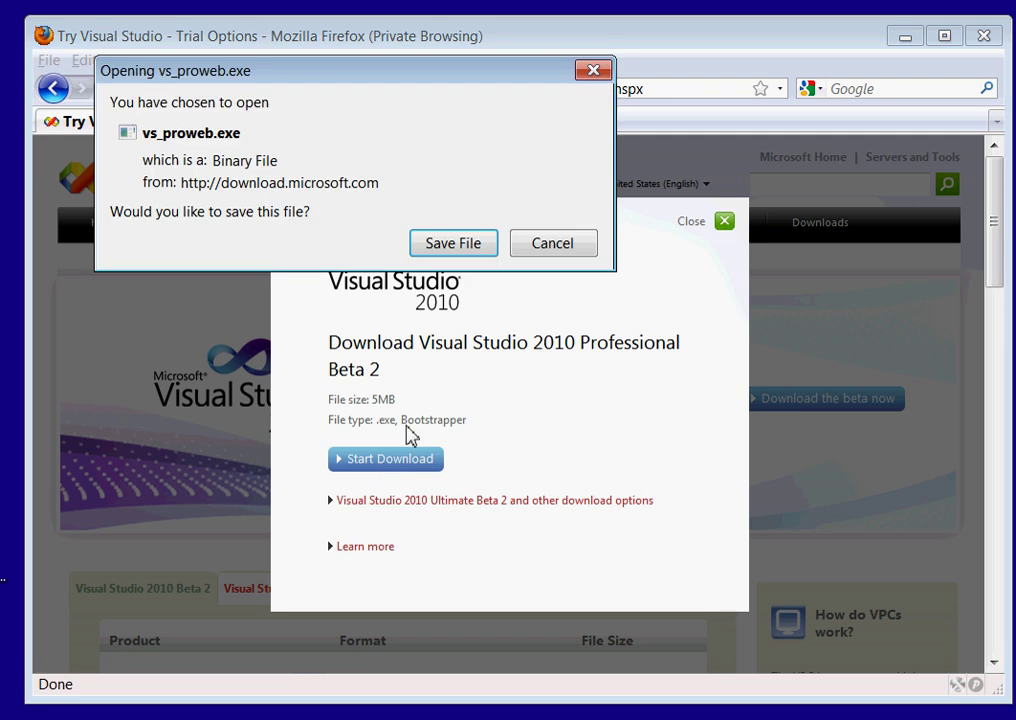
left_click(452, 243)
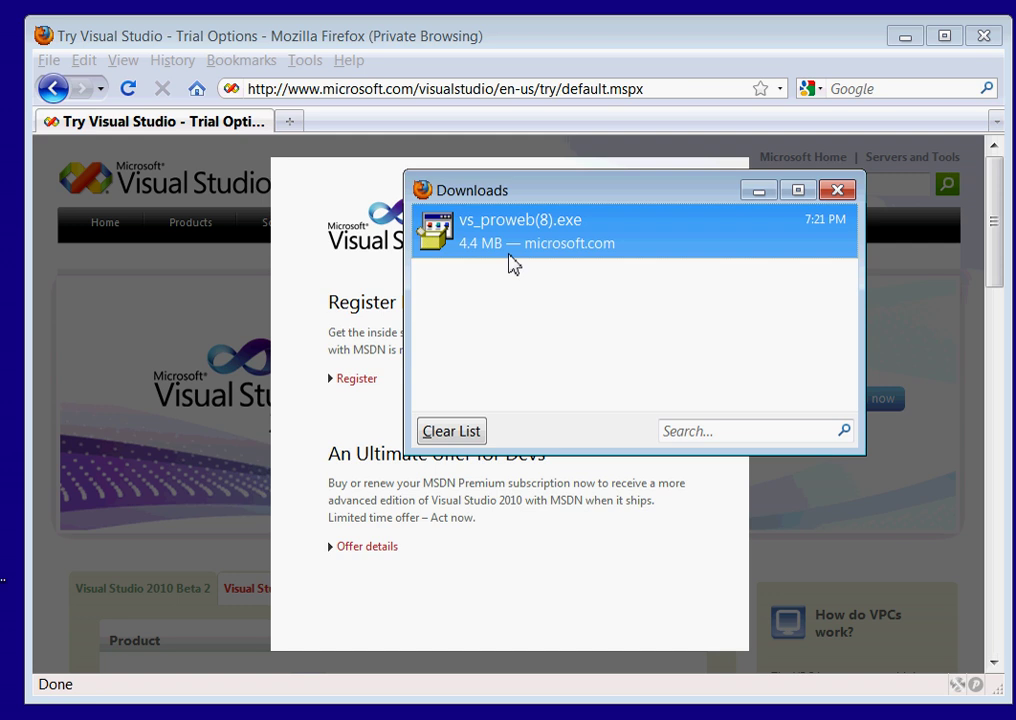
mouse_move(873, 221)
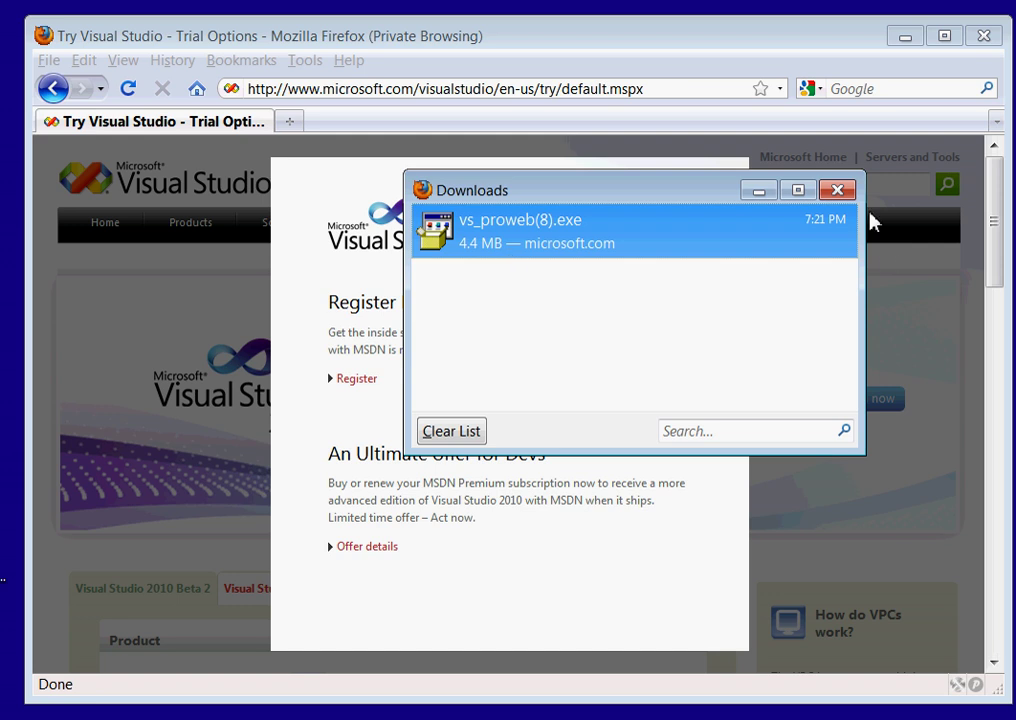
left_click(837, 190)
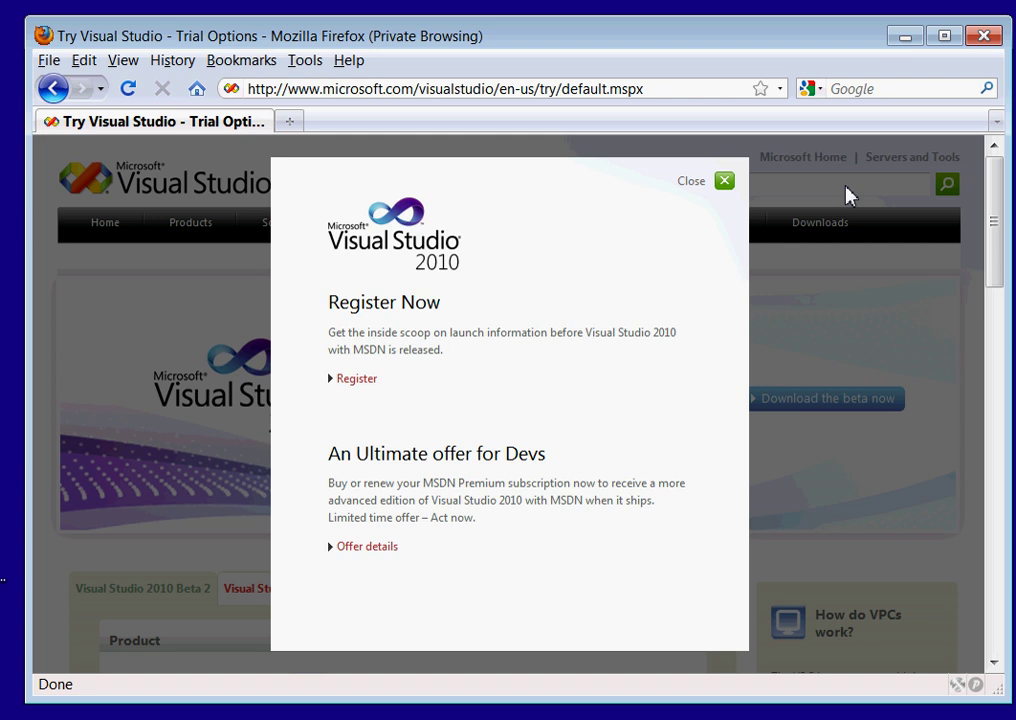
mouse_move(922, 58)
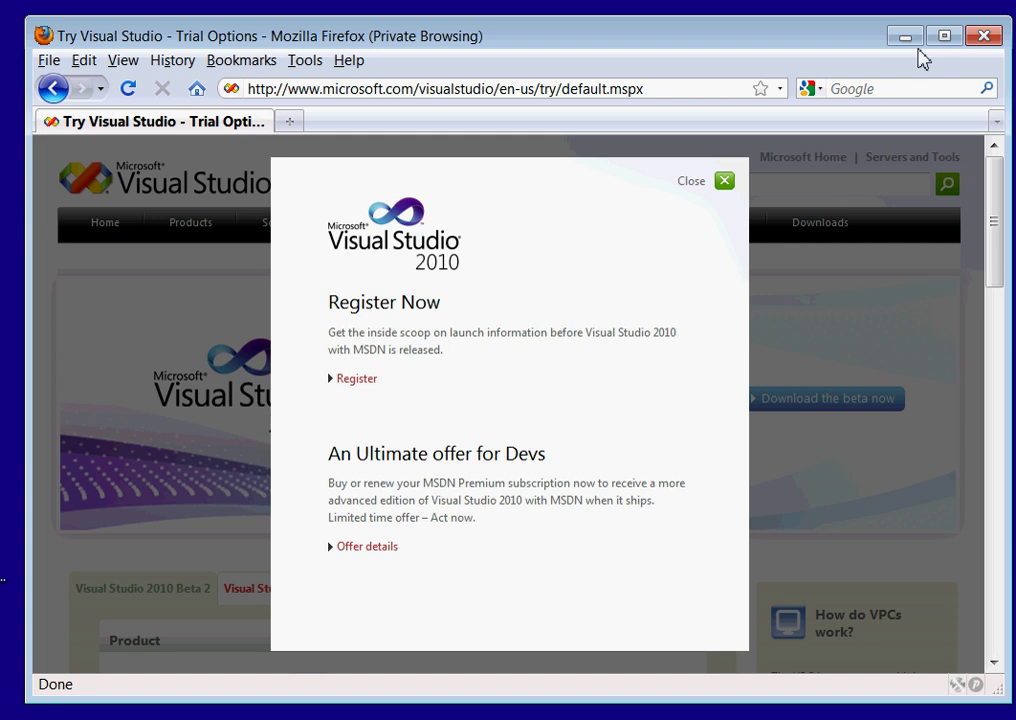
mouse_move(903, 36)
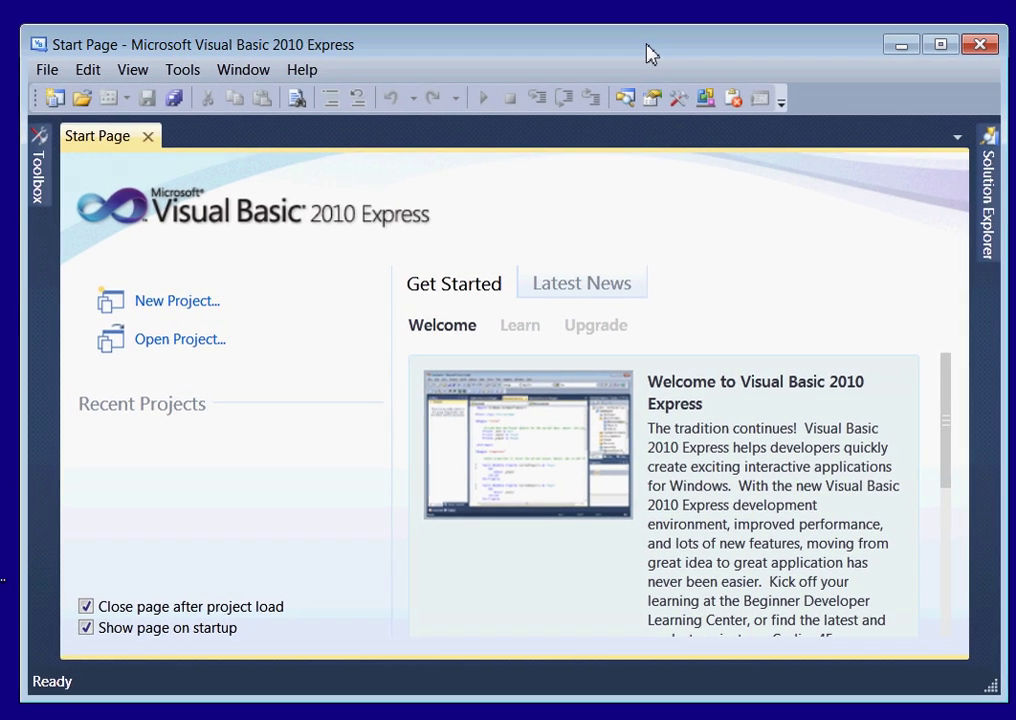
mouse_move(346, 362)
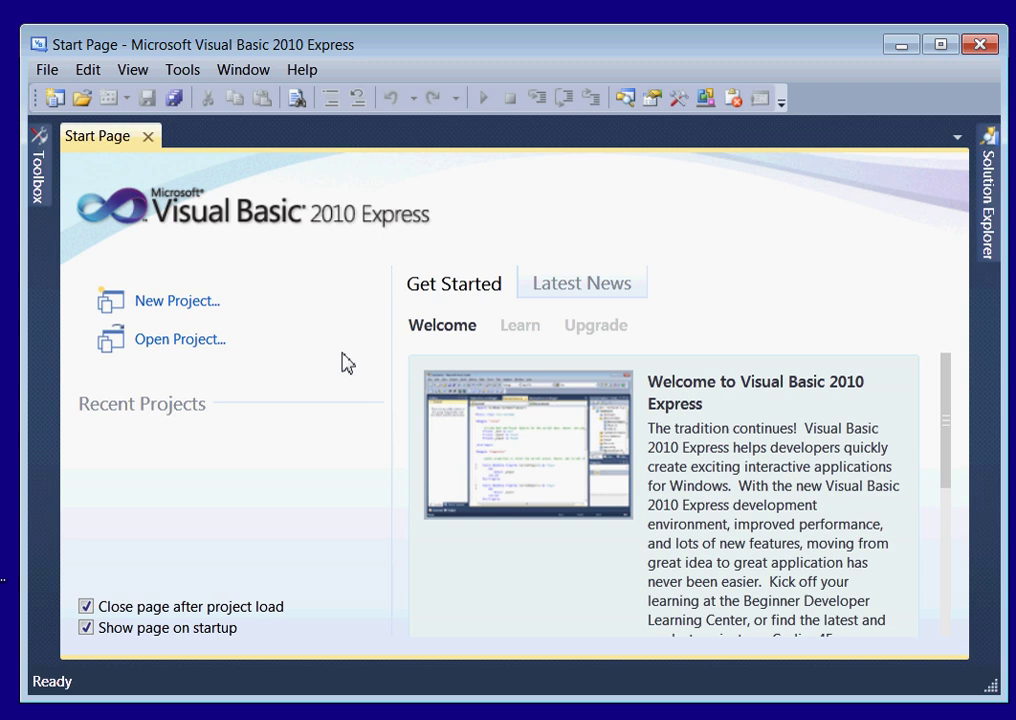
mouse_move(254, 320)
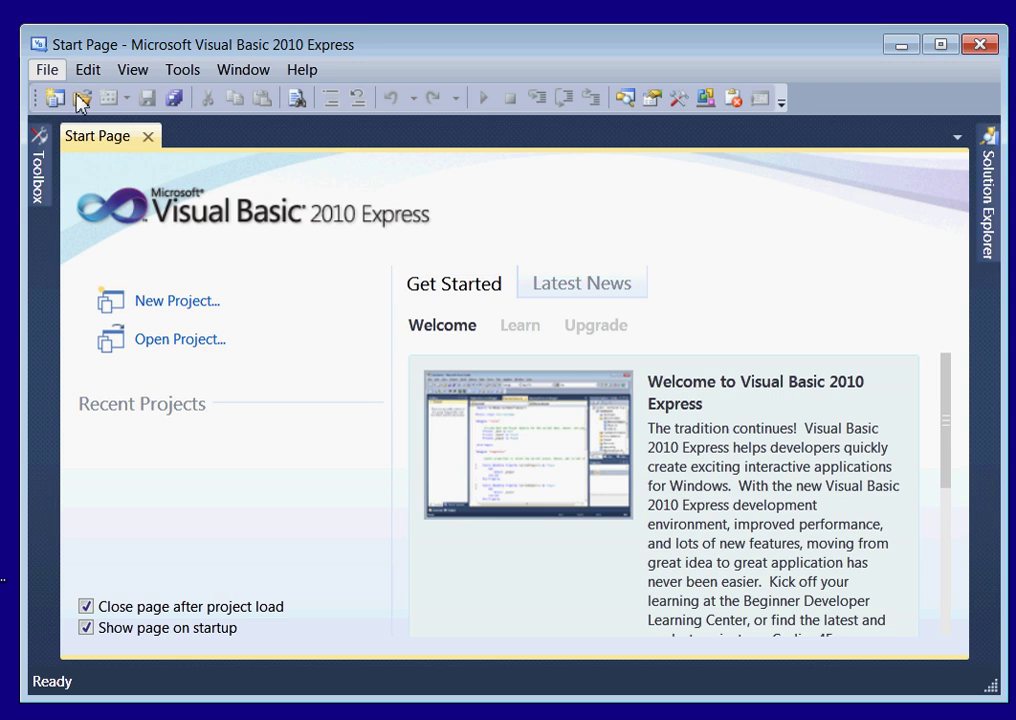
mouse_move(99, 105)
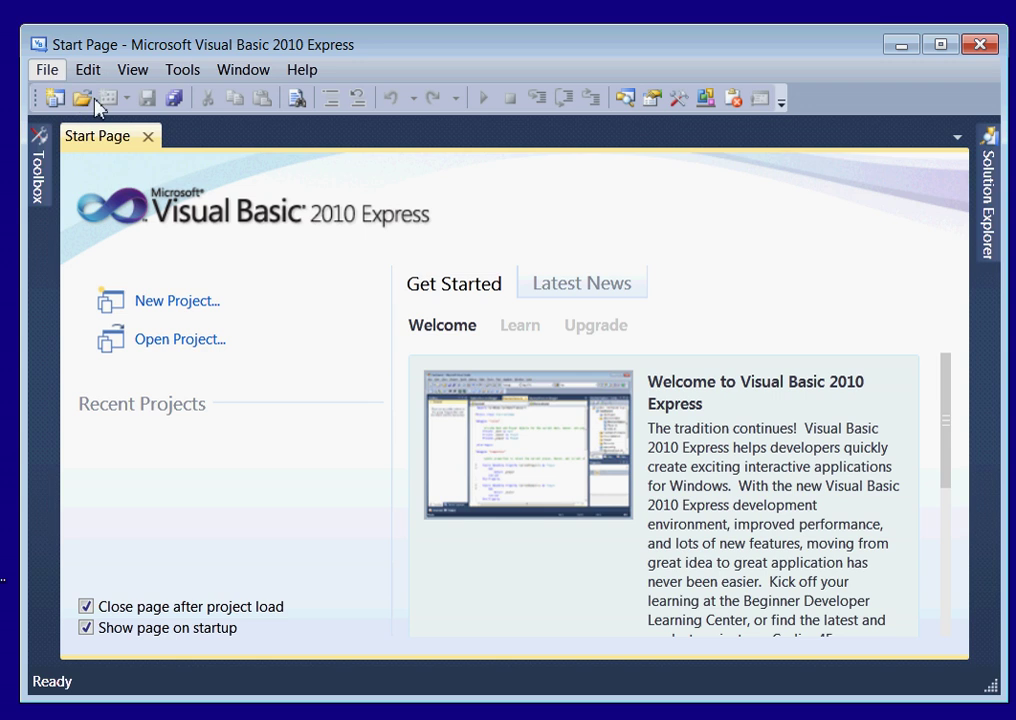
Step: Create a project from the Windows Forms Application template named HelloWorld
left_click(176, 300)
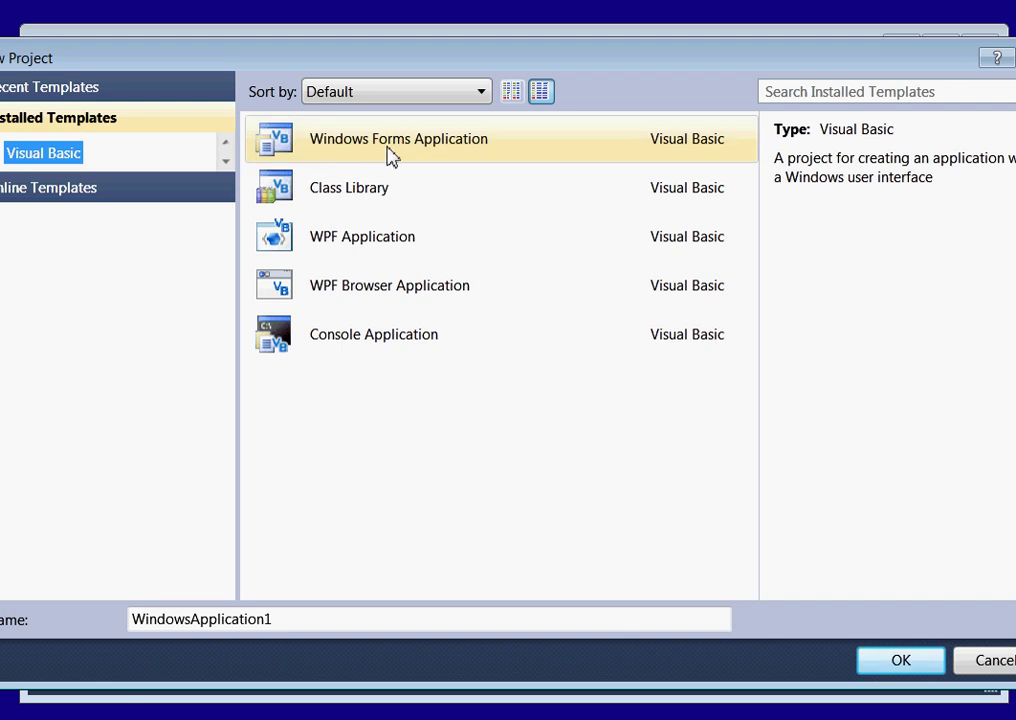
left_click(349, 187)
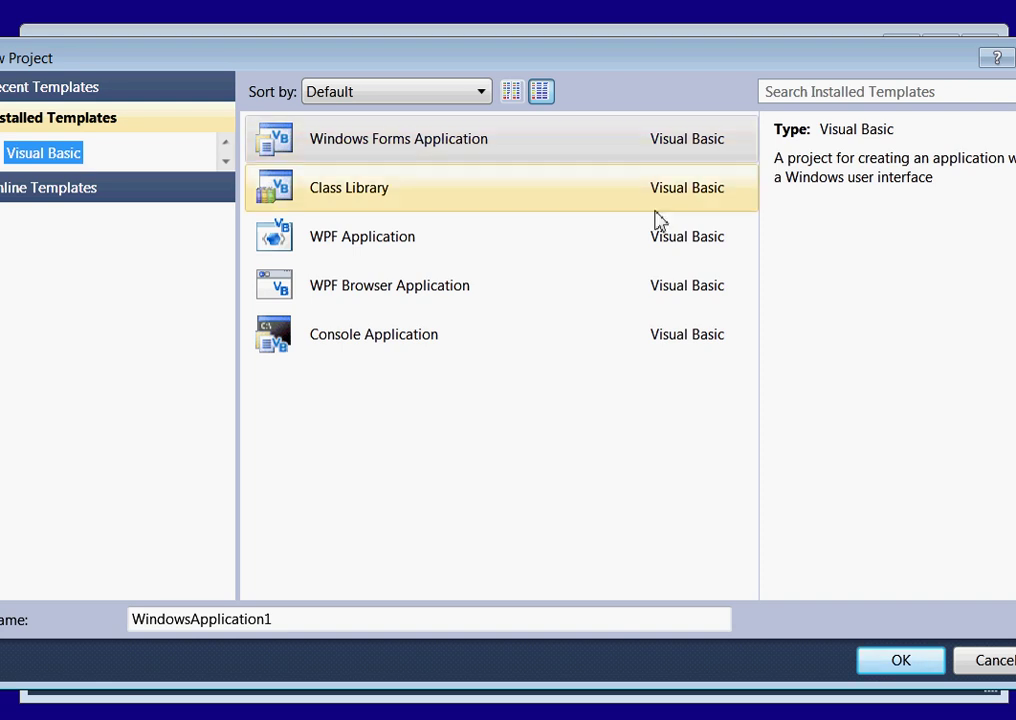
left_click(398, 138)
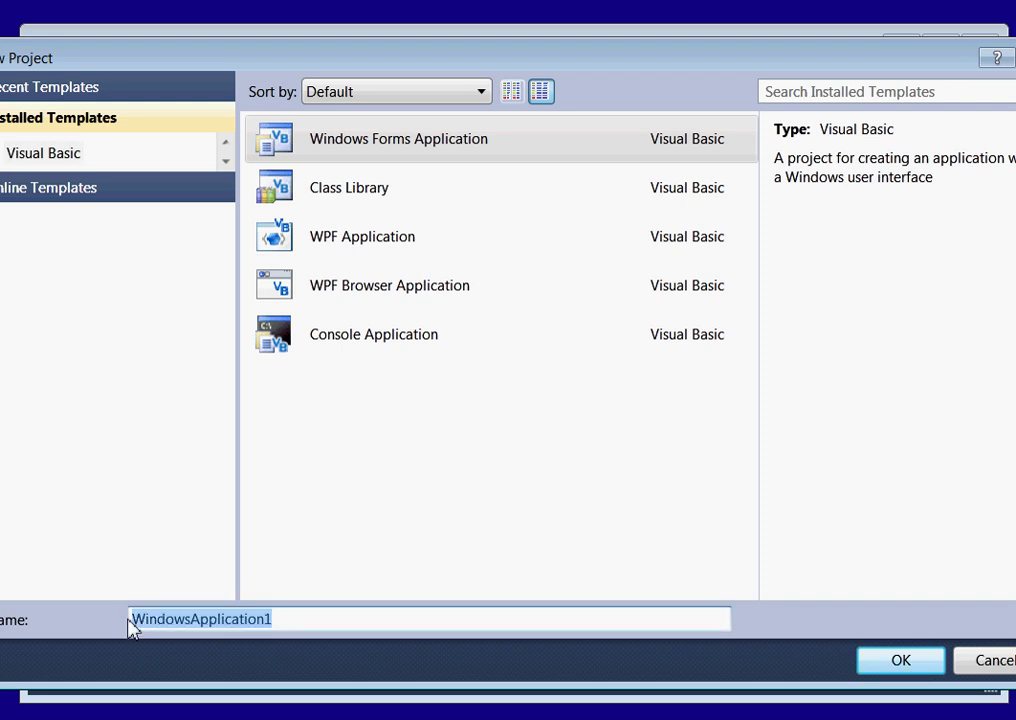
mouse_move(75, 537)
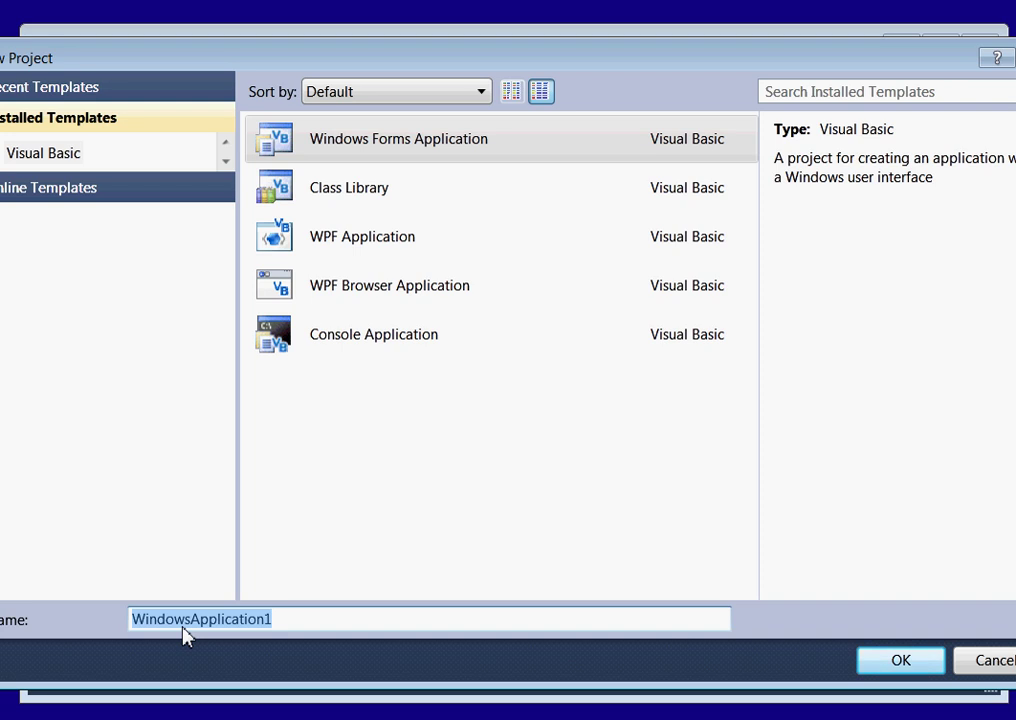
type("HelloW")
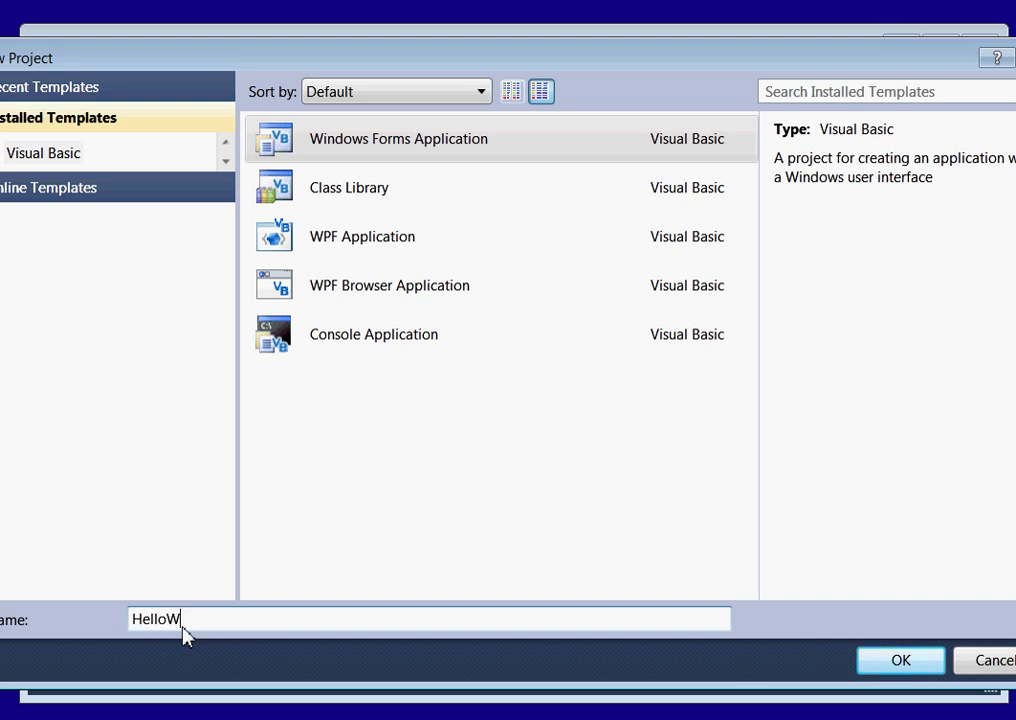
type("orl")
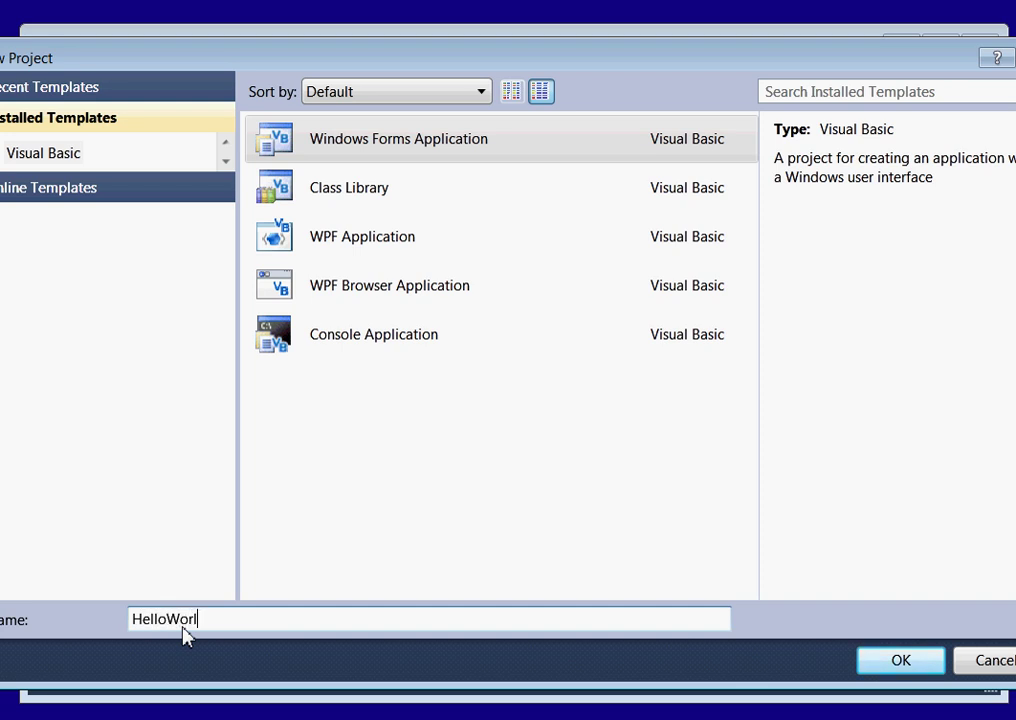
left_click(899, 660)
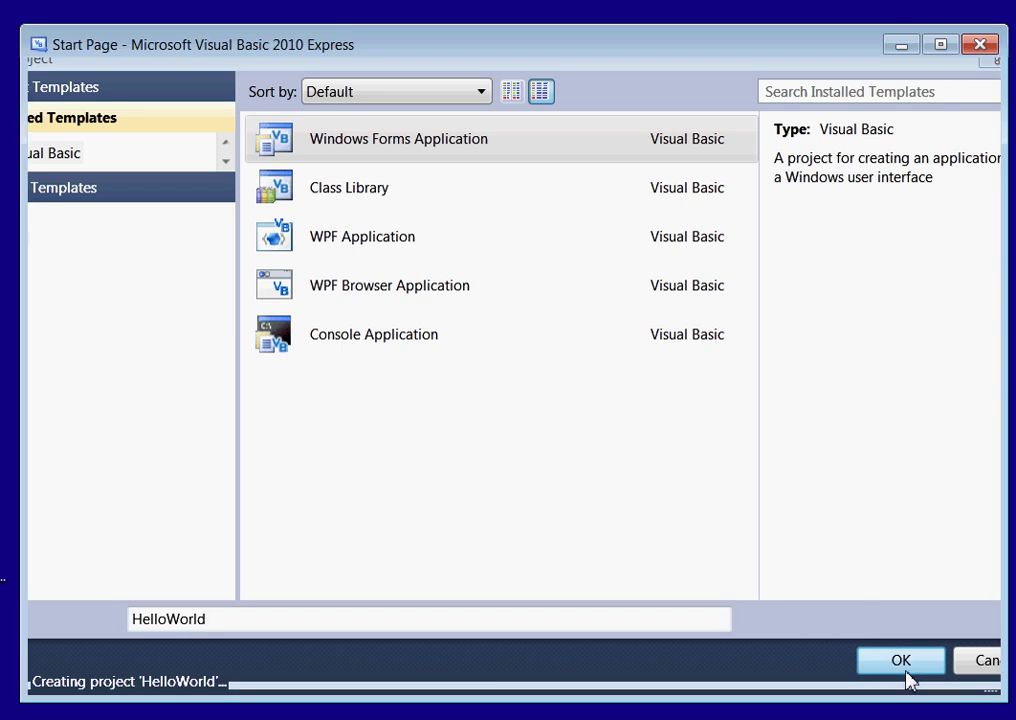
mouse_move(537, 500)
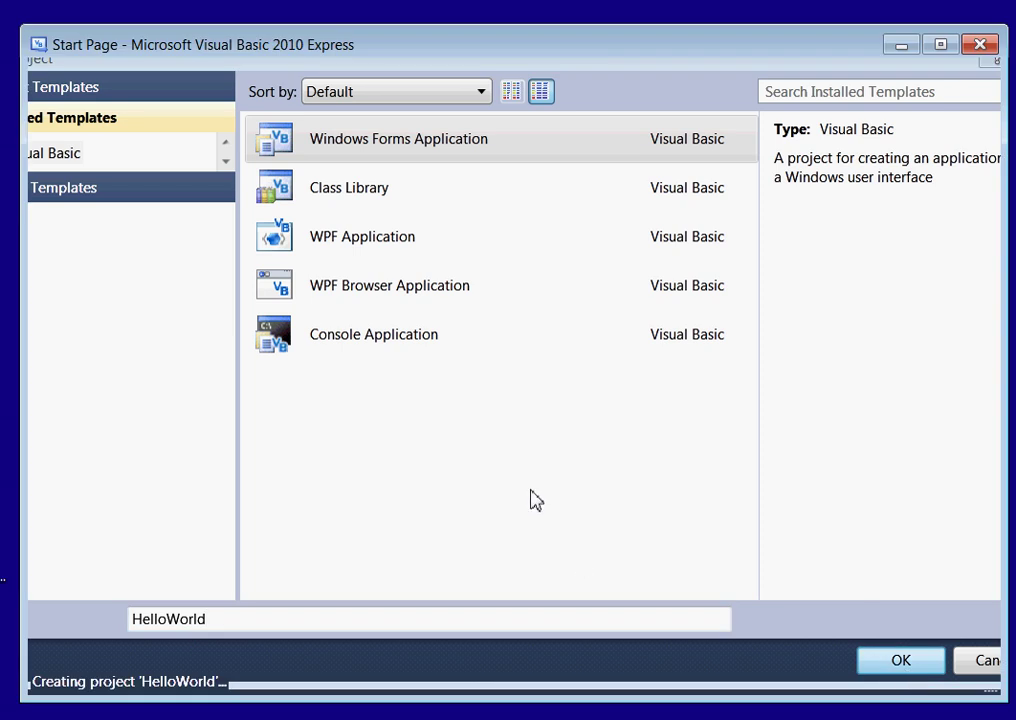
left_click(899, 660)
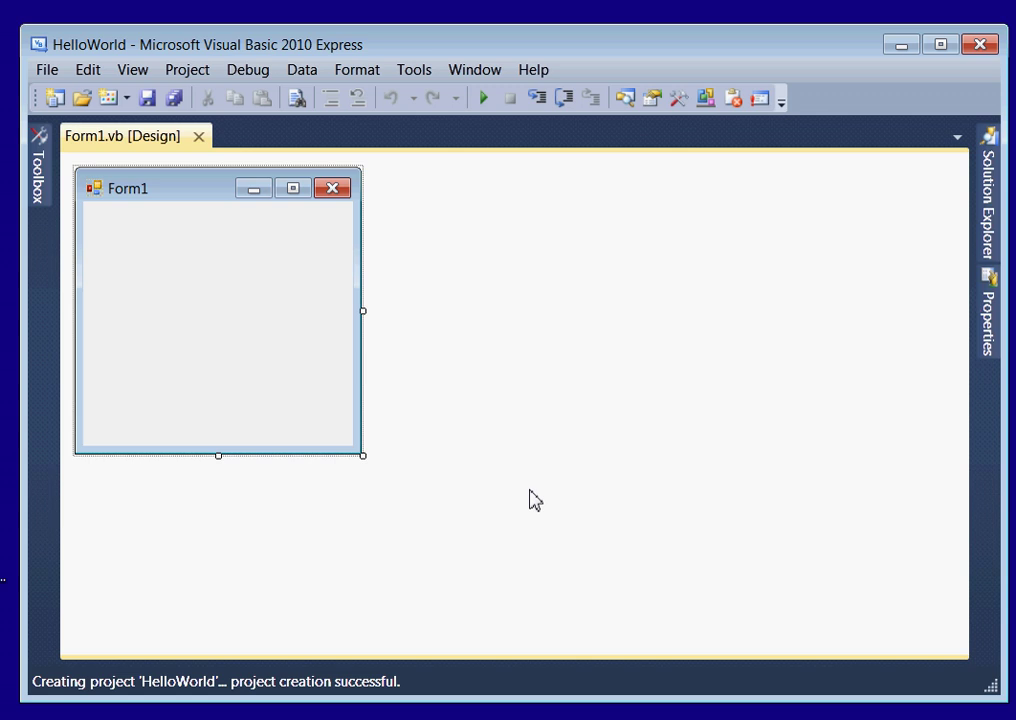
mouse_move(461, 456)
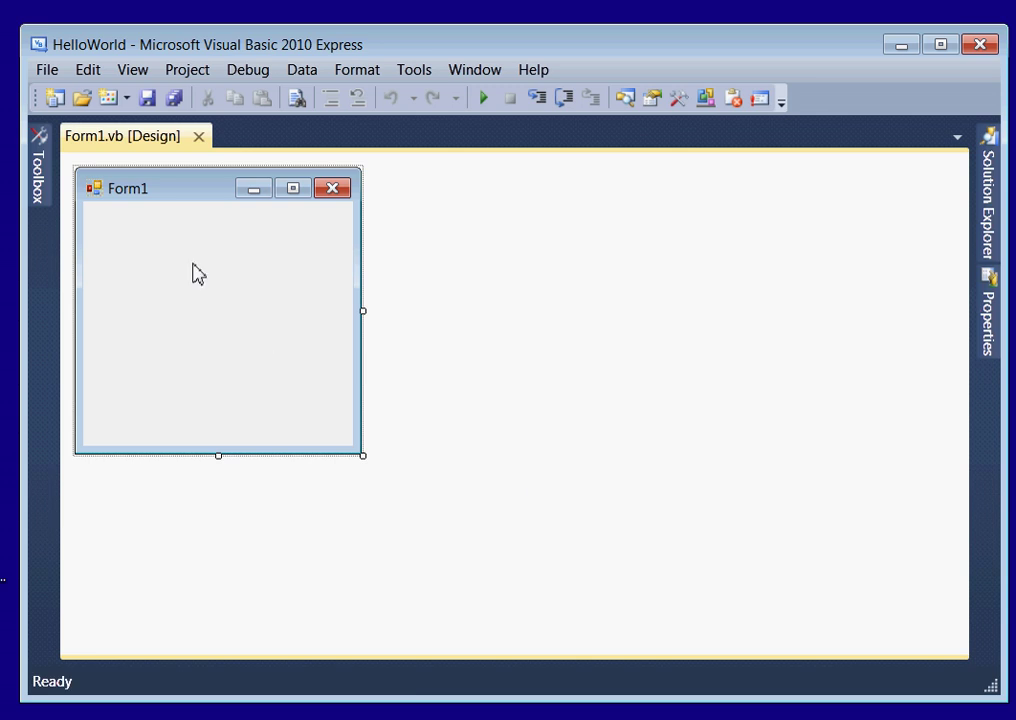
mouse_move(363, 457)
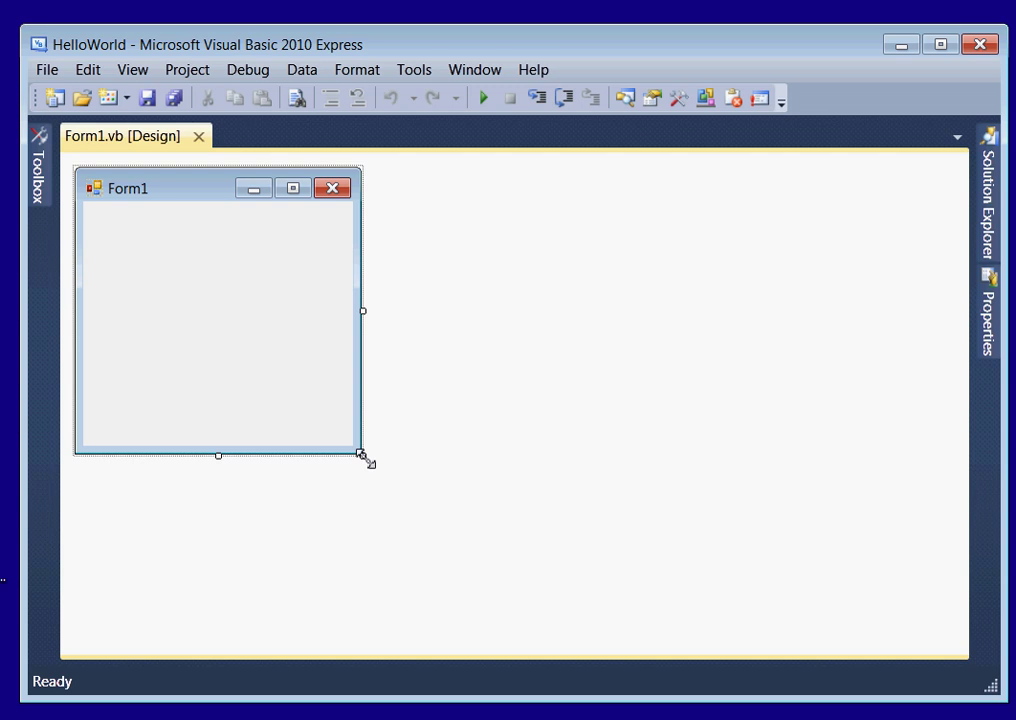
Step: Enlarge Form1 in the designer to 670 by 453
left_click_drag(363, 456, 700, 580)
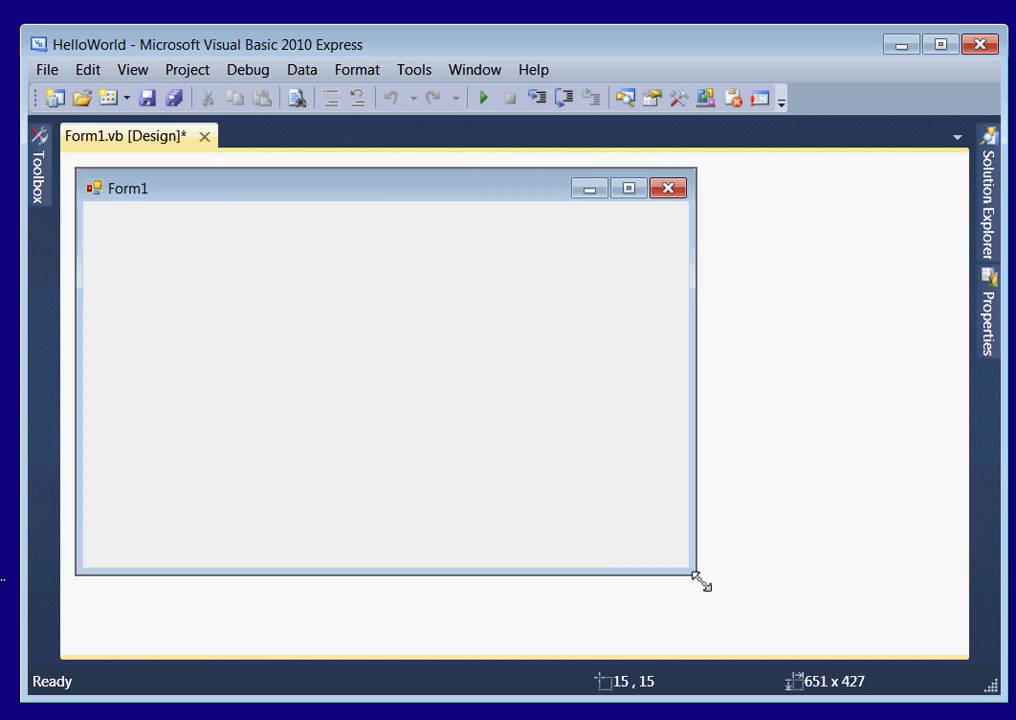
left_click_drag(700, 583, 717, 601)
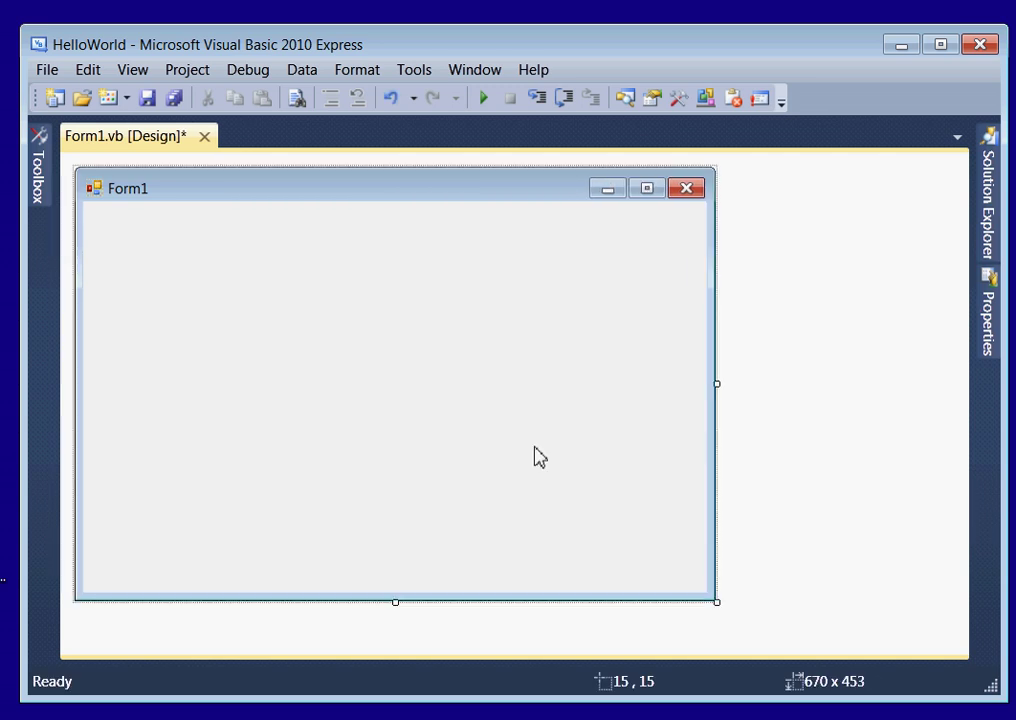
mouse_move(450, 334)
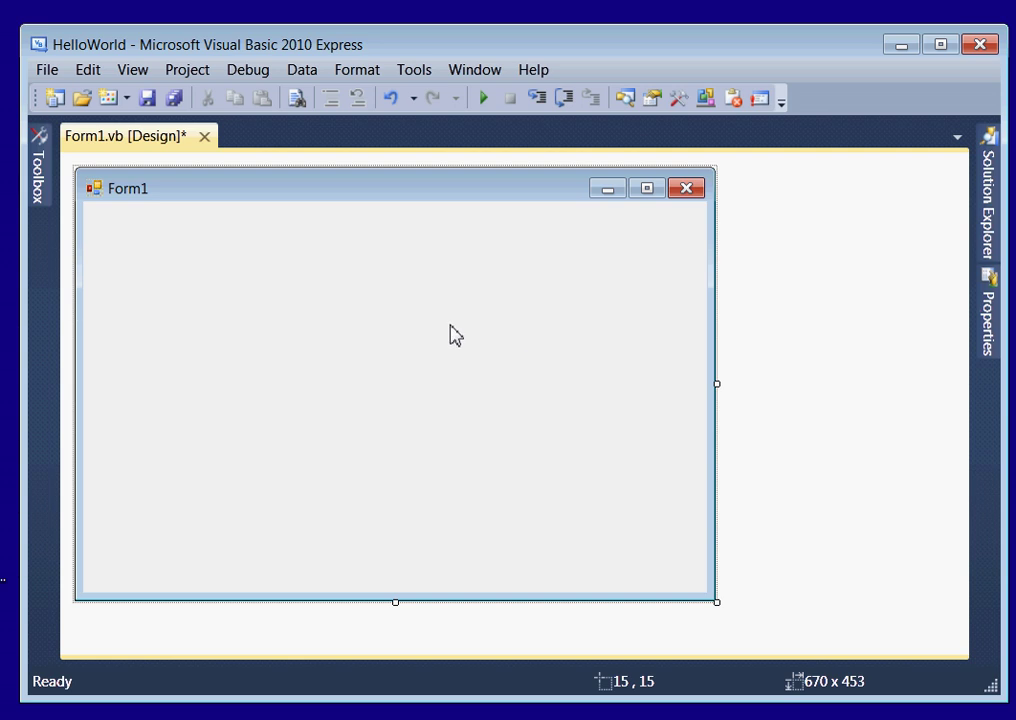
mouse_move(40, 180)
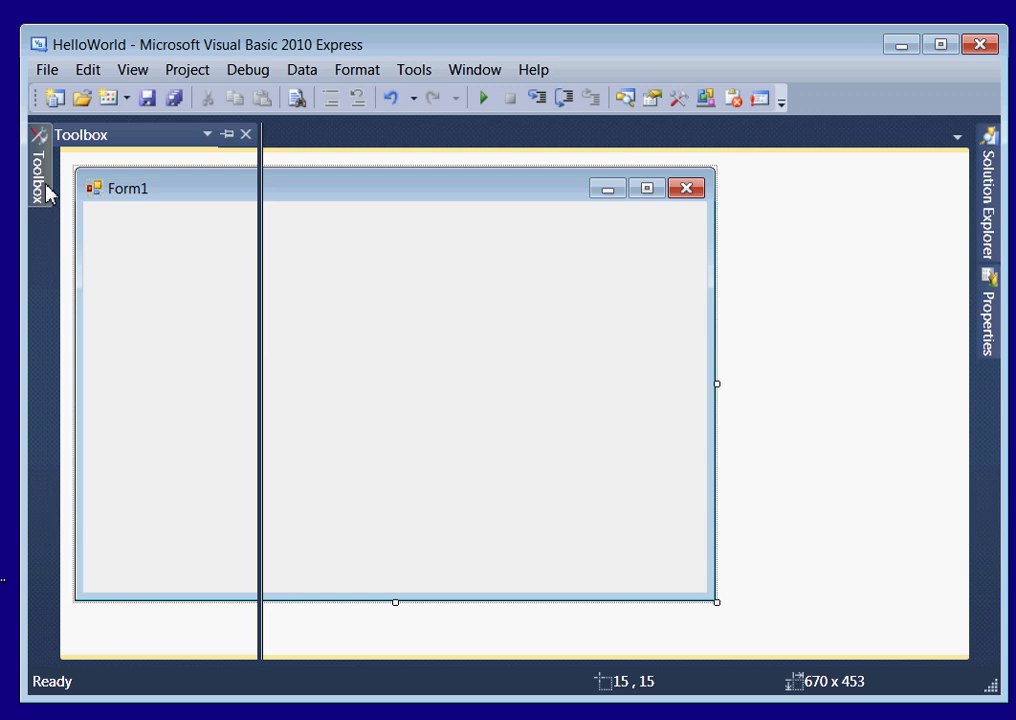
Step: Pin the Toolbox, dock Properties below Solution Explorer, and narrow Form1 to 531 wide
left_click(40, 175)
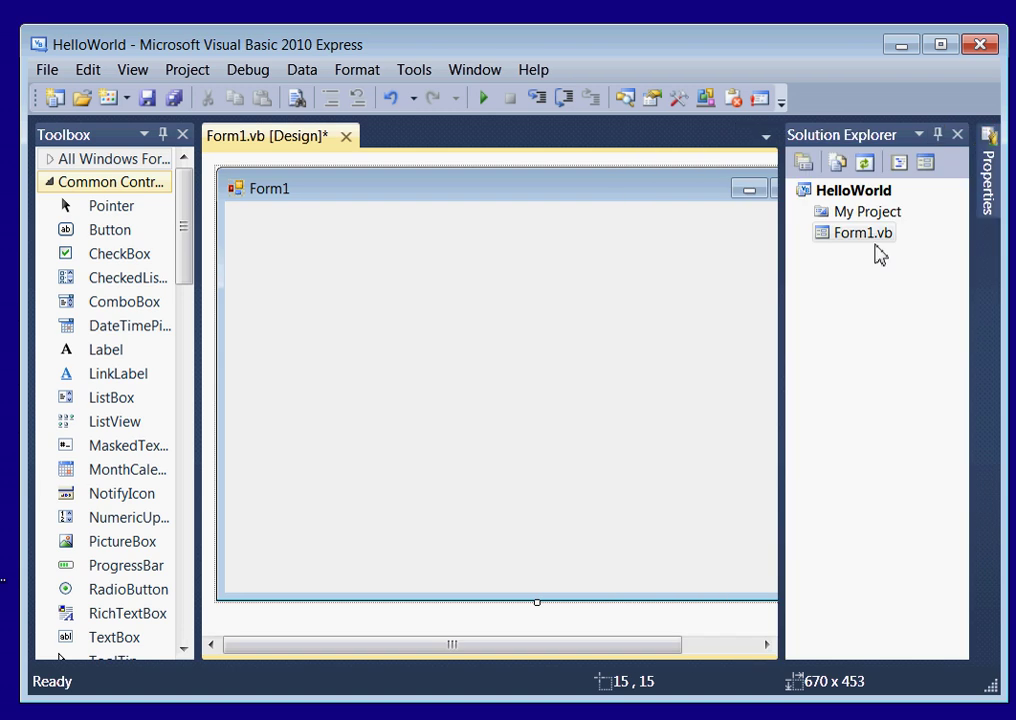
mouse_move(854, 244)
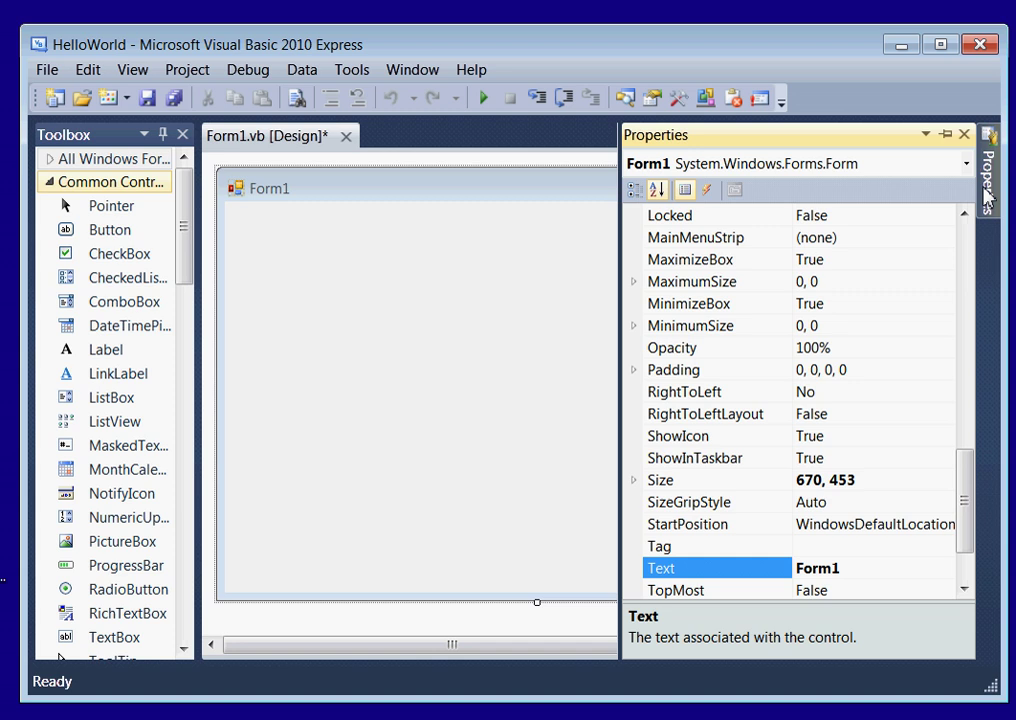
mouse_move(622, 311)
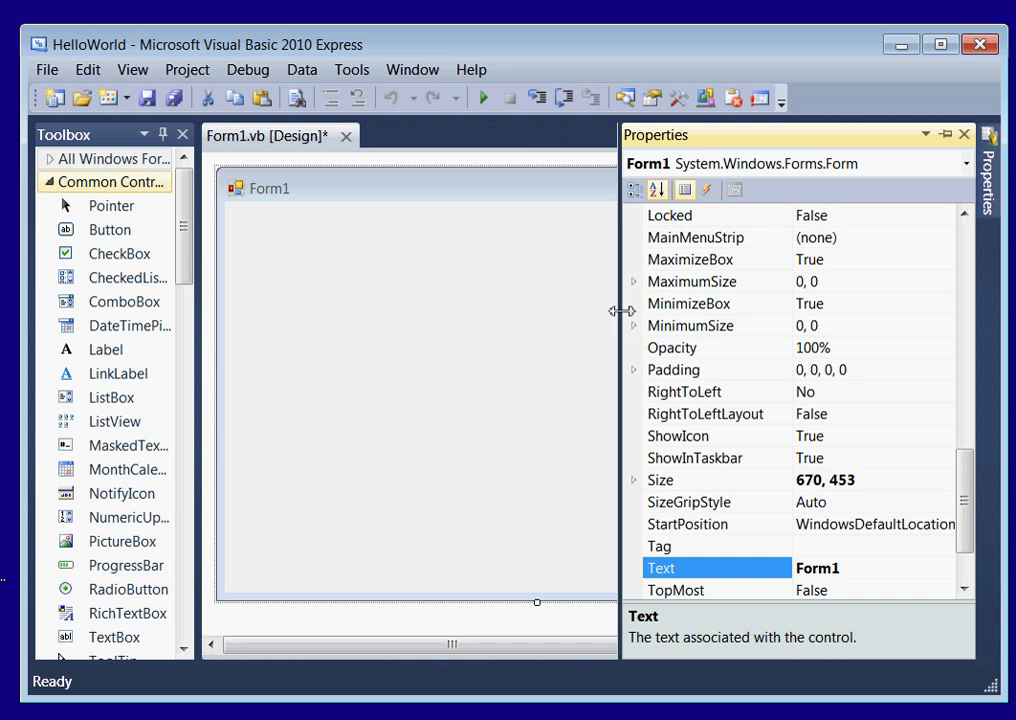
left_click_drag(620, 310, 790, 310)
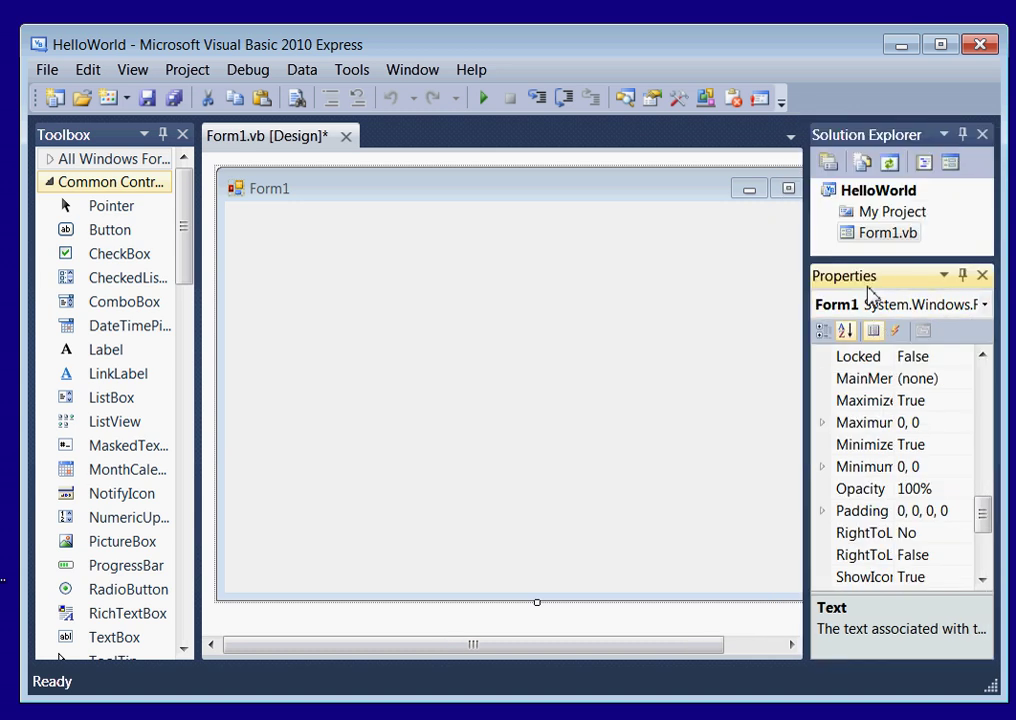
mouse_move(659, 565)
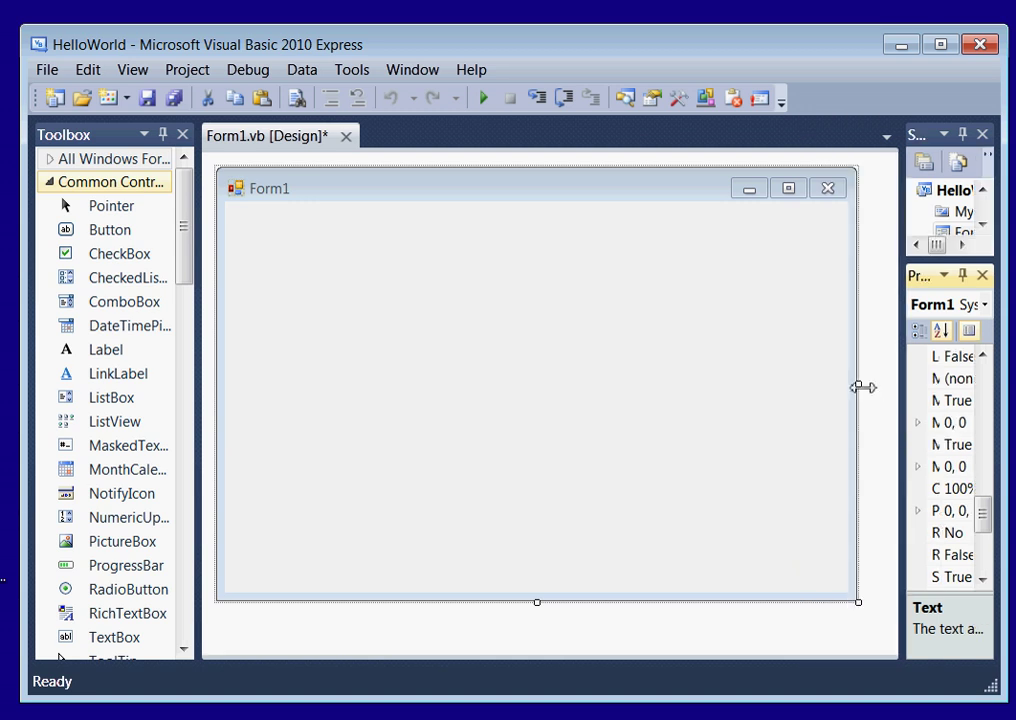
left_click_drag(858, 386, 701, 386)
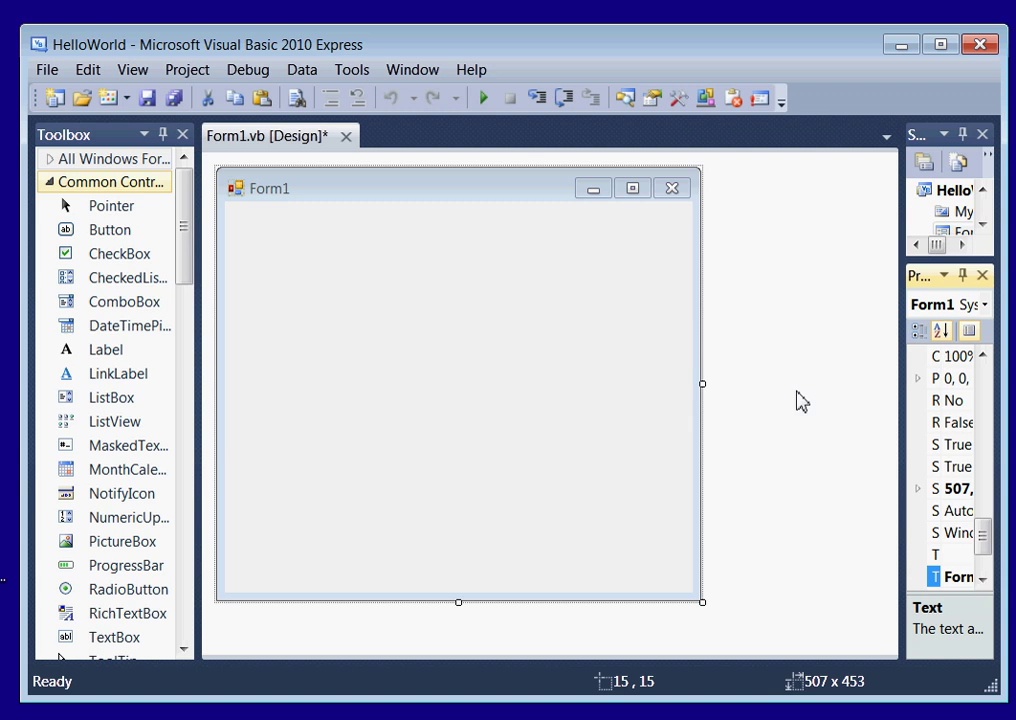
mouse_move(795, 396)
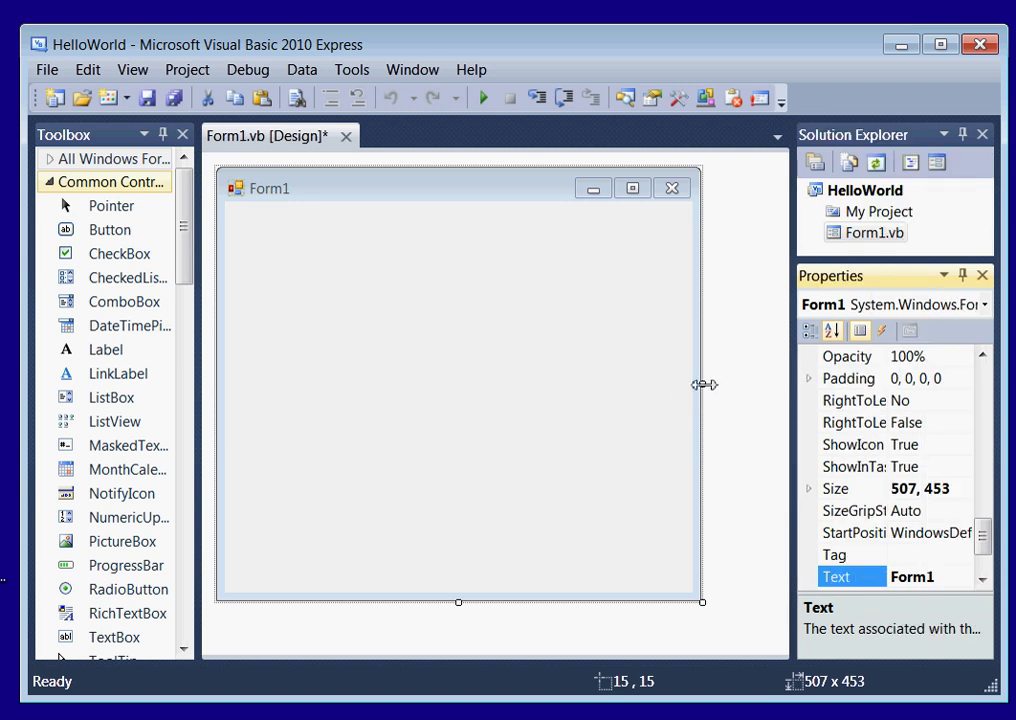
left_click_drag(702, 384, 742, 384)
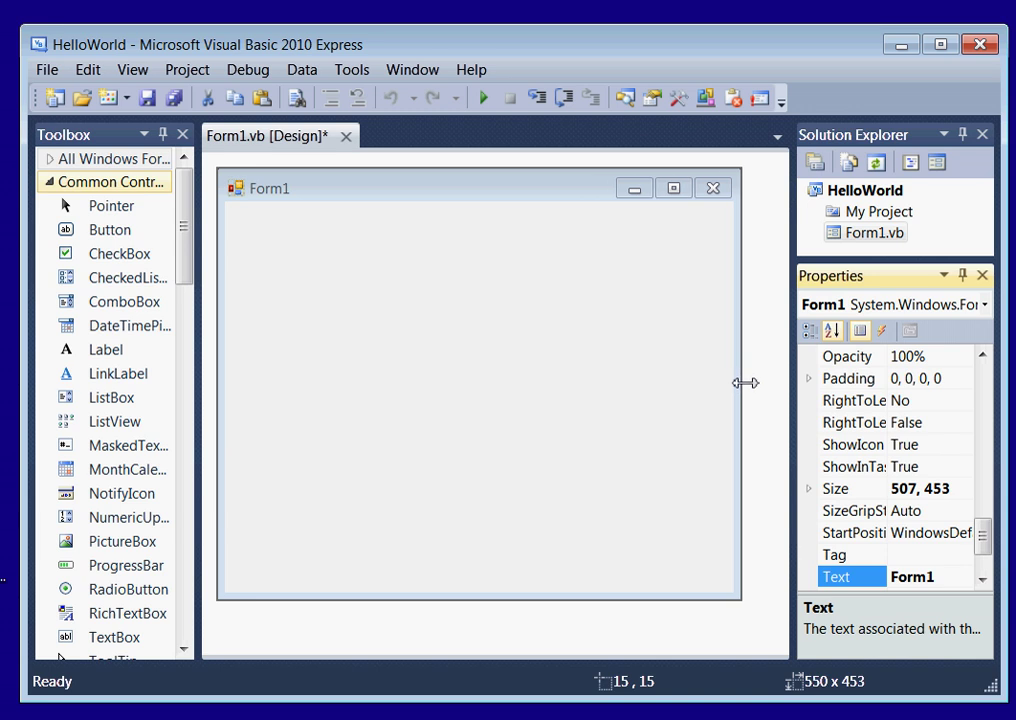
left_click_drag(746, 383, 725, 383)
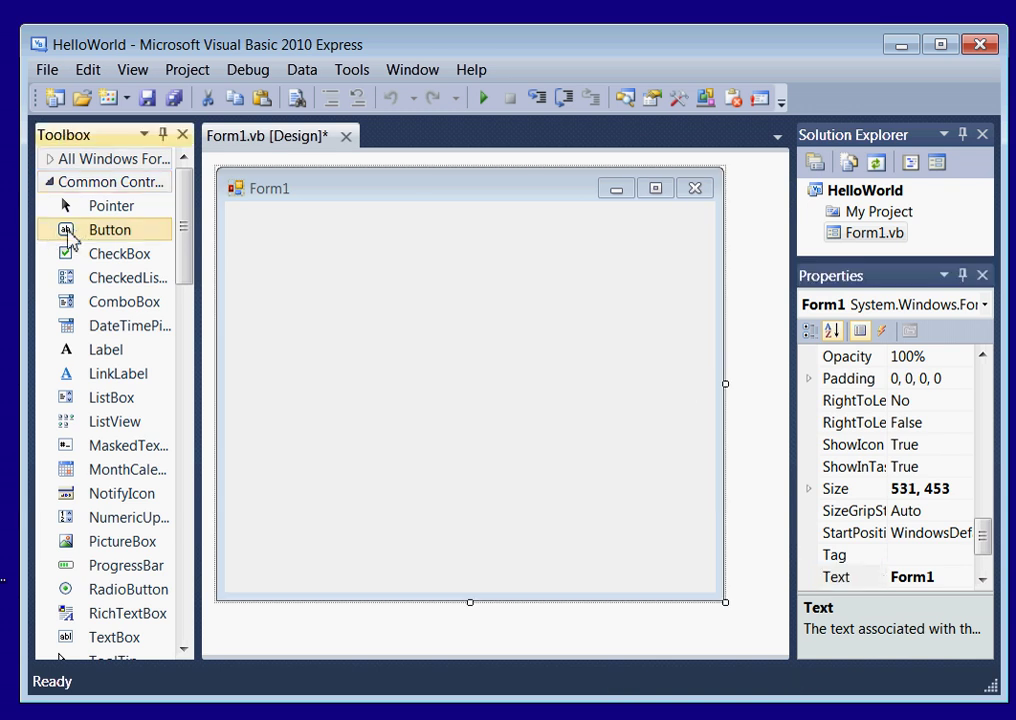
mouse_move(172, 258)
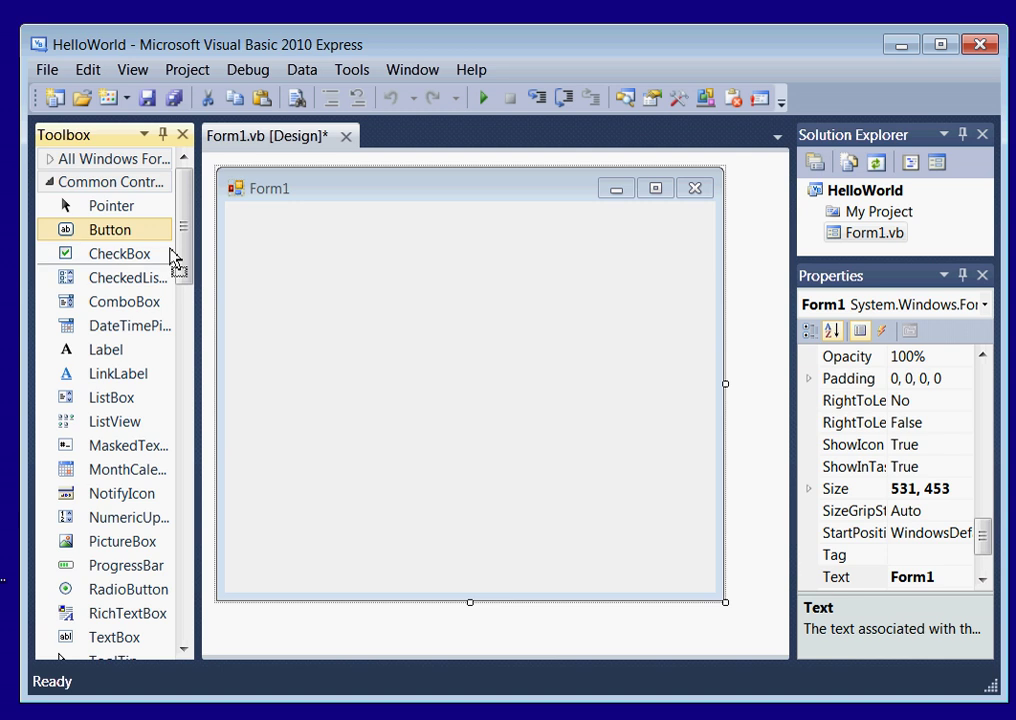
Step: Place Button1 on Form1, size it to 107 by 39, and centre it
left_click_drag(110, 229, 448, 344)
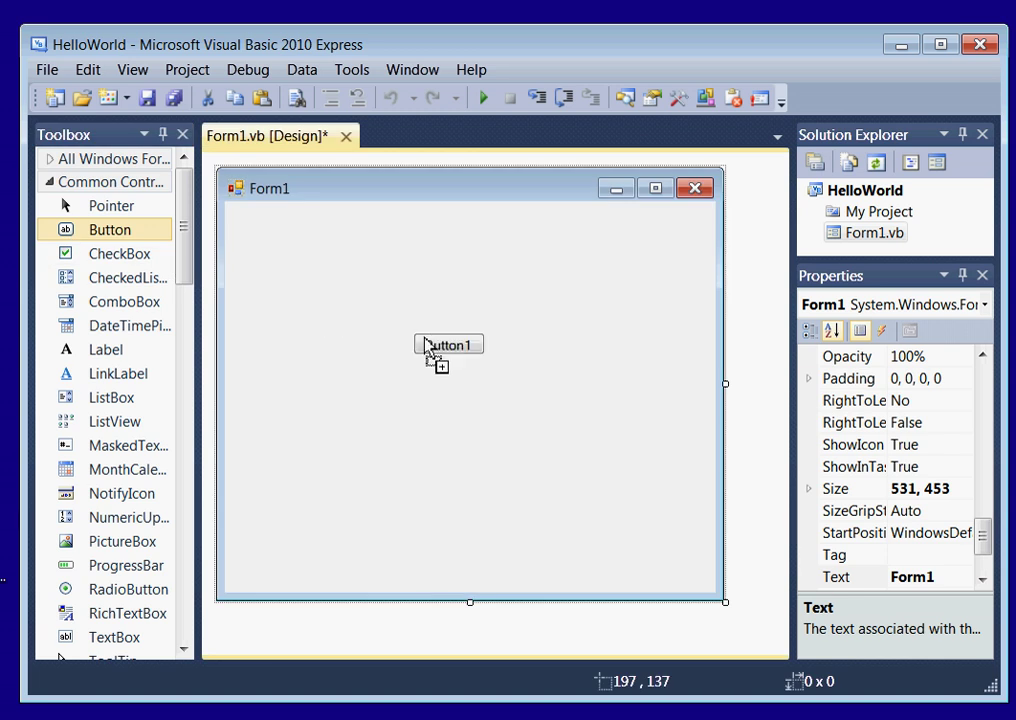
left_click(448, 344)
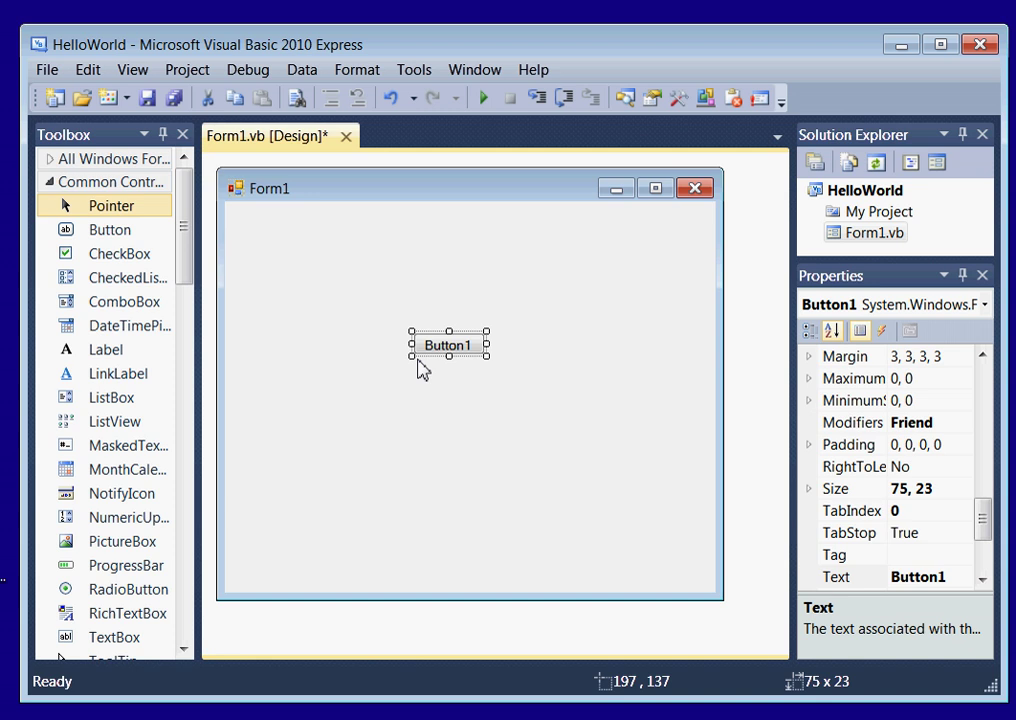
left_click_drag(410, 360, 375, 375)
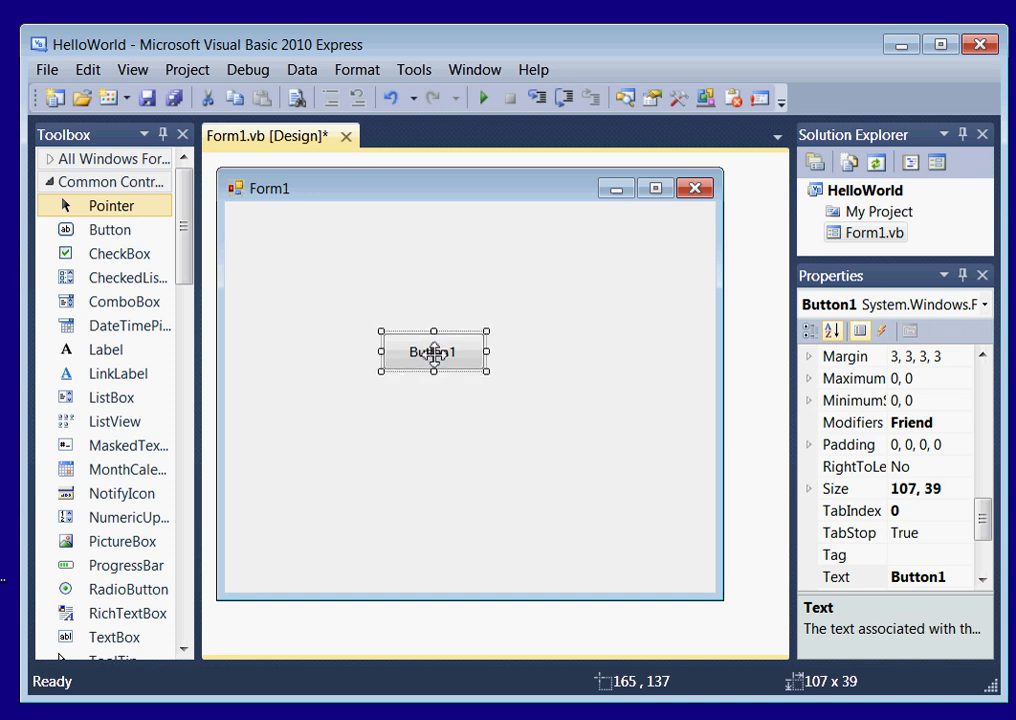
left_click_drag(434, 351, 462, 345)
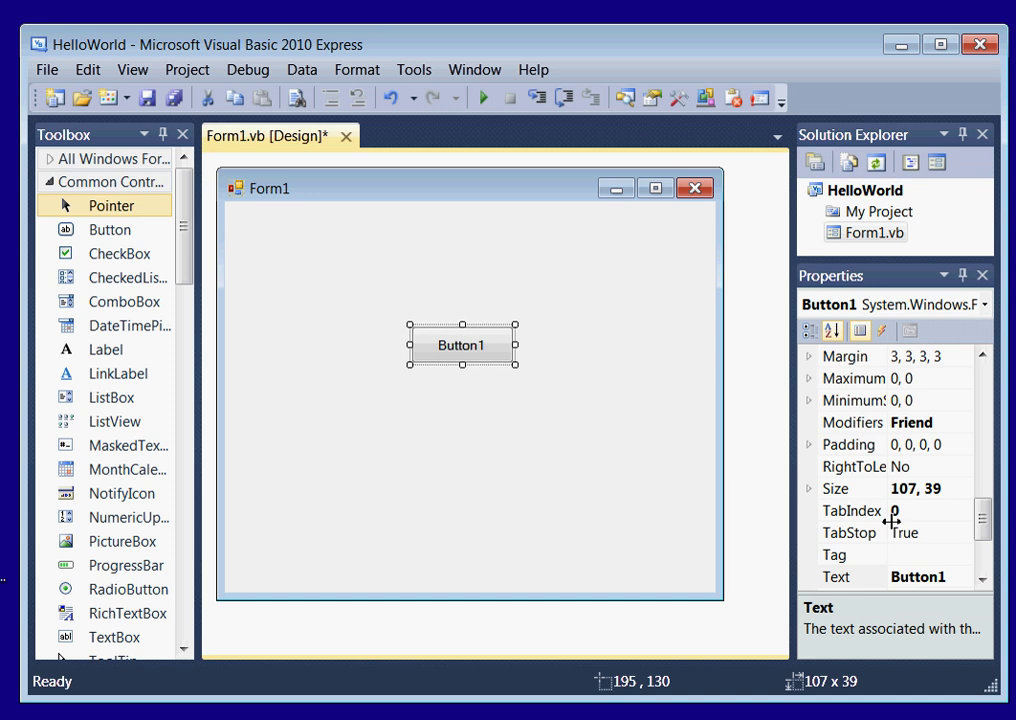
Step: Set the button's (Name) property to btnRun in the Properties window
scroll("down", 3)
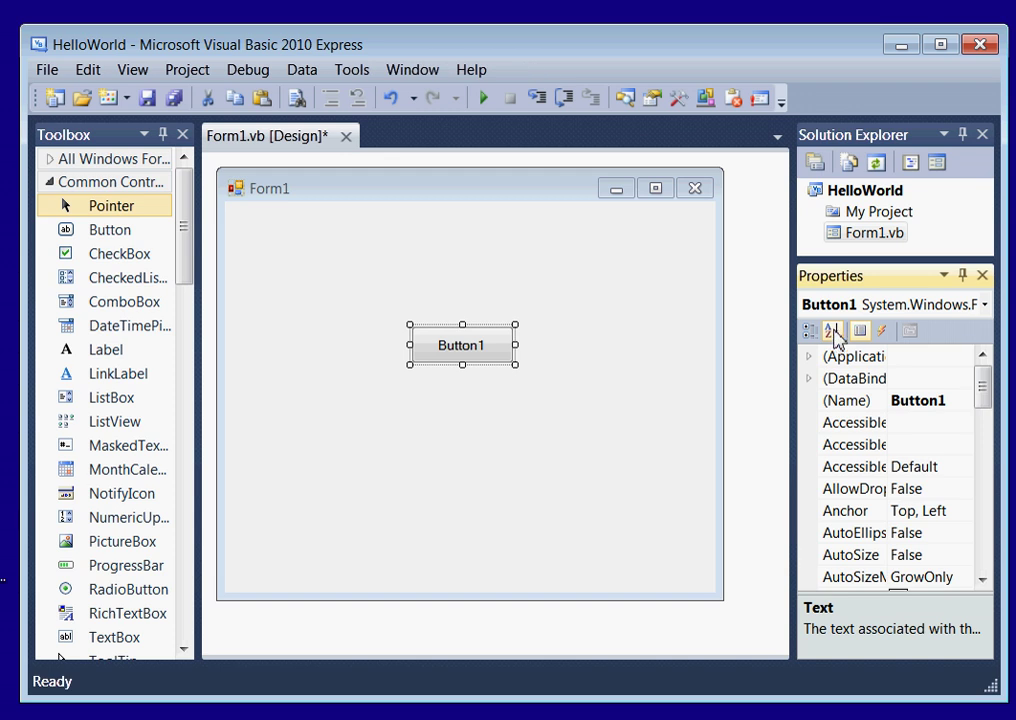
left_click(846, 400)
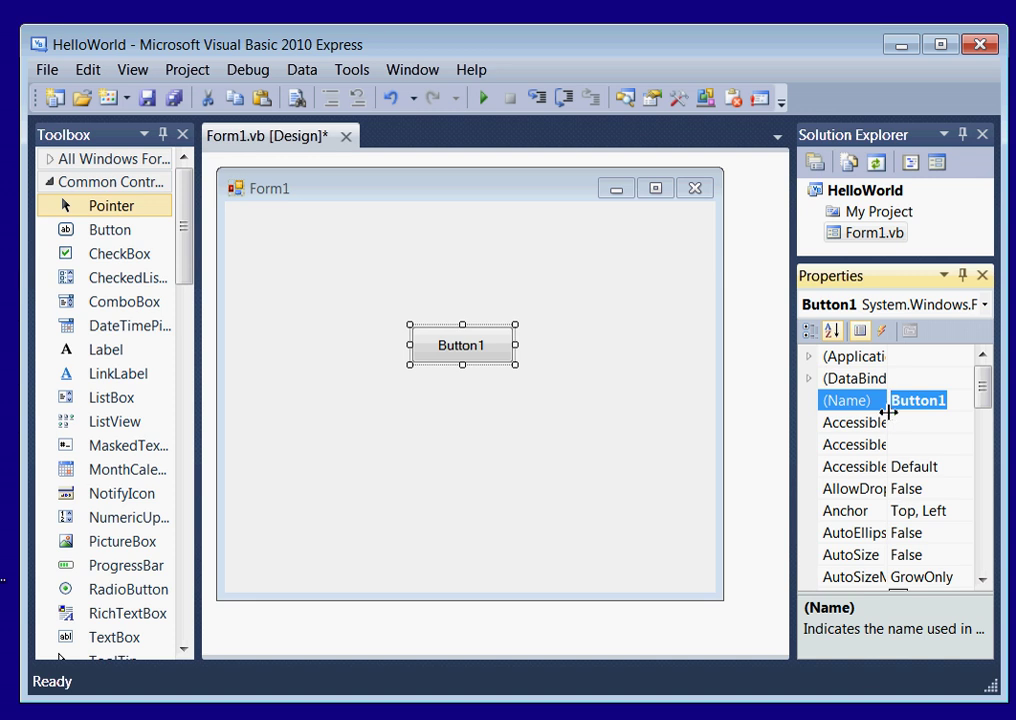
type("bt")
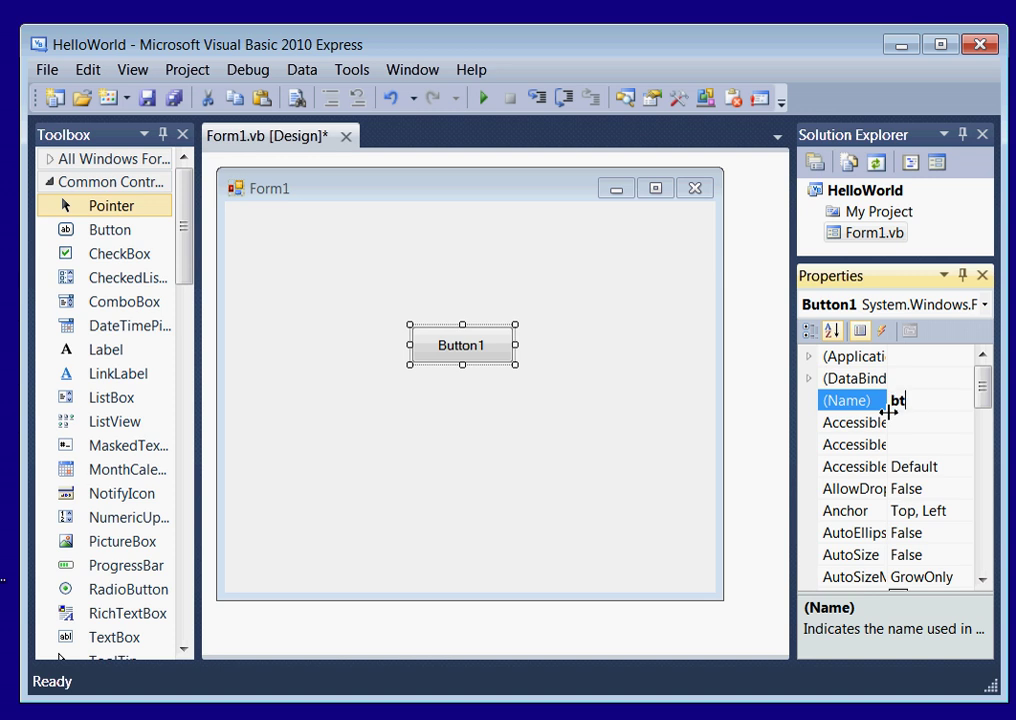
type("nR")
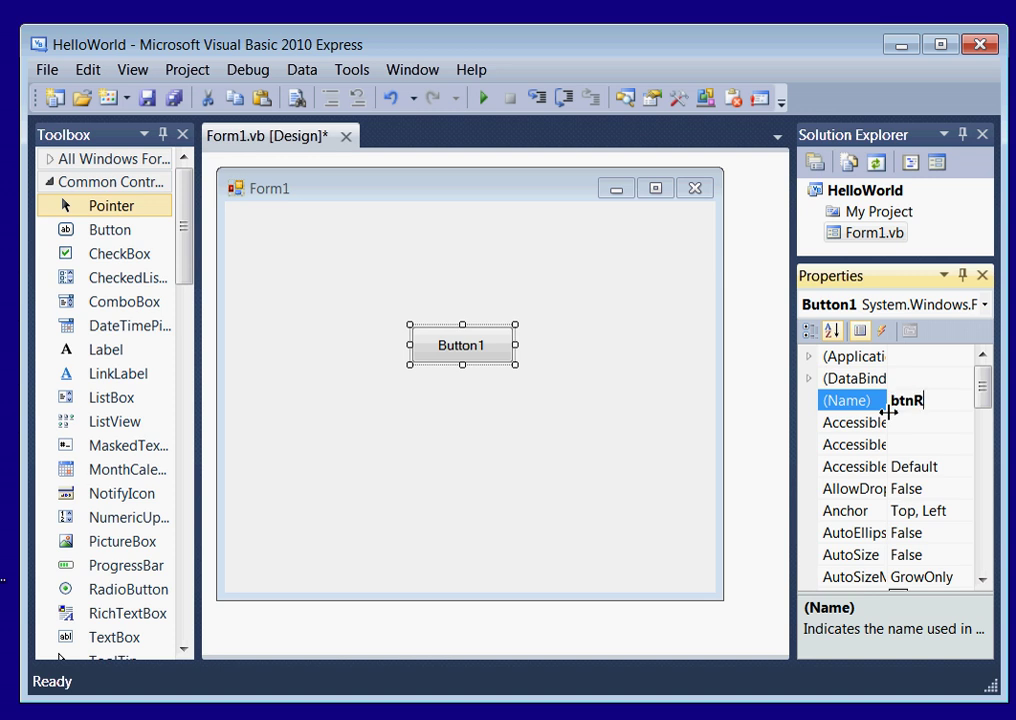
type("un")
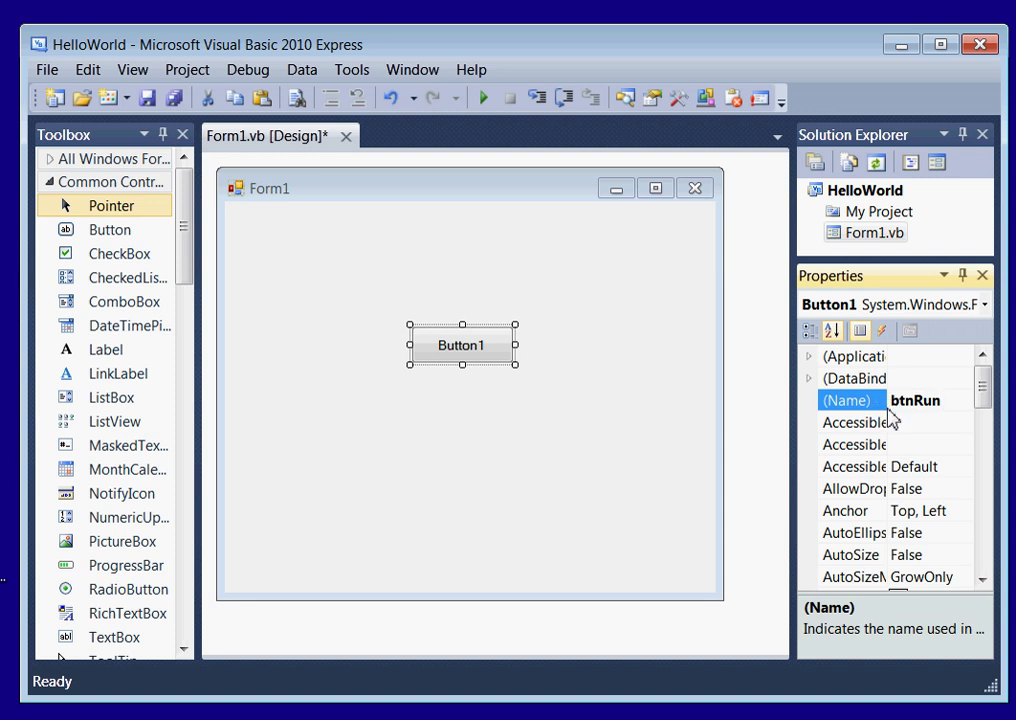
left_click(914, 400)
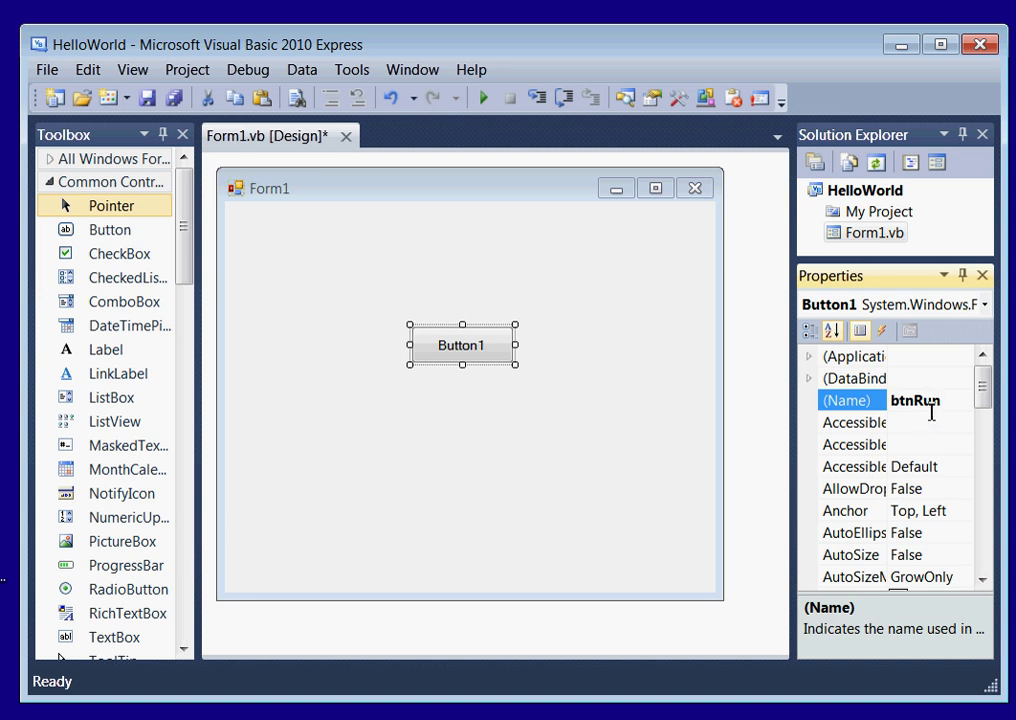
mouse_move(925, 420)
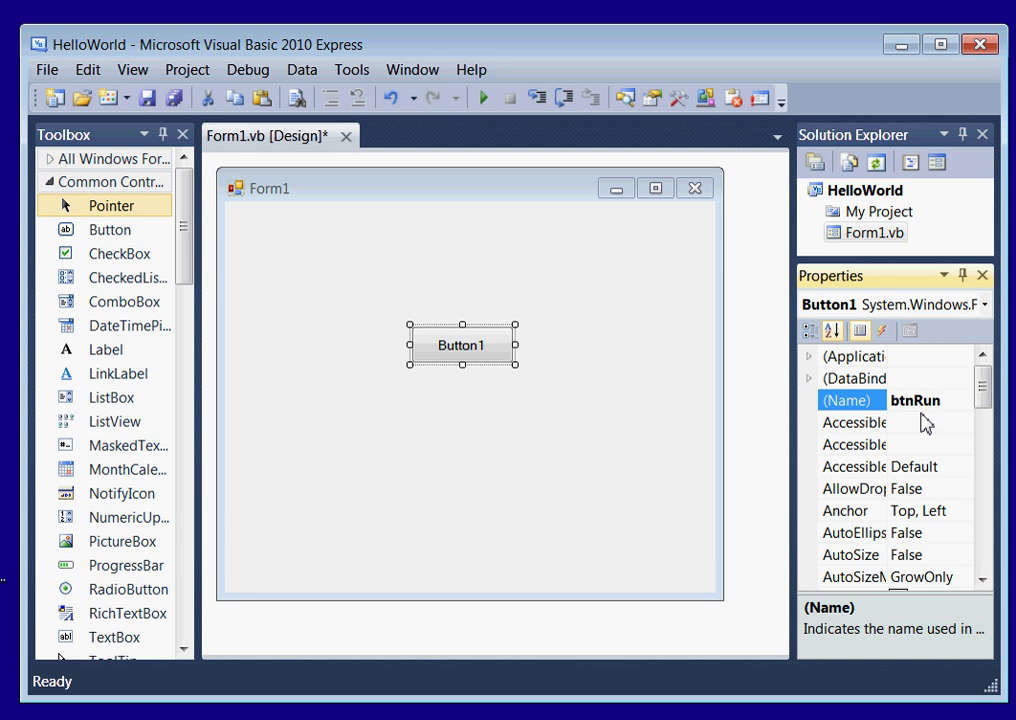
mouse_move(967, 401)
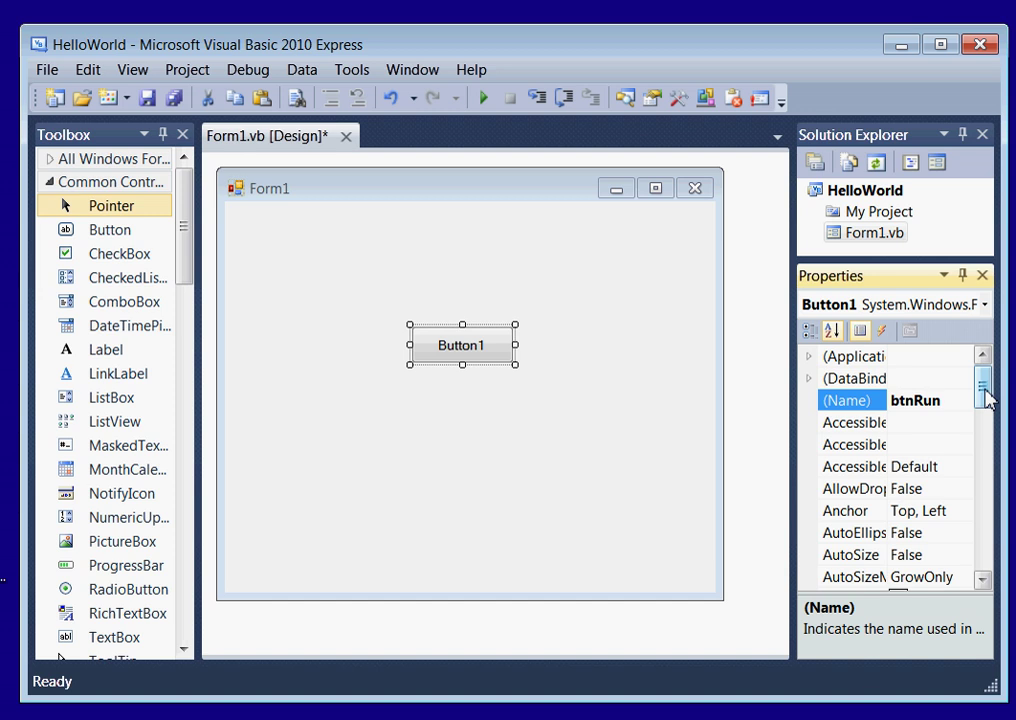
Step: Set the btnRun Text property to Run
scroll("down", 3)
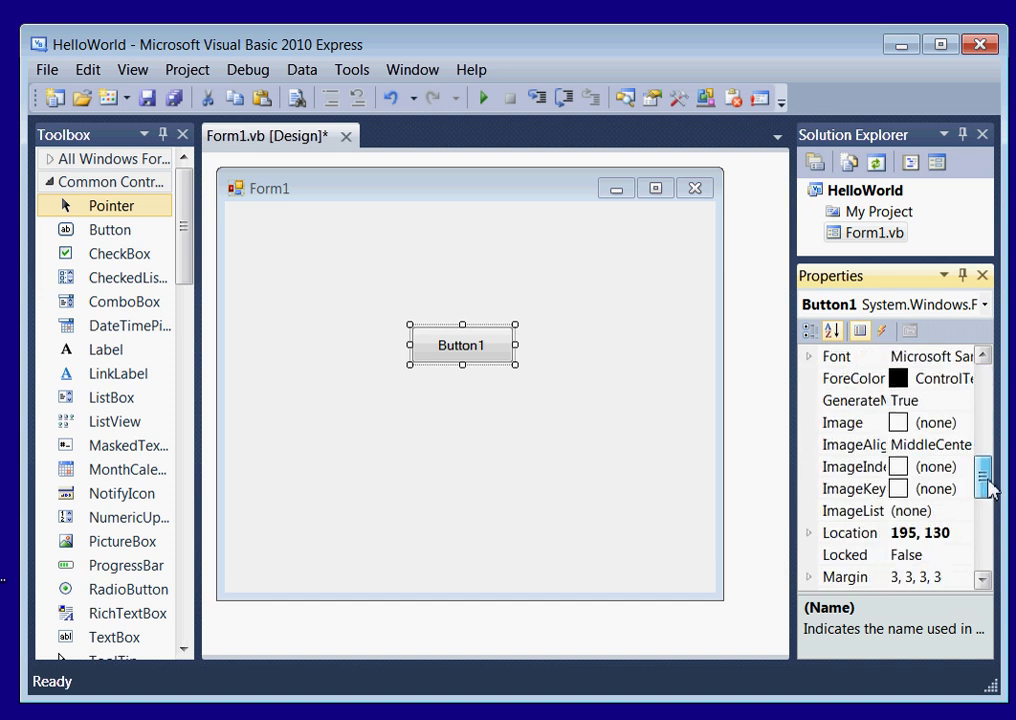
scroll("down", 3)
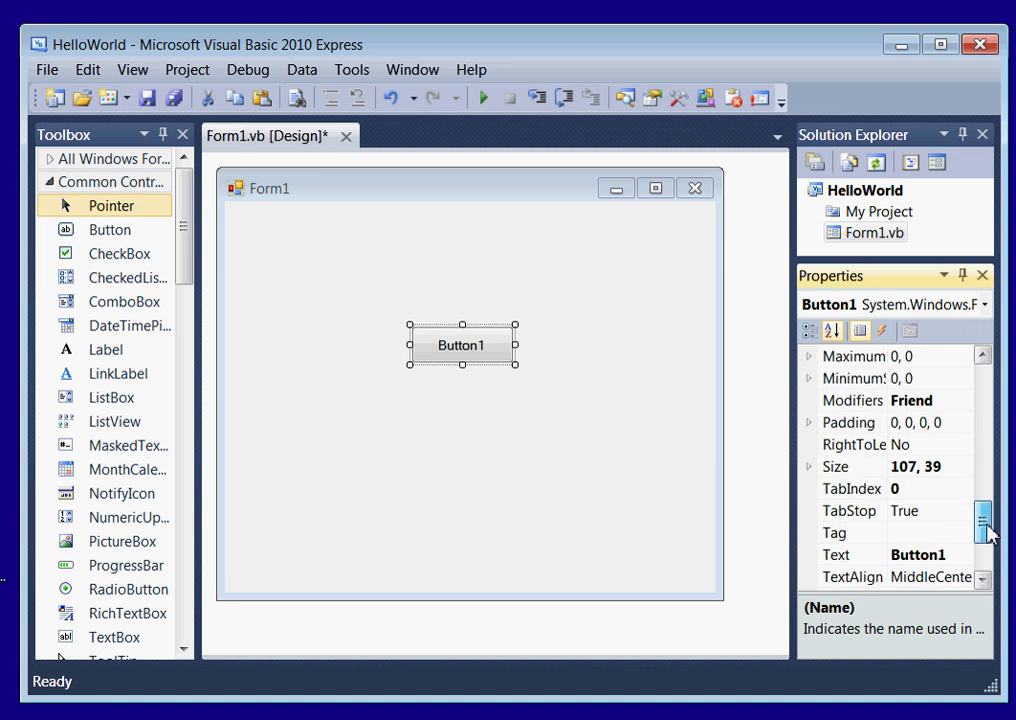
scroll("down", 3)
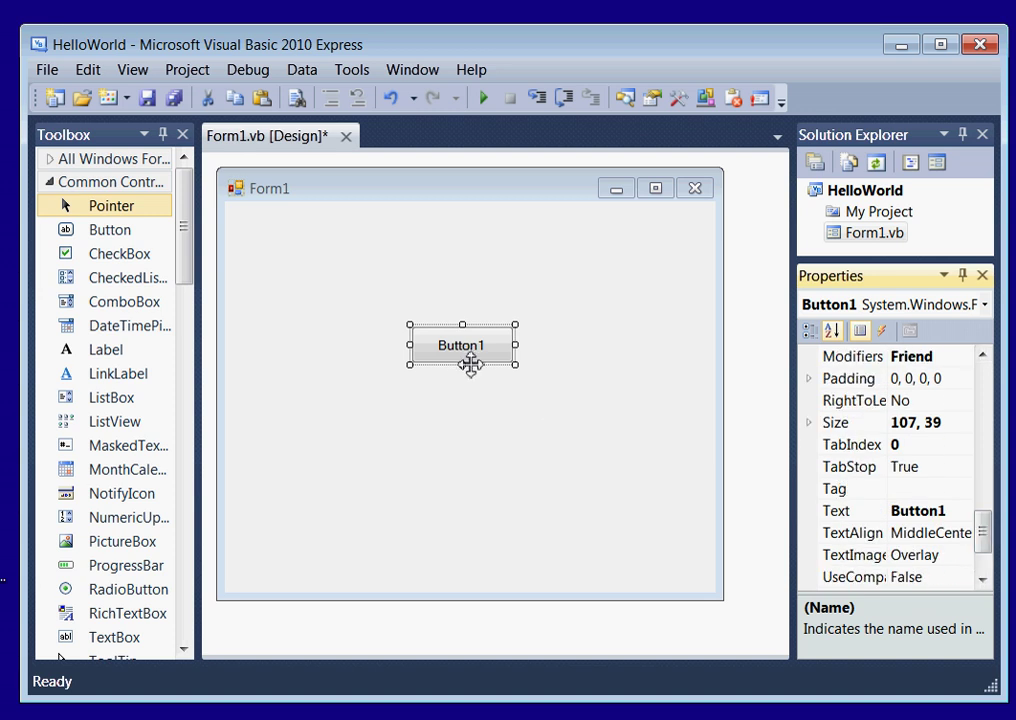
mouse_move(481, 363)
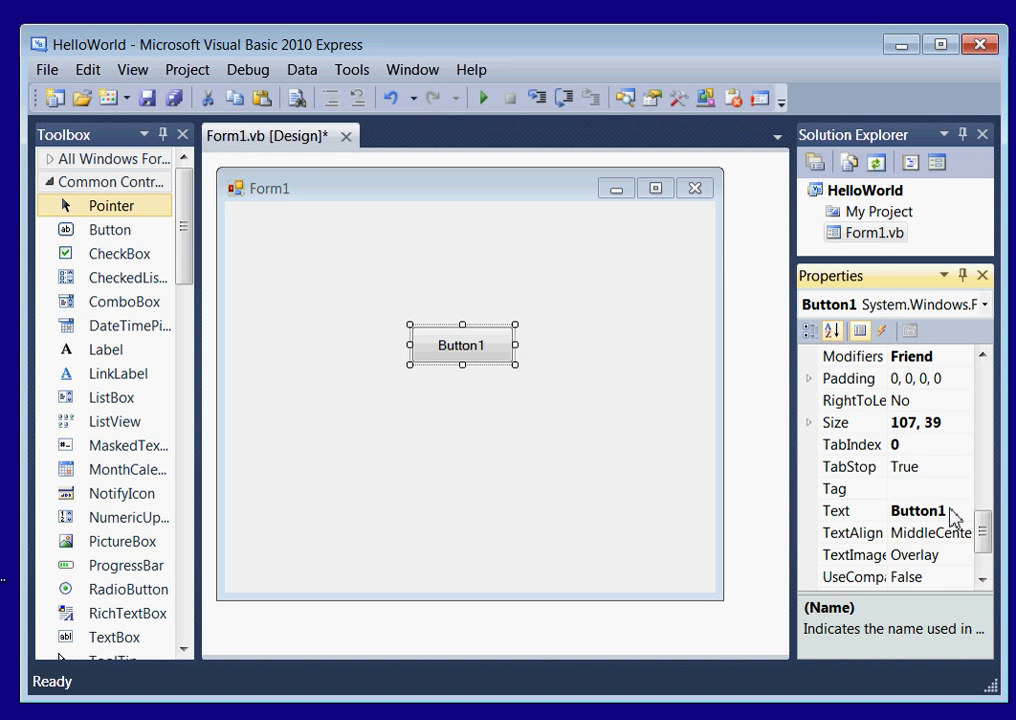
left_click(920, 510)
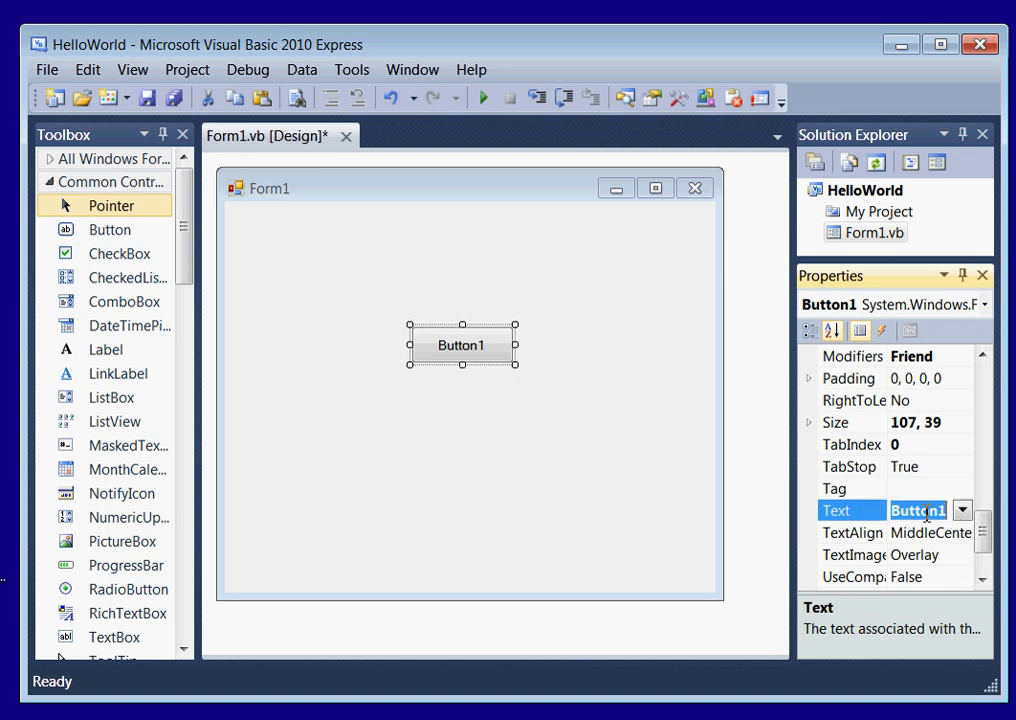
type("Run")
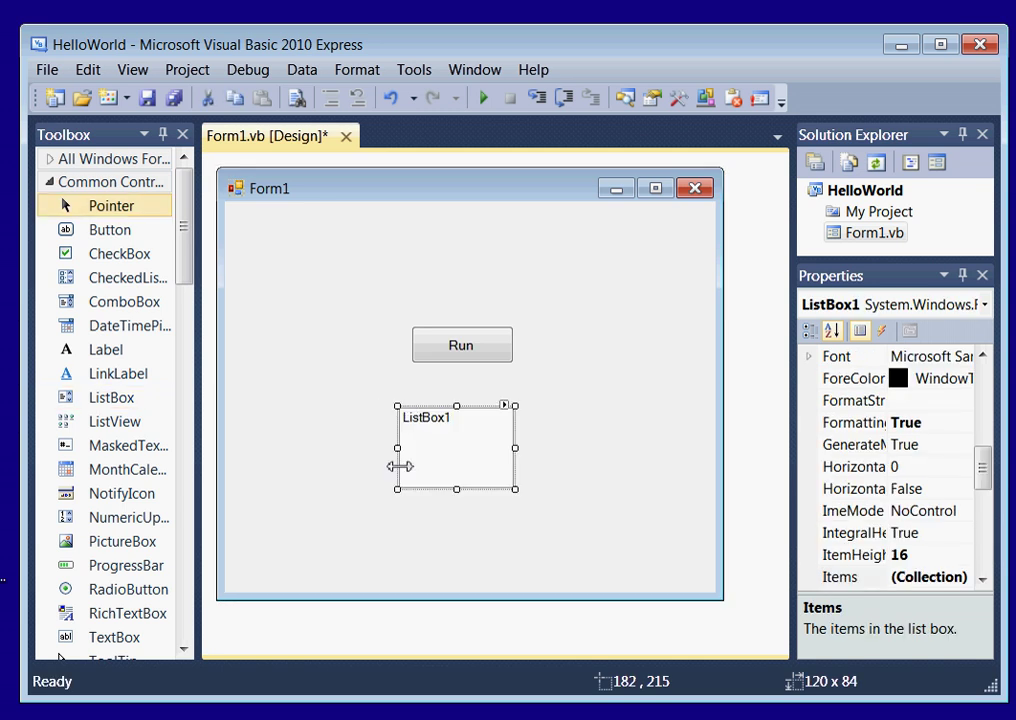
Step: Stretch ListBox1 left and right to 297 by 84
left_click_drag(396, 446, 320, 446)
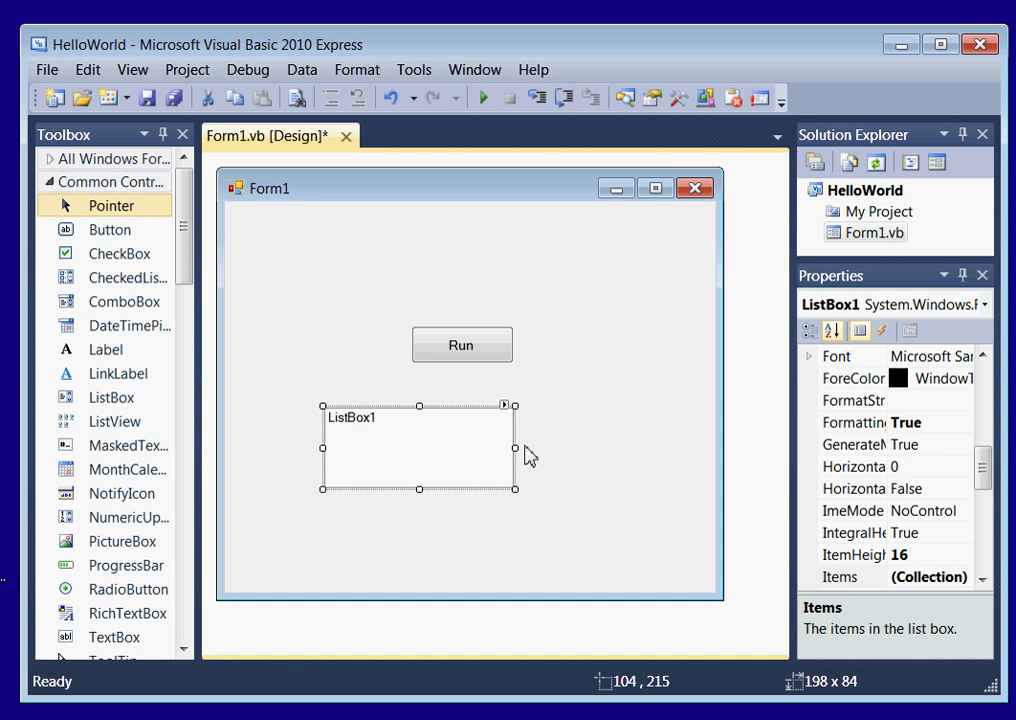
left_click_drag(514, 447, 612, 447)
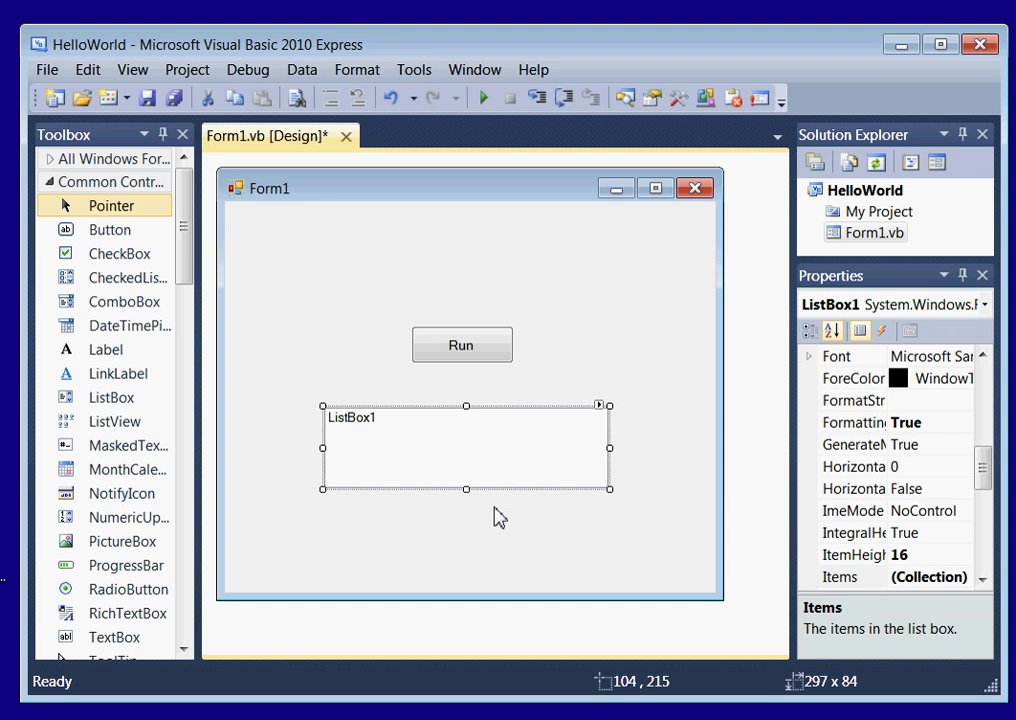
mouse_move(463, 510)
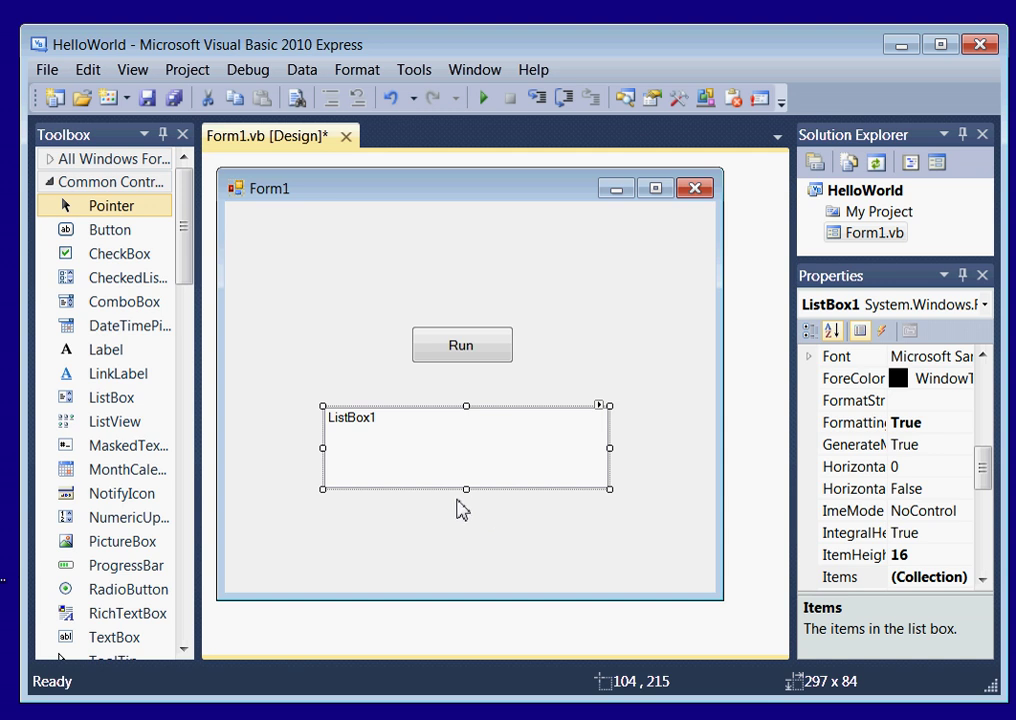
mouse_move(429, 388)
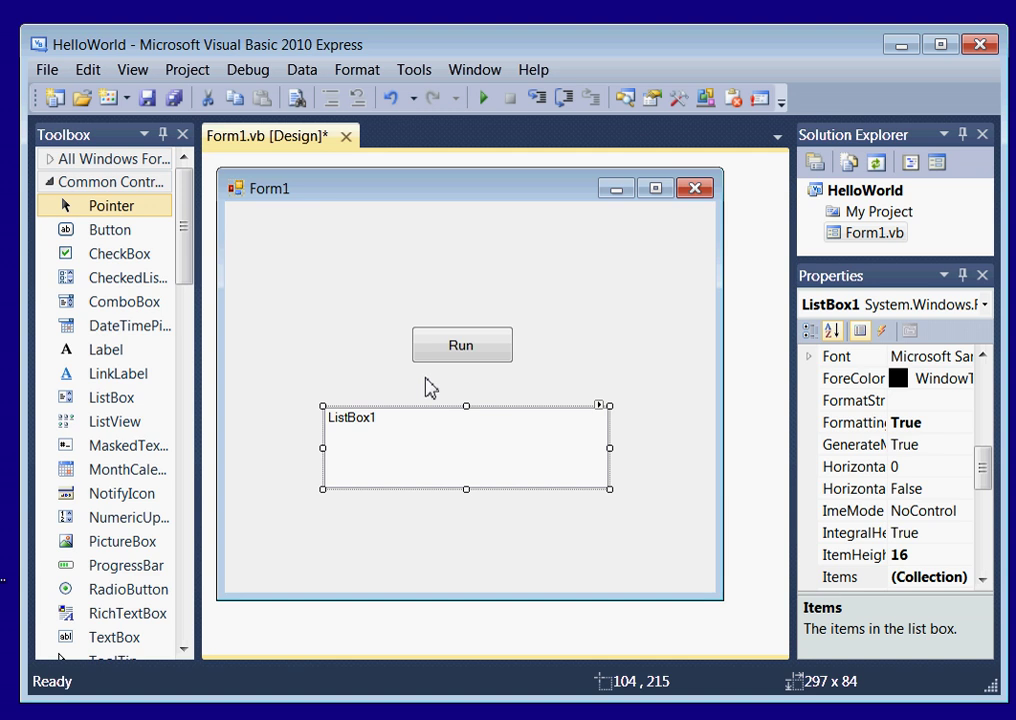
mouse_move(461, 346)
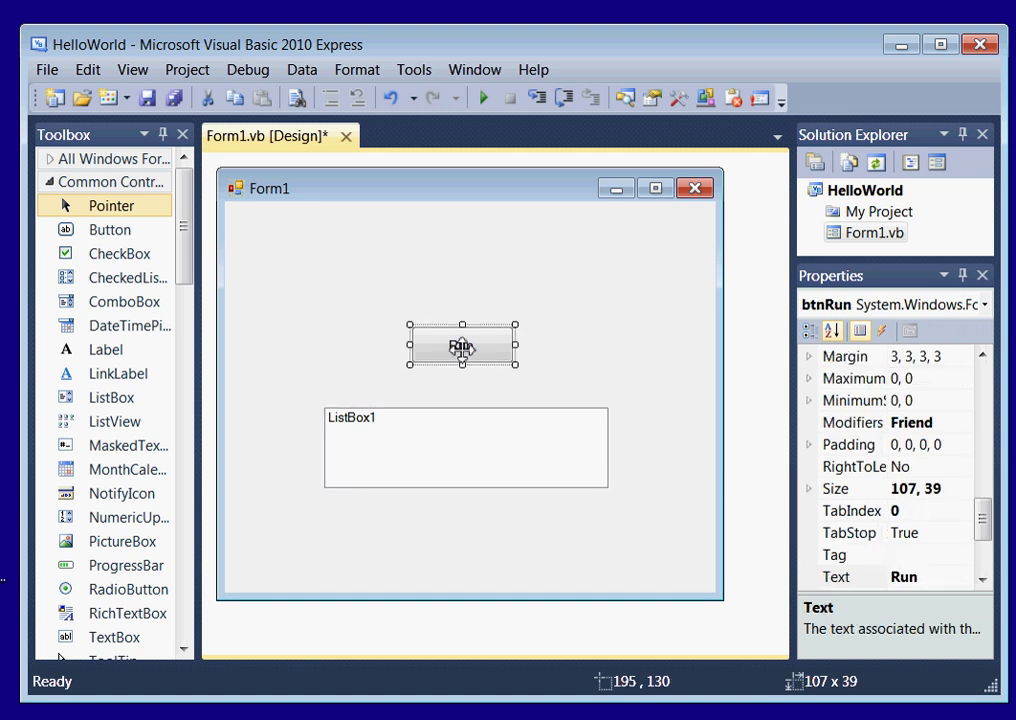
Step: Generate the empty btnRun_Click handler and auto-hide the Properties and Toolbox panels
double_click(462, 347)
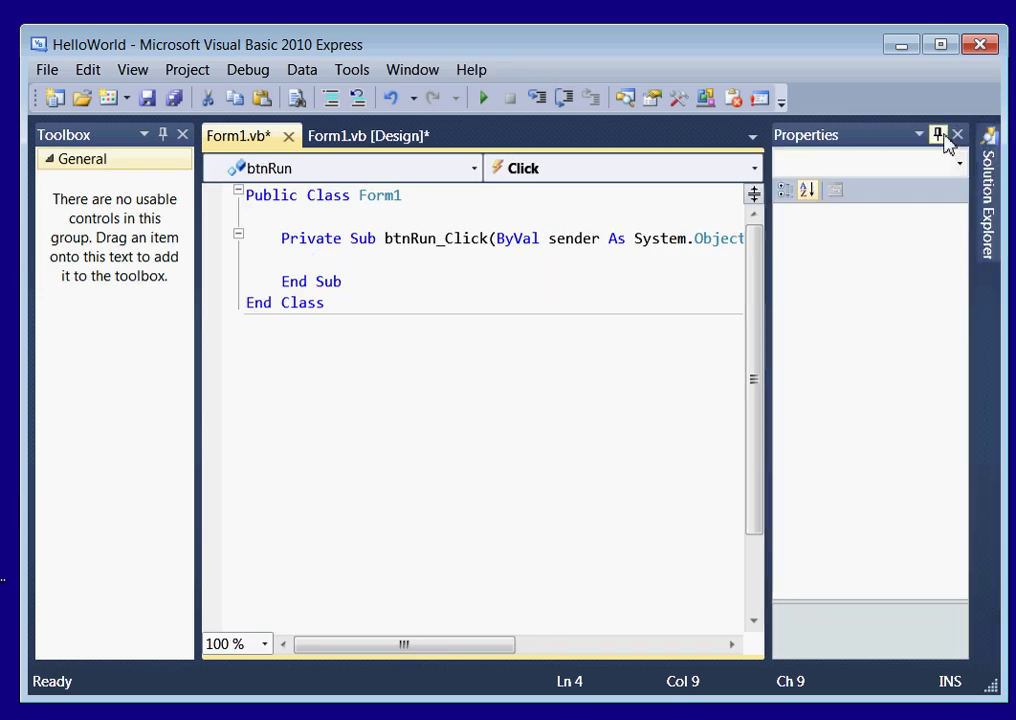
left_click(956, 134)
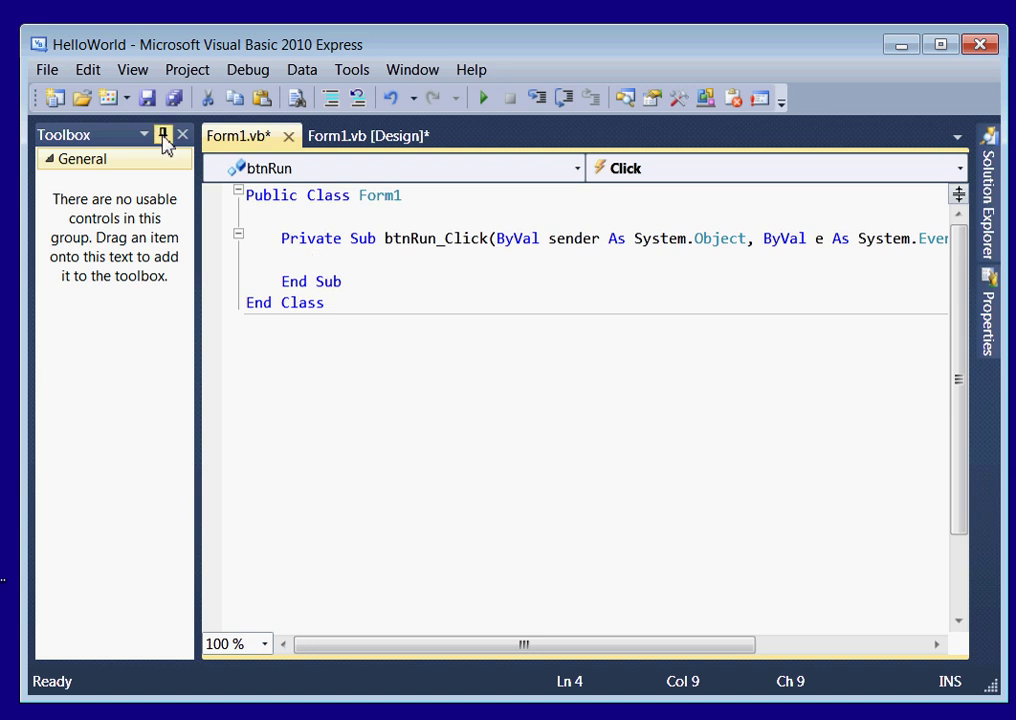
left_click(163, 134)
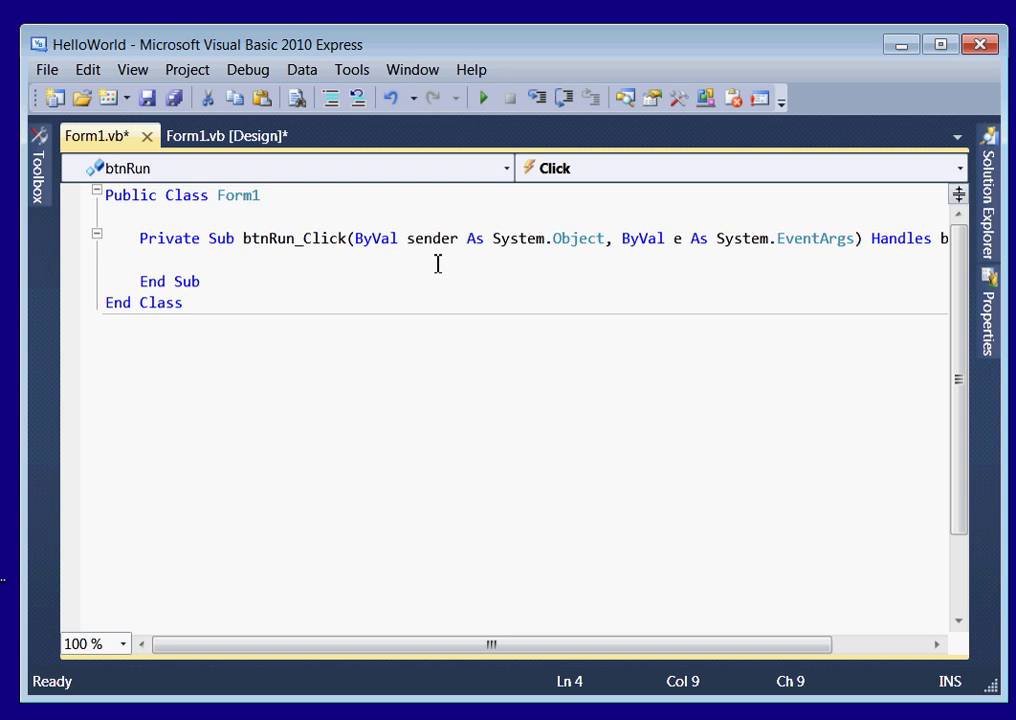
mouse_move(295, 209)
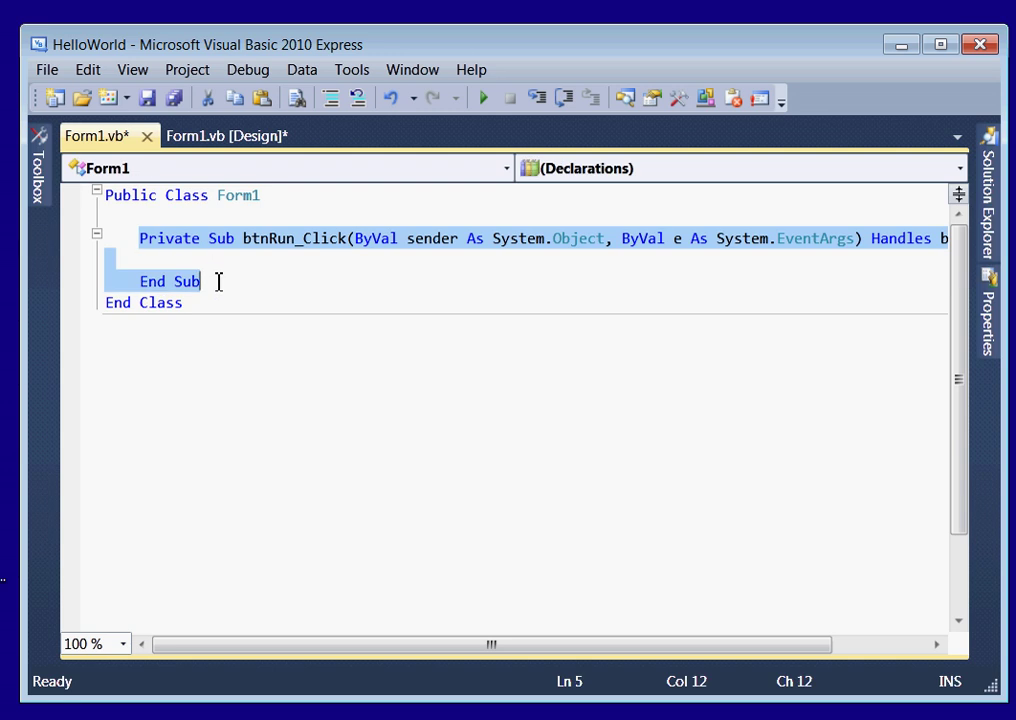
mouse_move(284, 277)
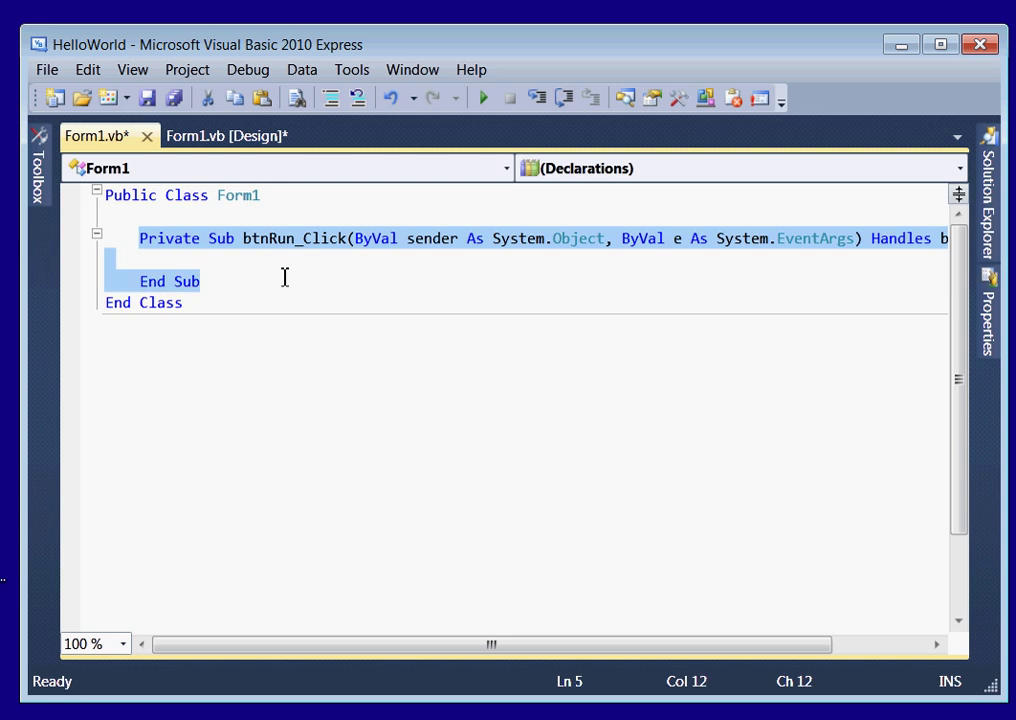
left_click(262, 264)
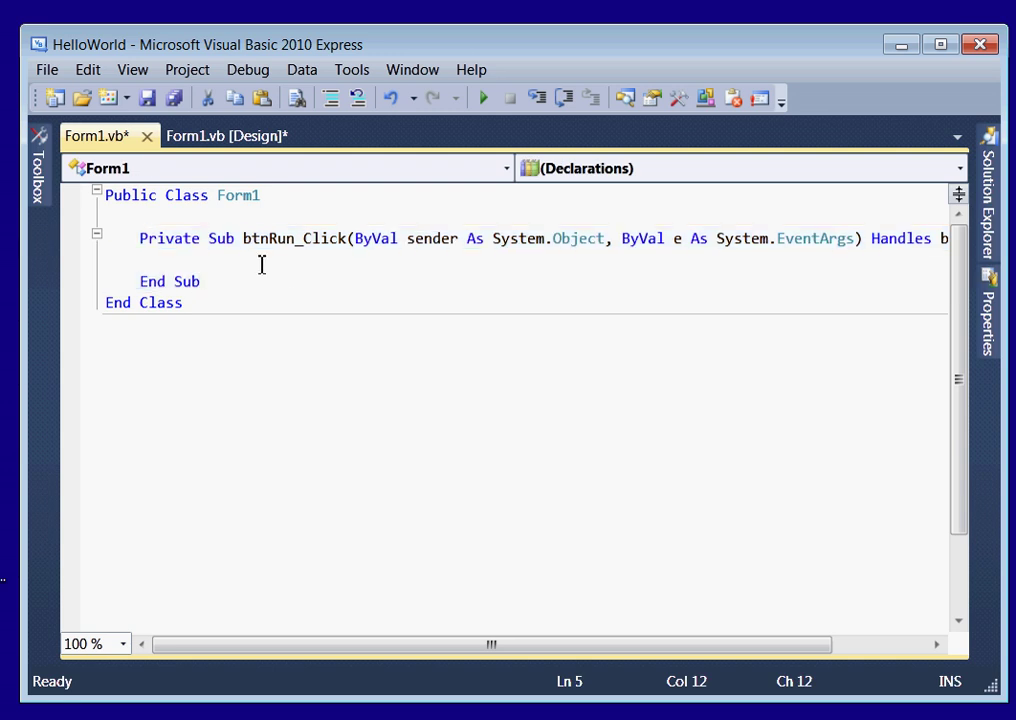
left_click(200, 260)
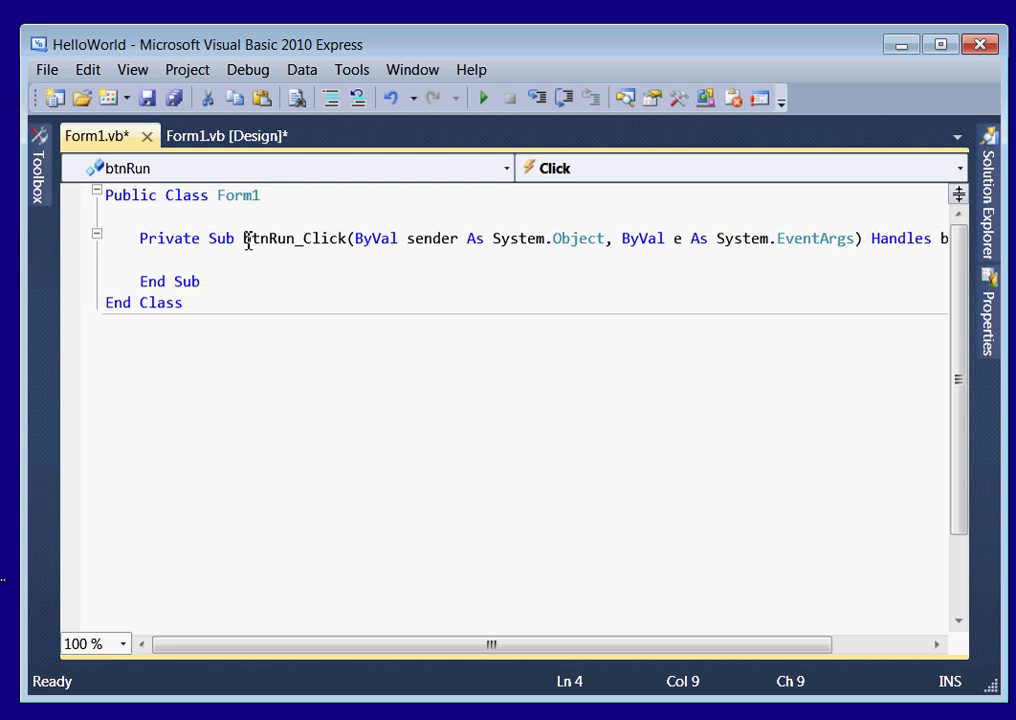
double_click(267, 238)
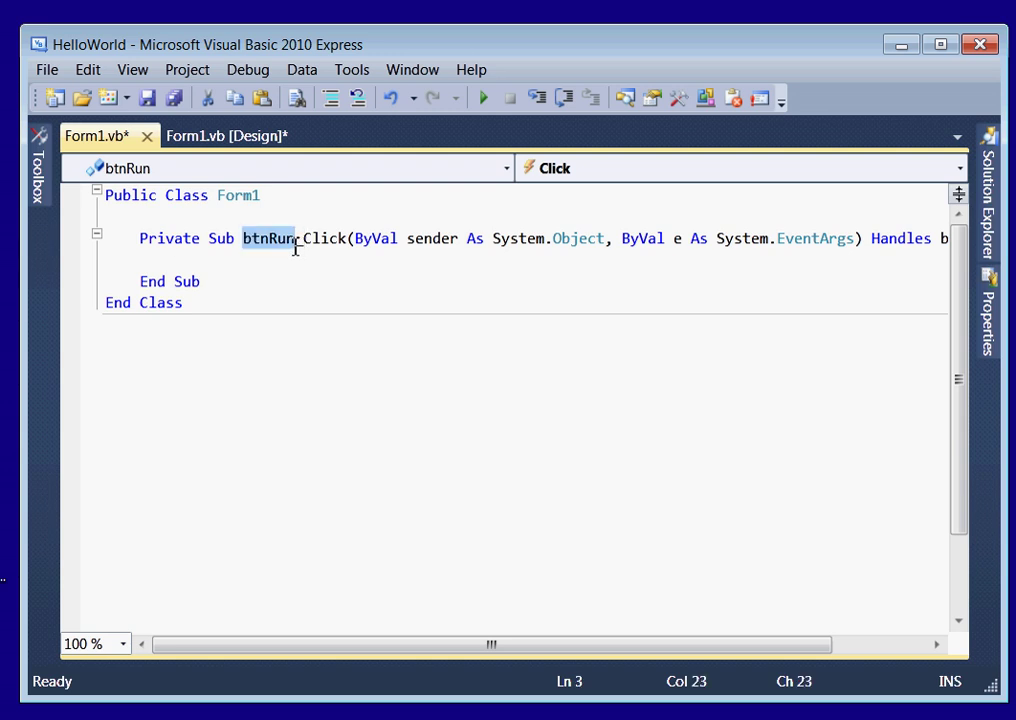
type("_Click")
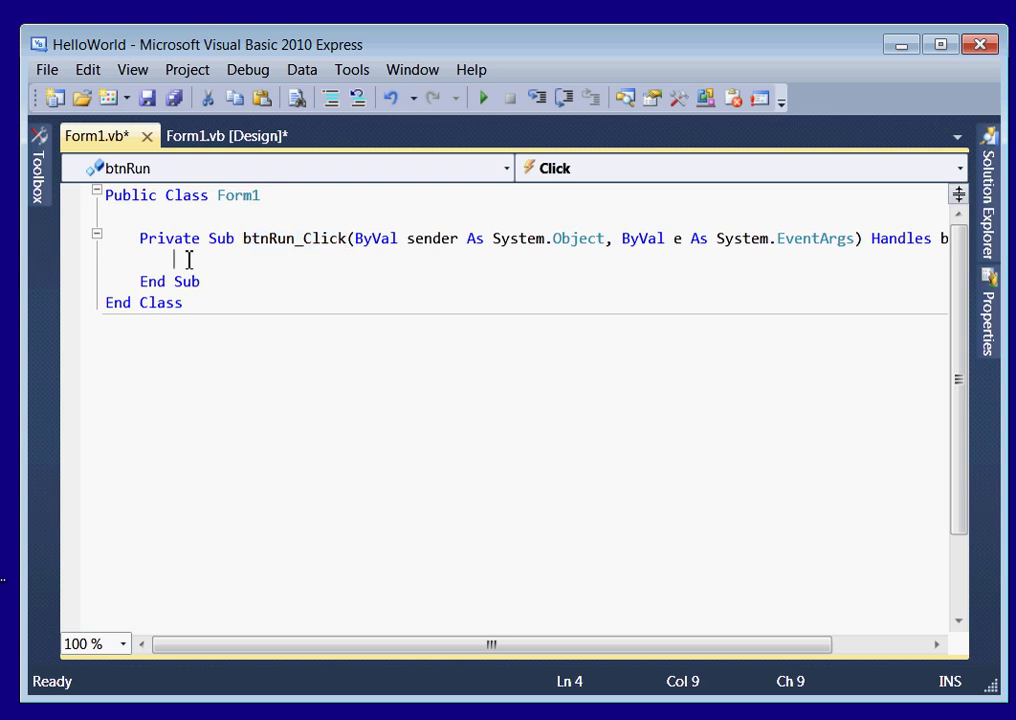
mouse_move(297, 271)
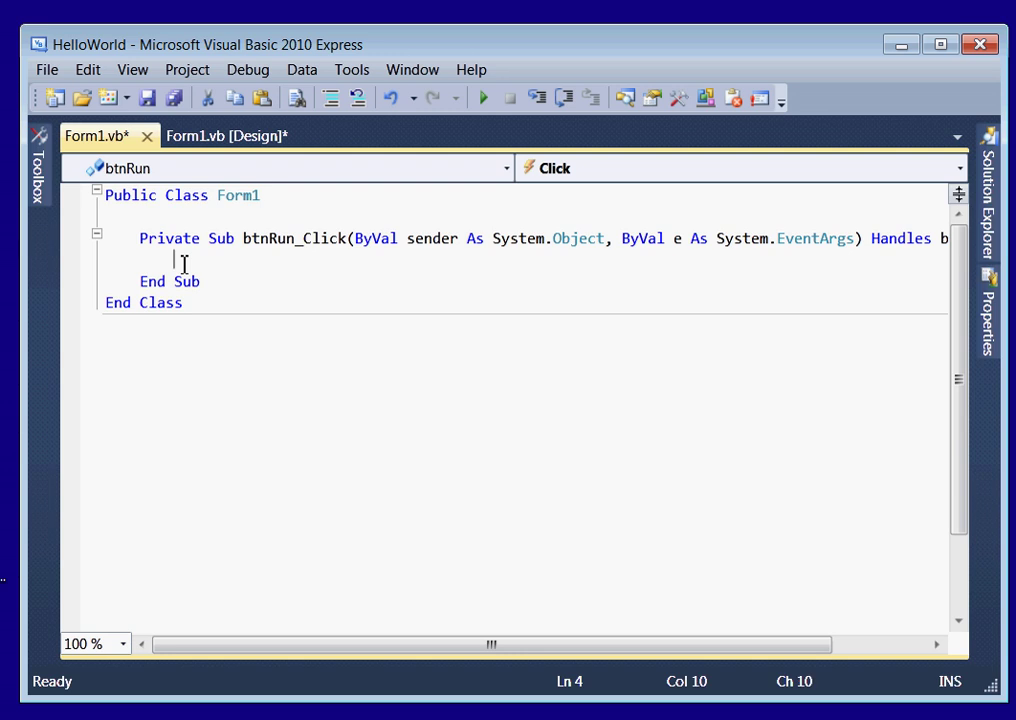
type("lst")
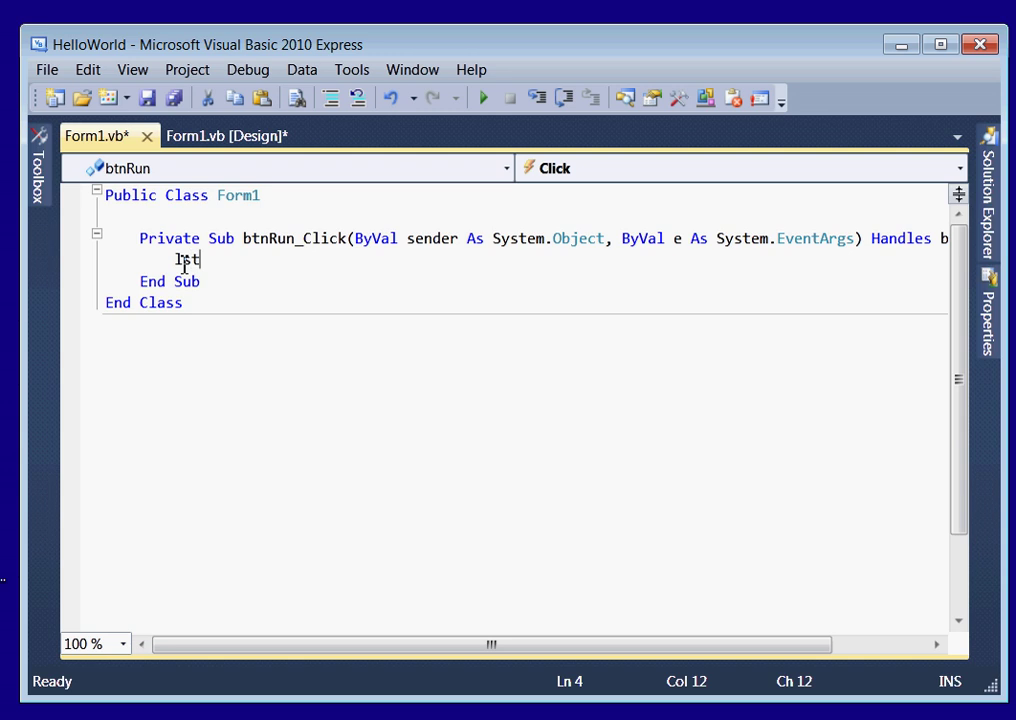
key("Backspace")
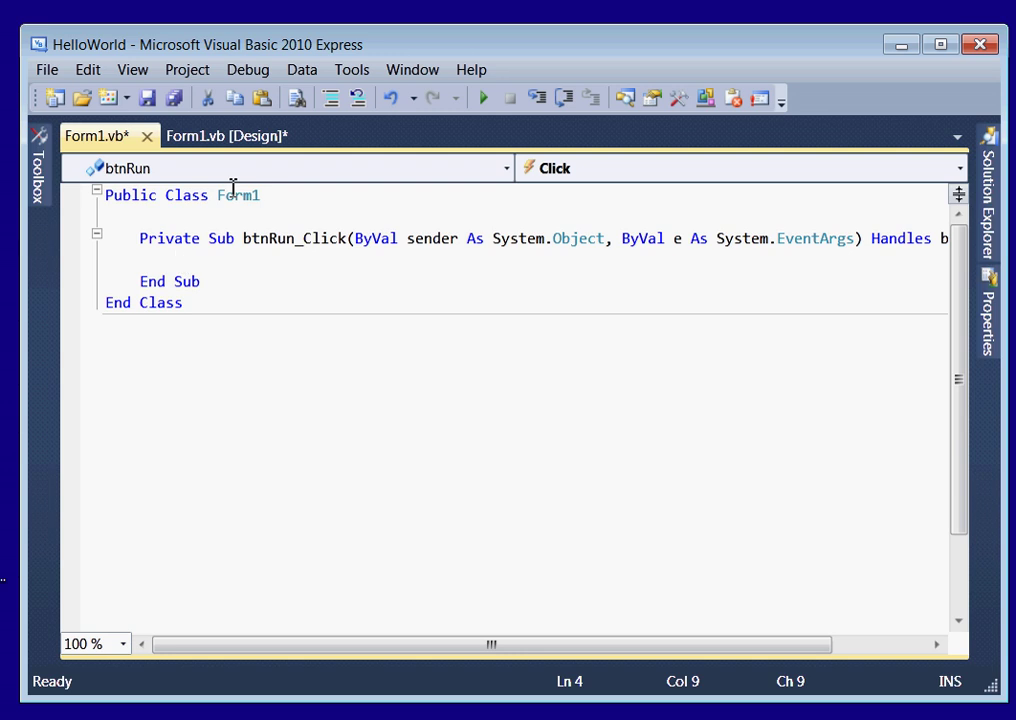
left_click(227, 135)
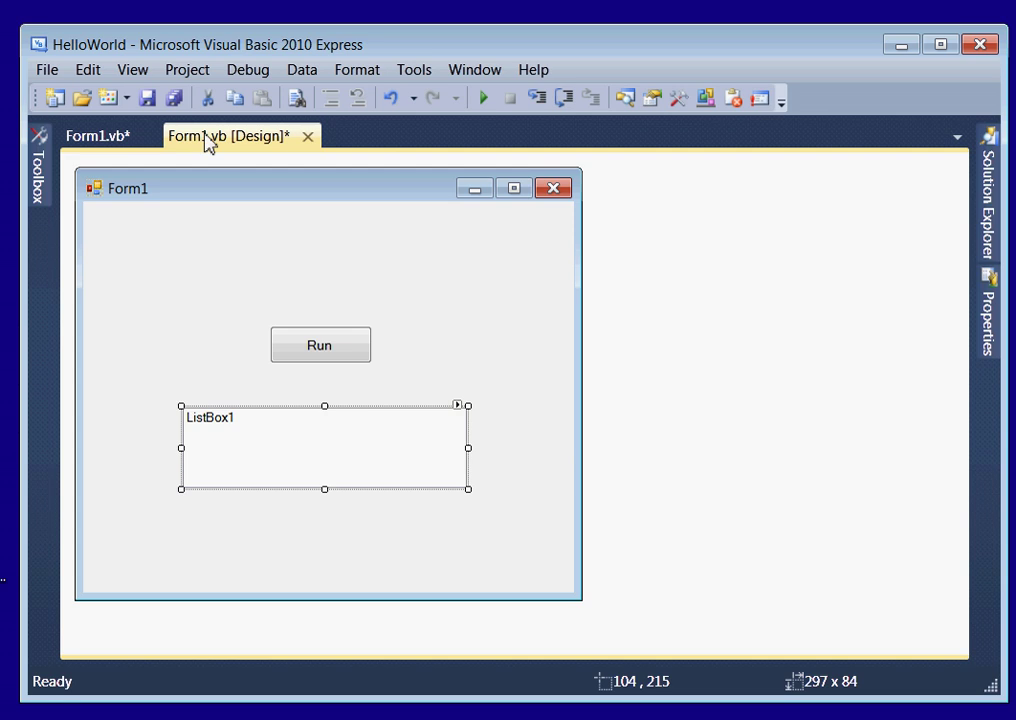
mouse_move(421, 449)
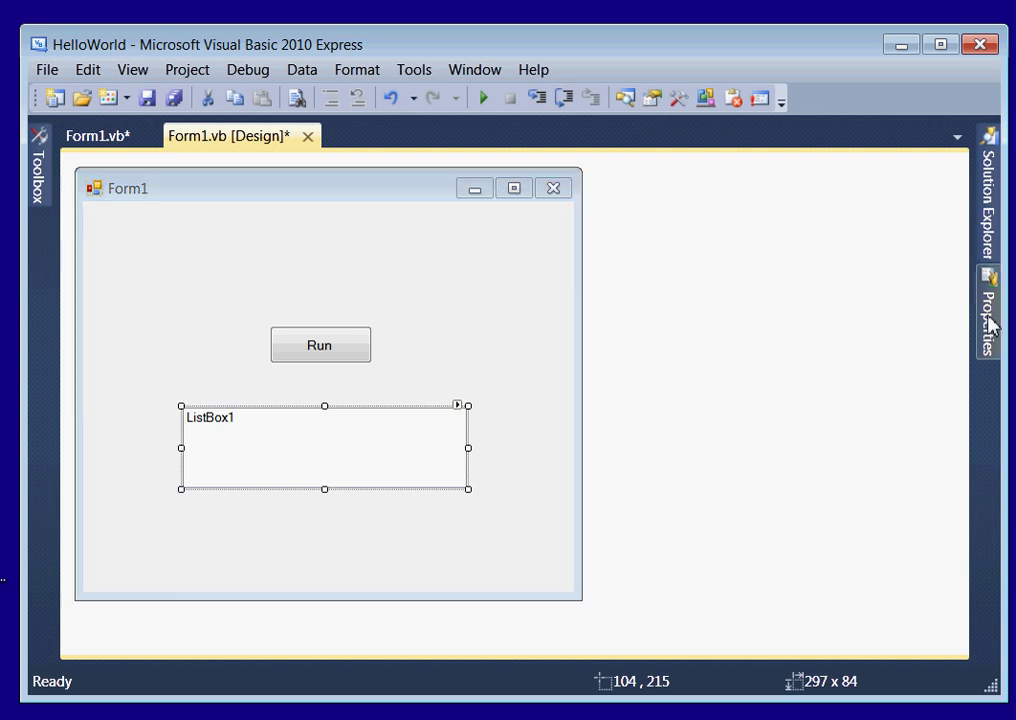
Step: Change the (Name) property of the list box under the Run button to lstOutput
left_click(989, 313)
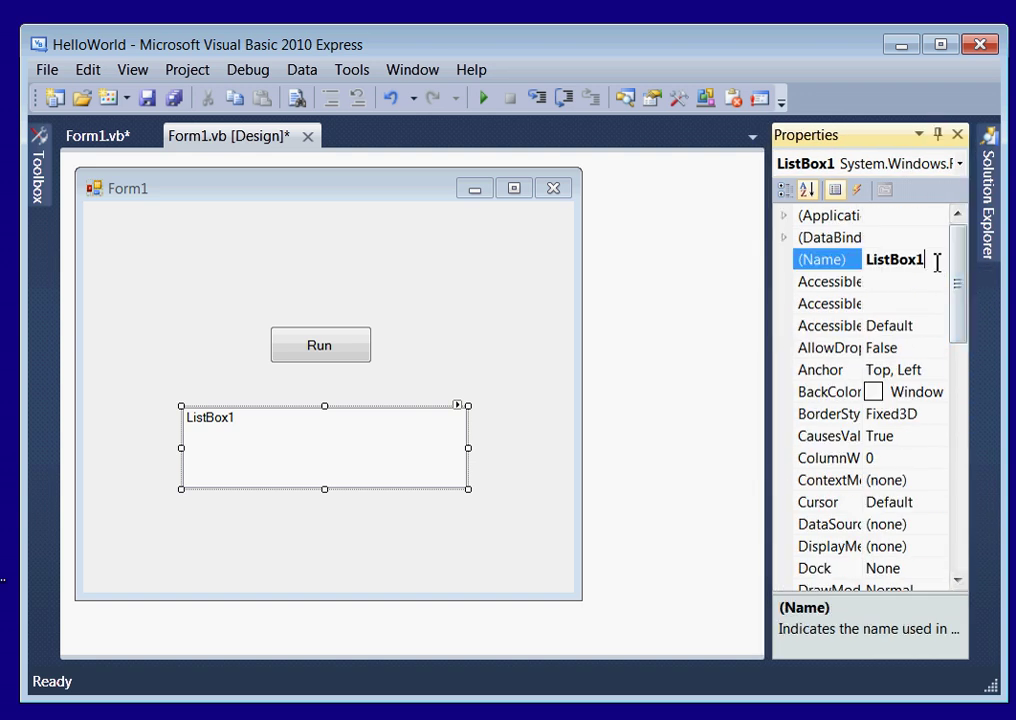
triple_click(894, 259)
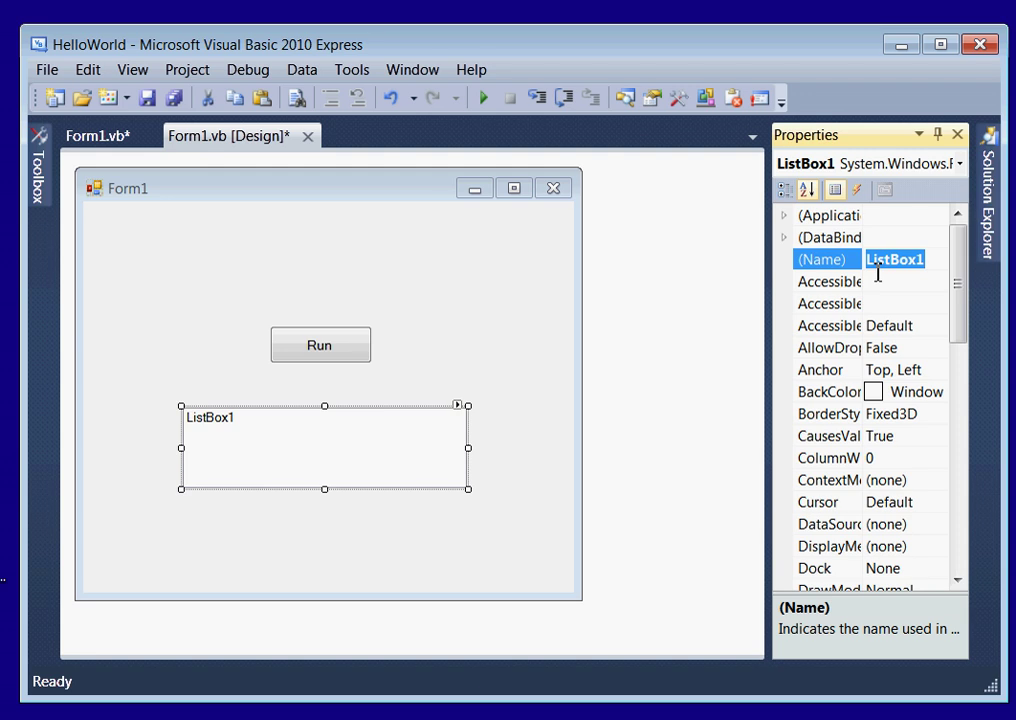
type("lst")
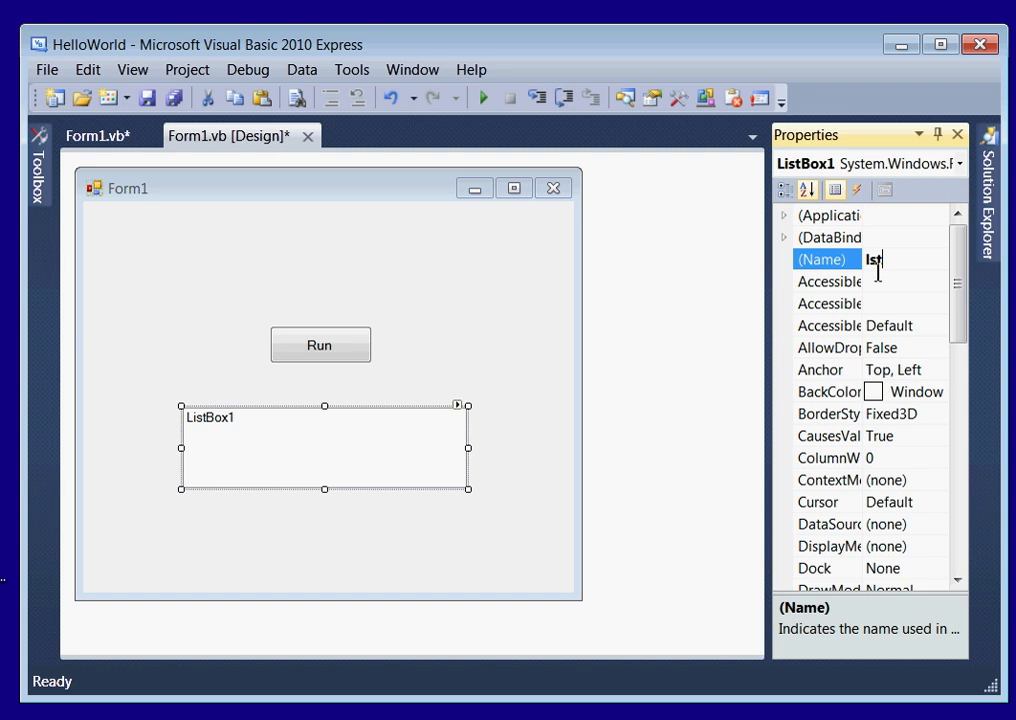
type("Out")
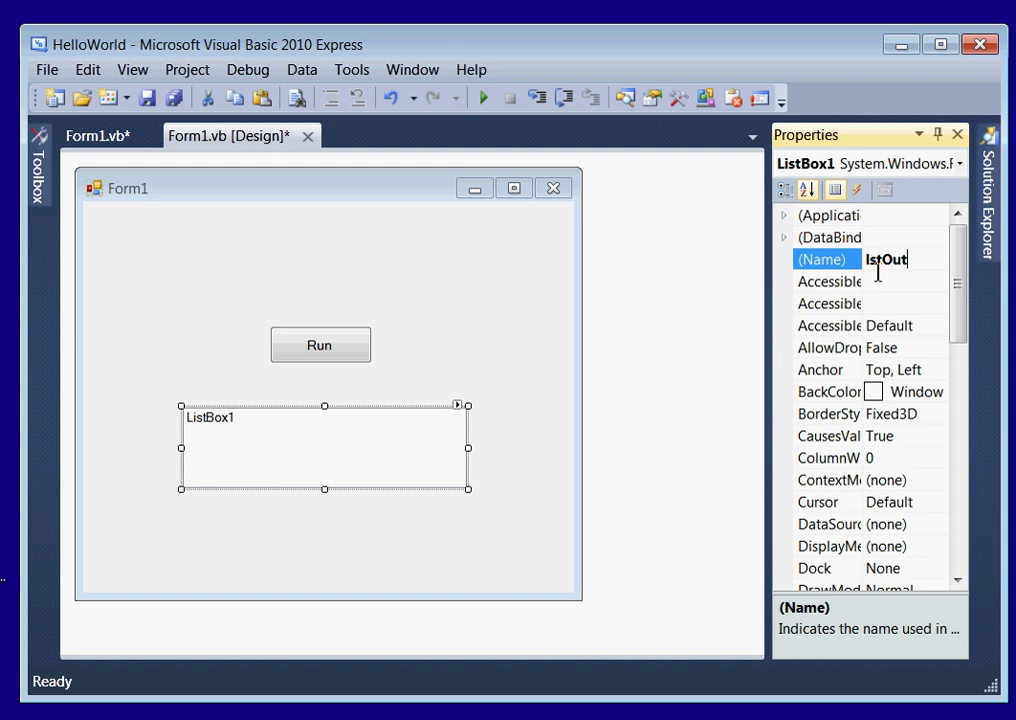
type("put")
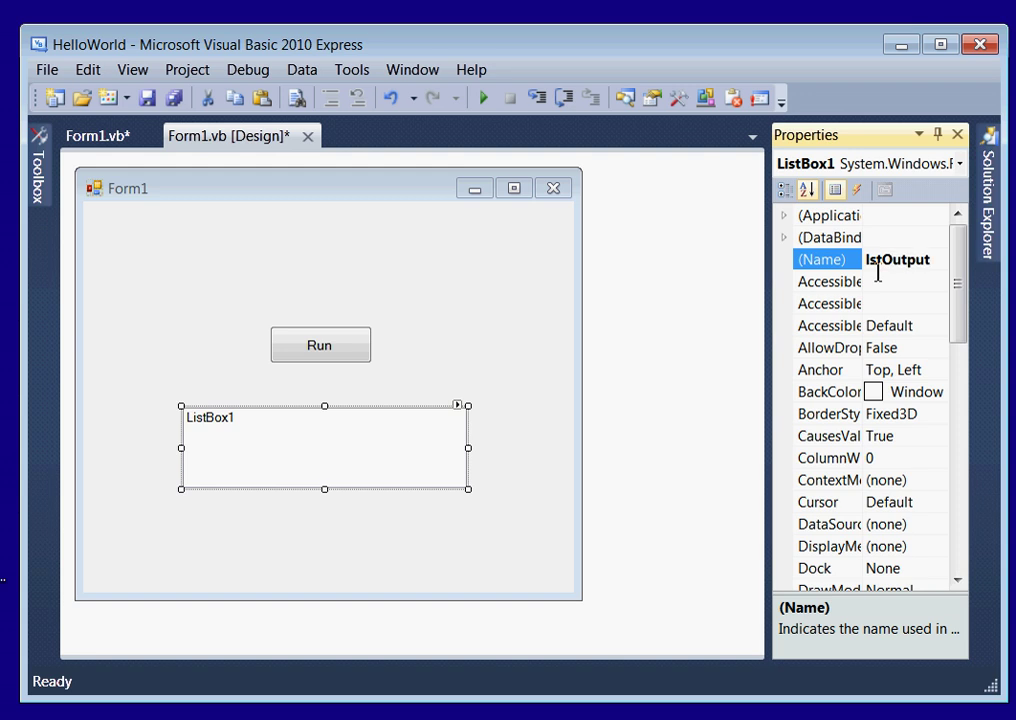
mouse_move(890, 285)
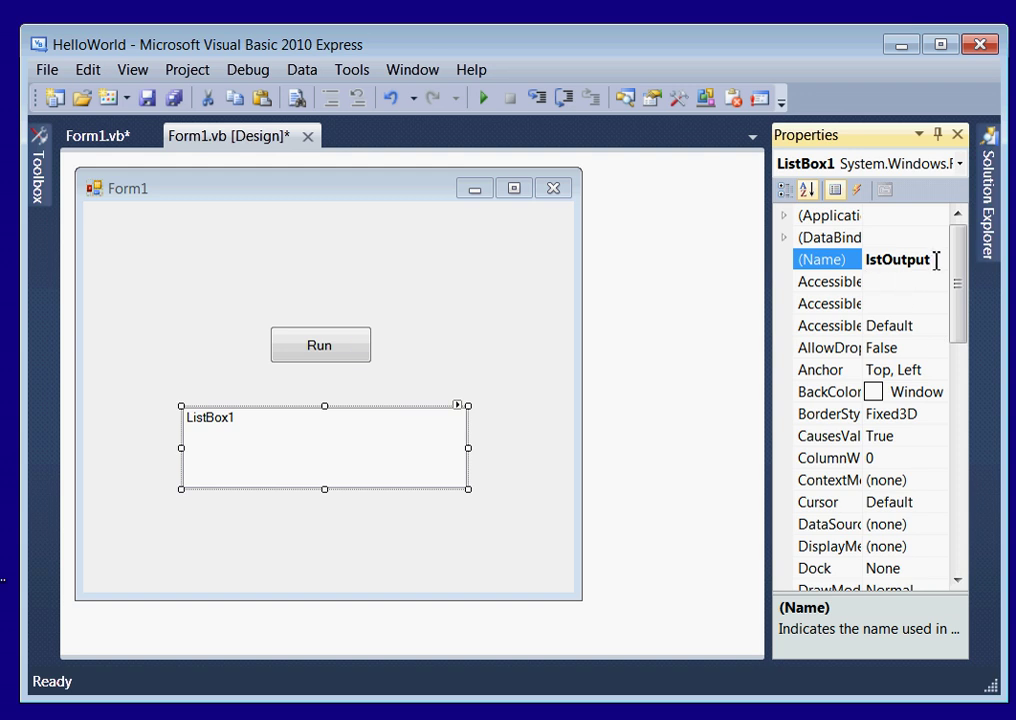
triple_click(897, 259)
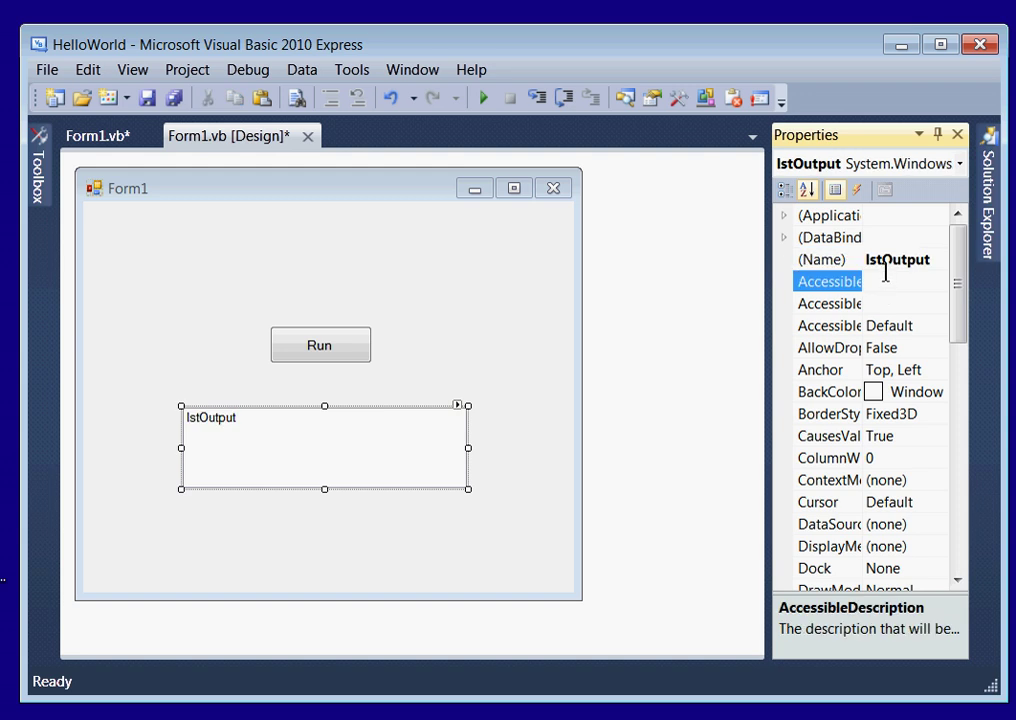
mouse_move(872, 307)
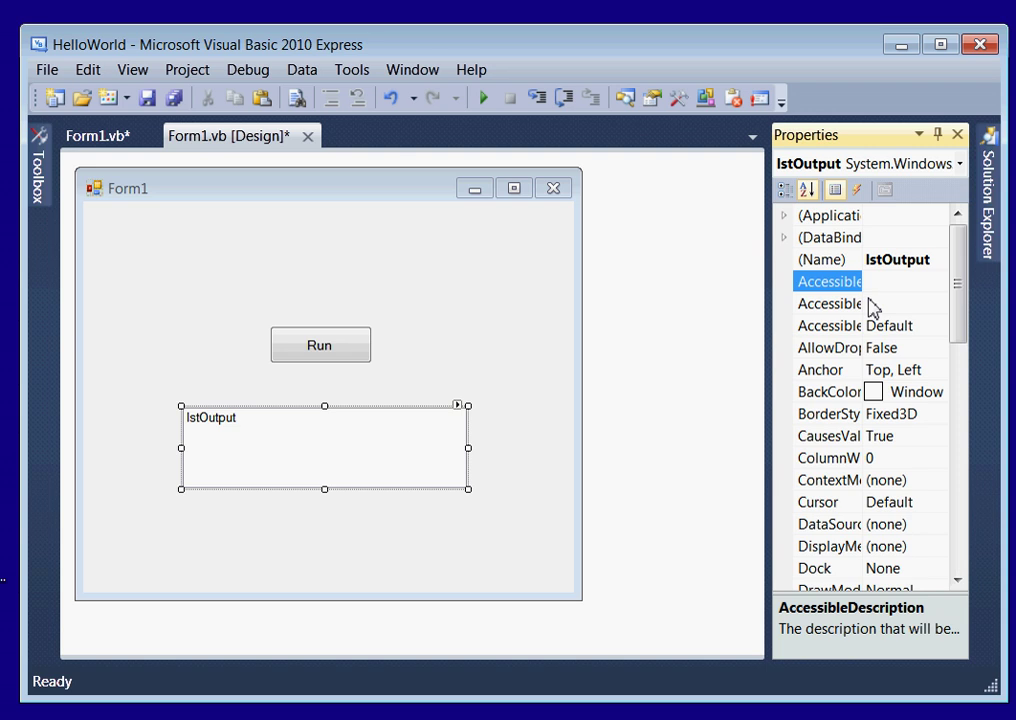
mouse_move(415, 335)
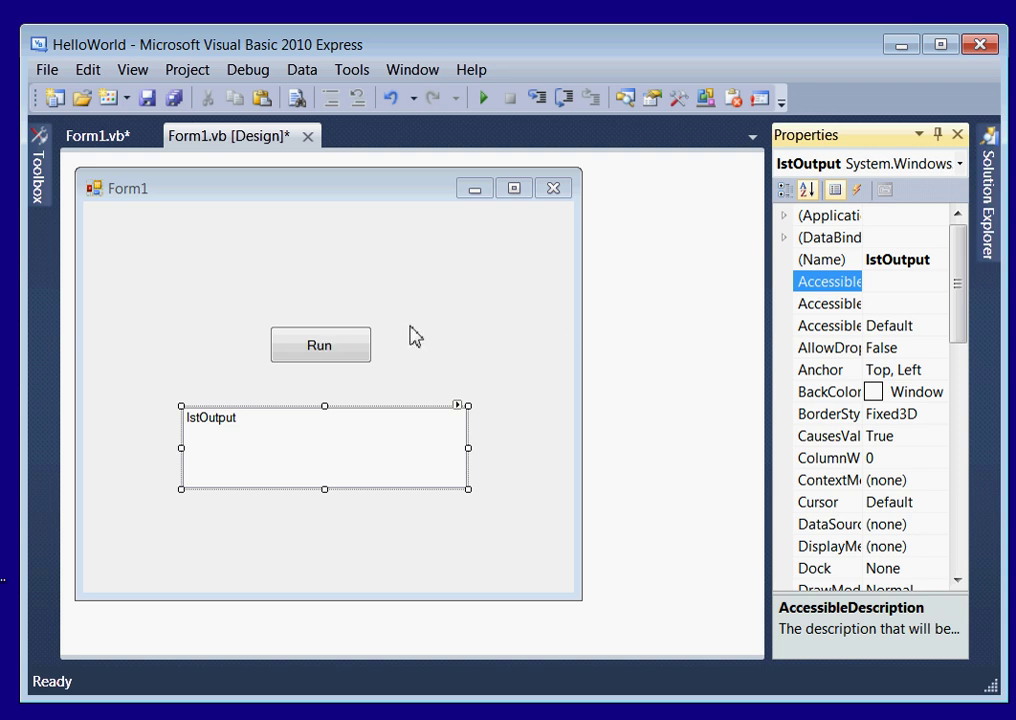
mouse_move(321, 347)
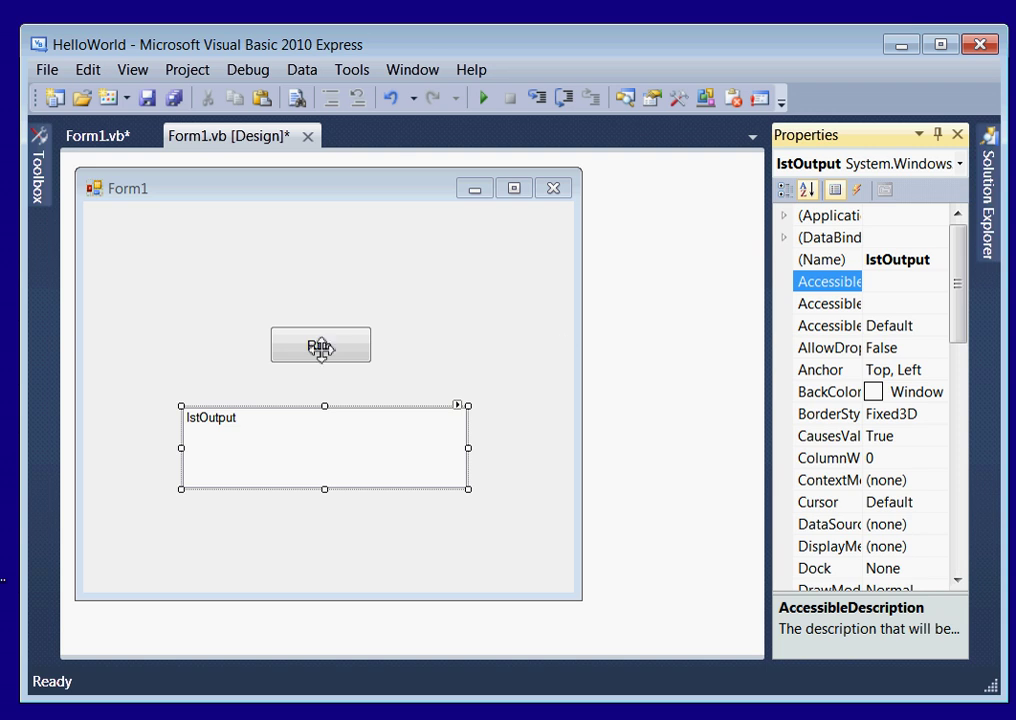
Step: In the btnRun_Click handler, begin the statement lstOutput.Items.Add(
double_click(320, 344)
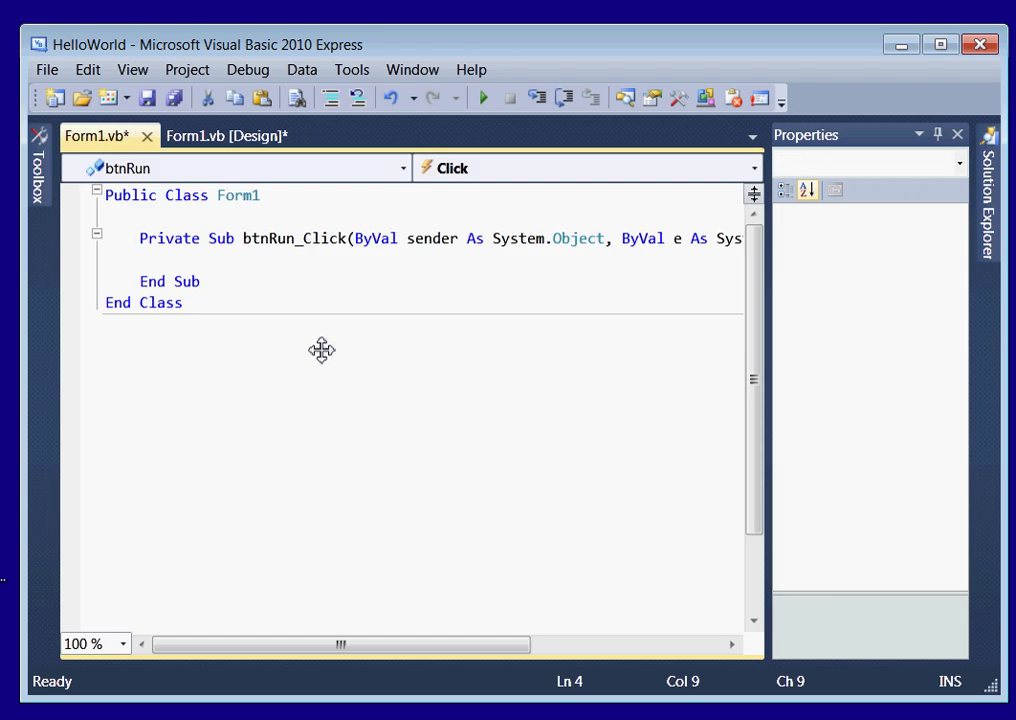
type("1")
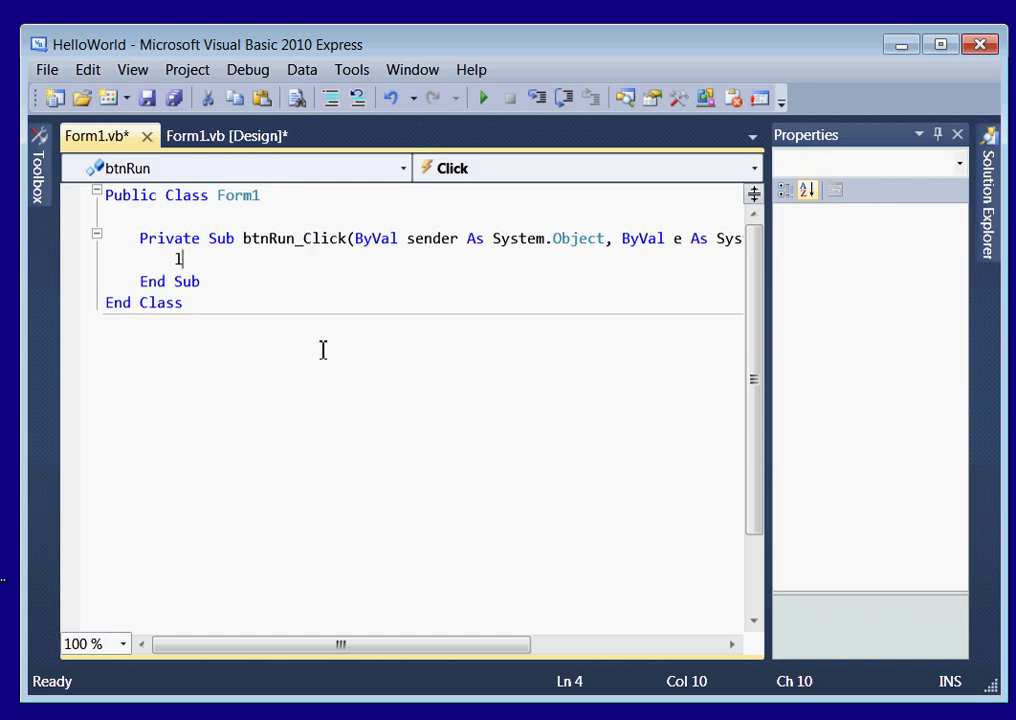
type("s")
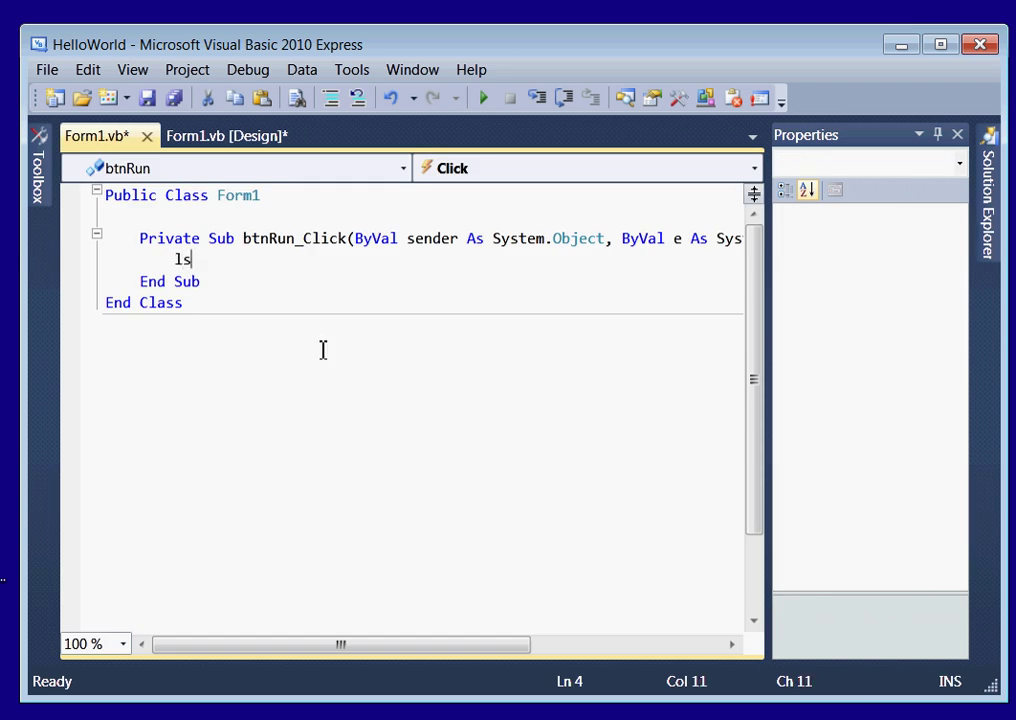
type("t")
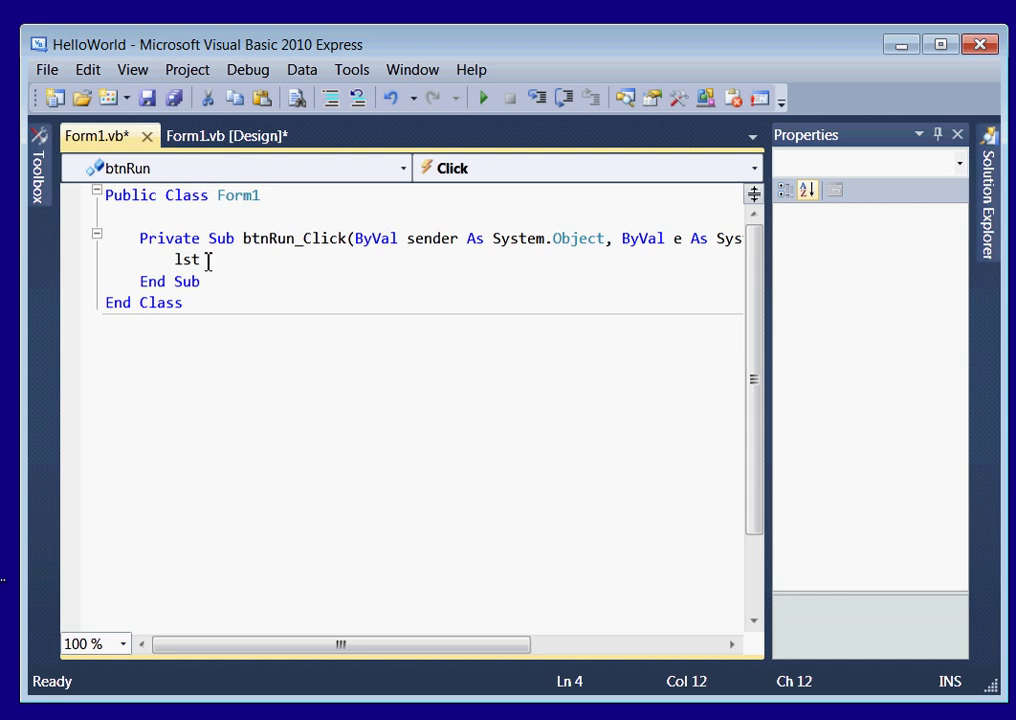
mouse_move(224, 294)
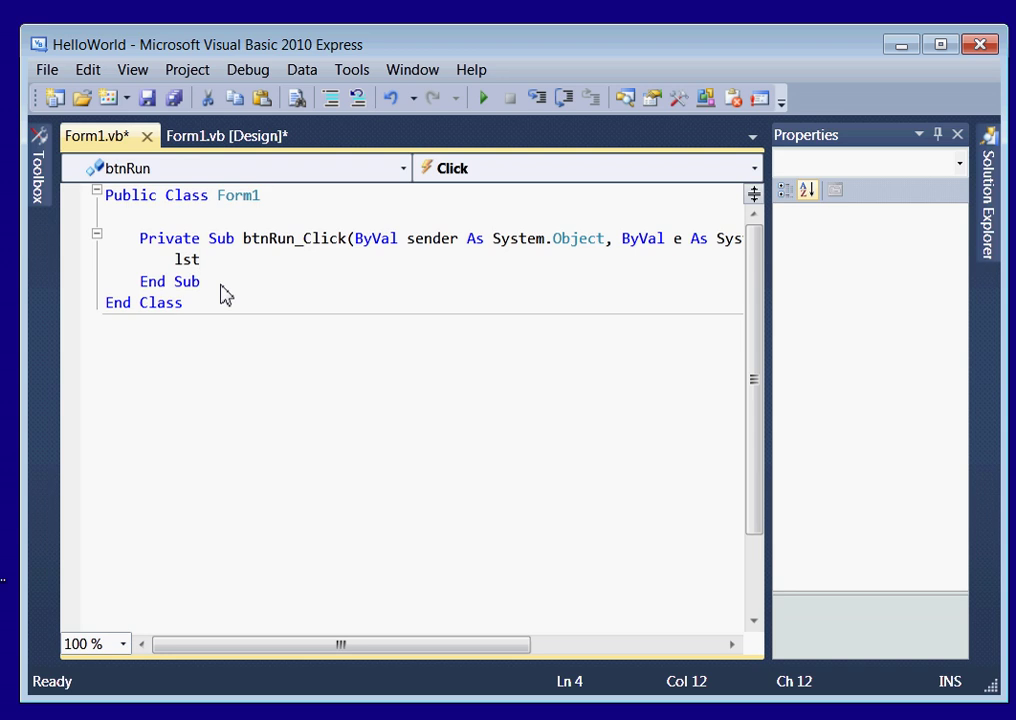
type("Output")
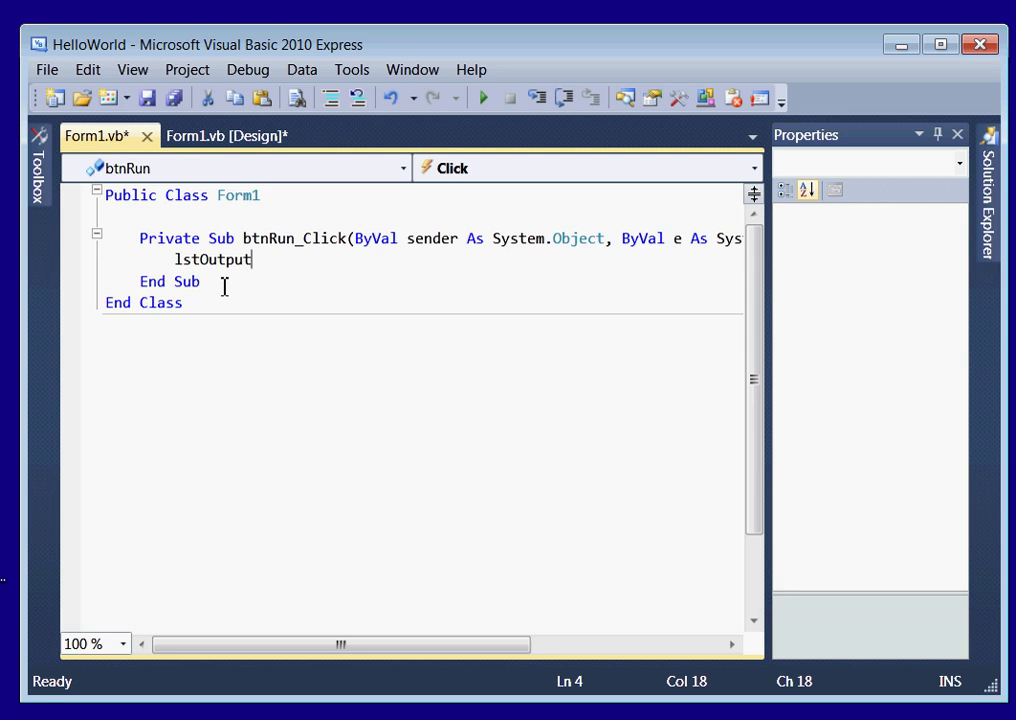
type(".")
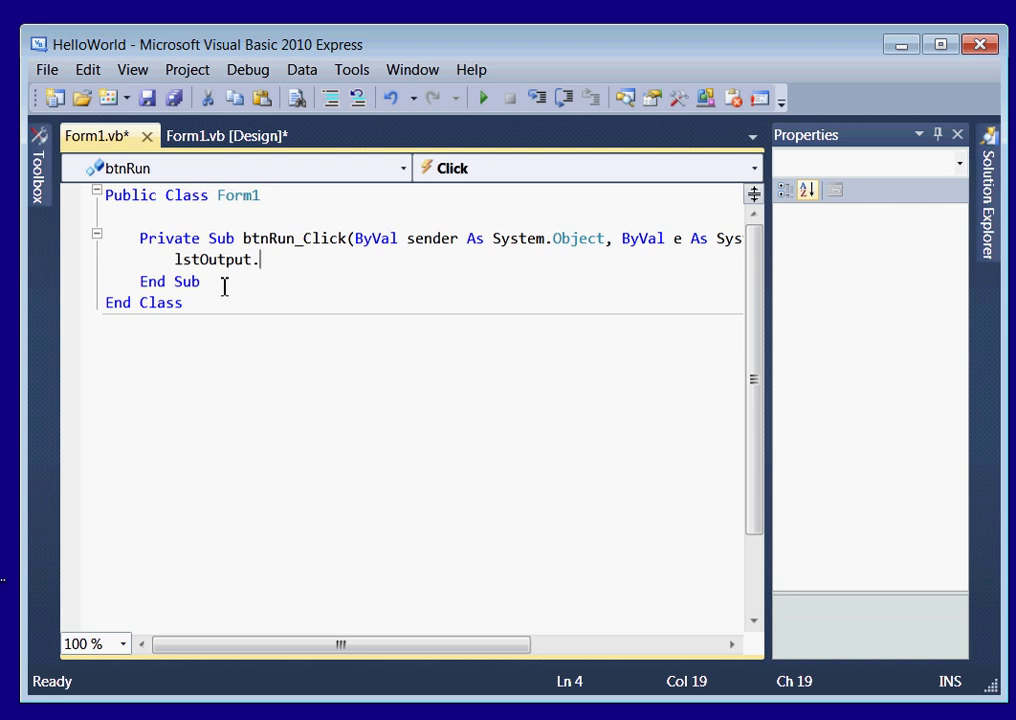
type("ite")
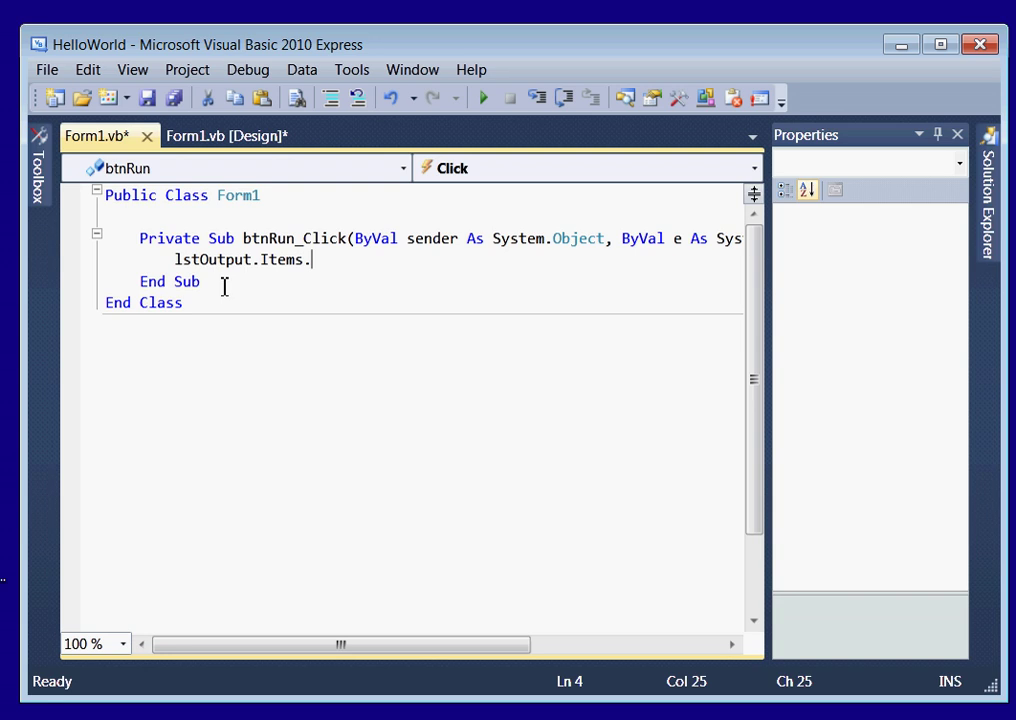
type("Add")
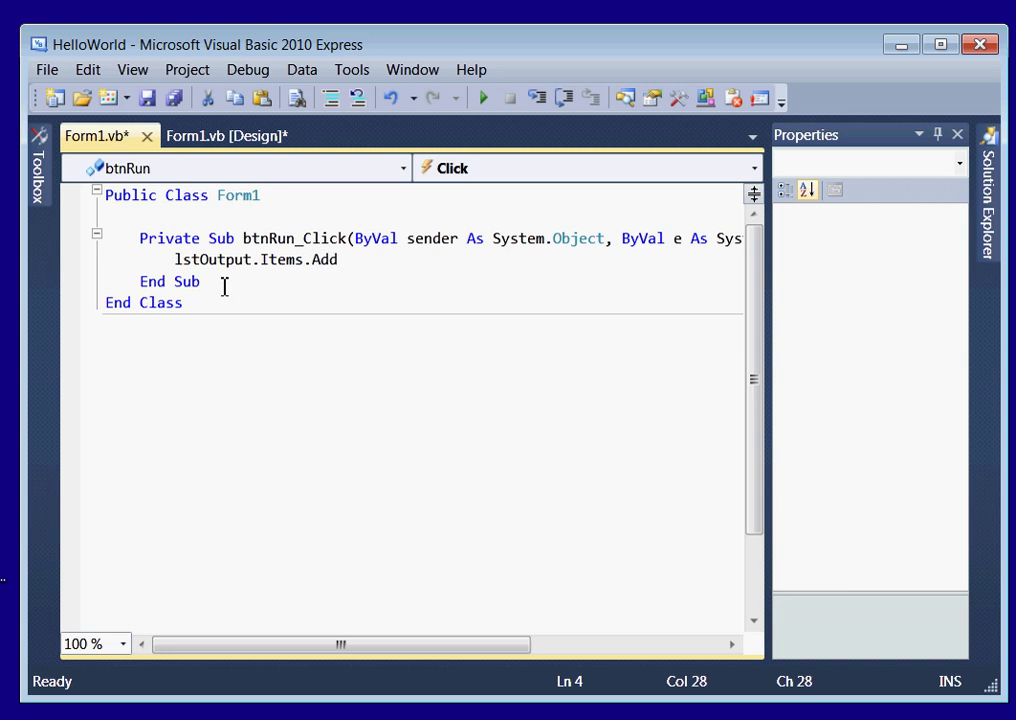
type("(")
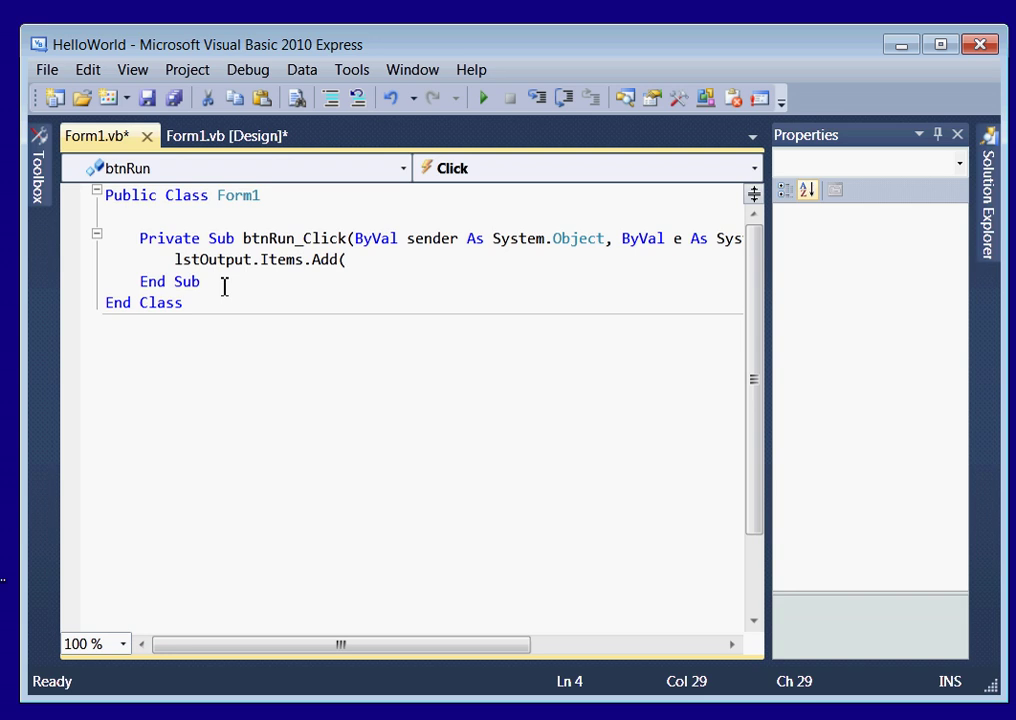
Step: Complete the call with the string "Hello World, Welome to Visual Basic" and a closing parenthesis
type("\"")
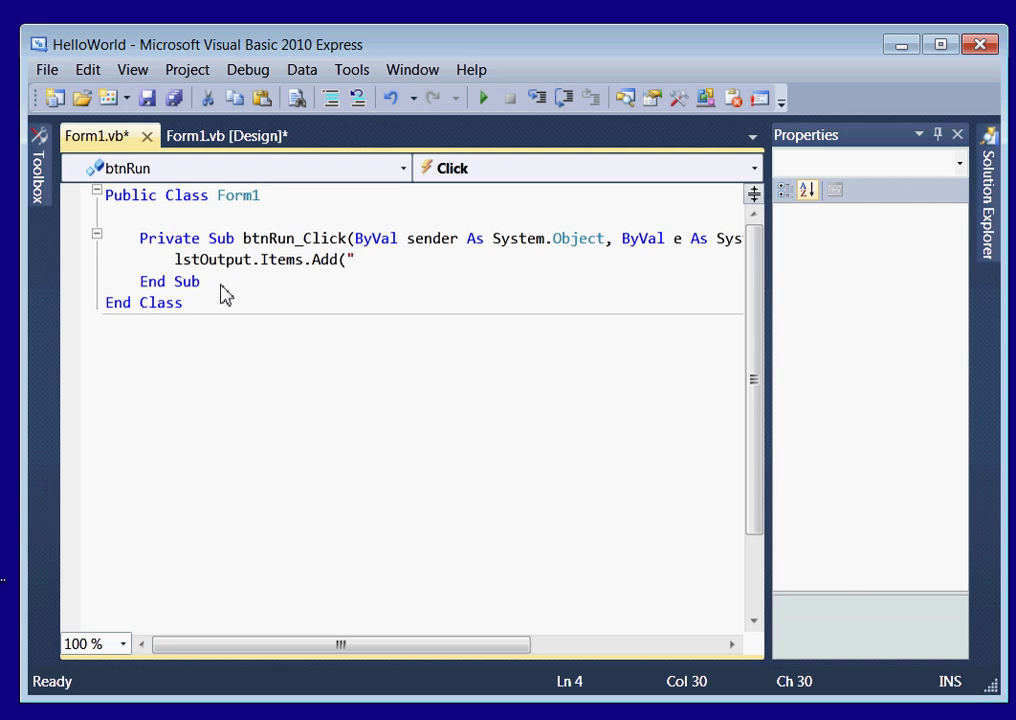
type("Hell")
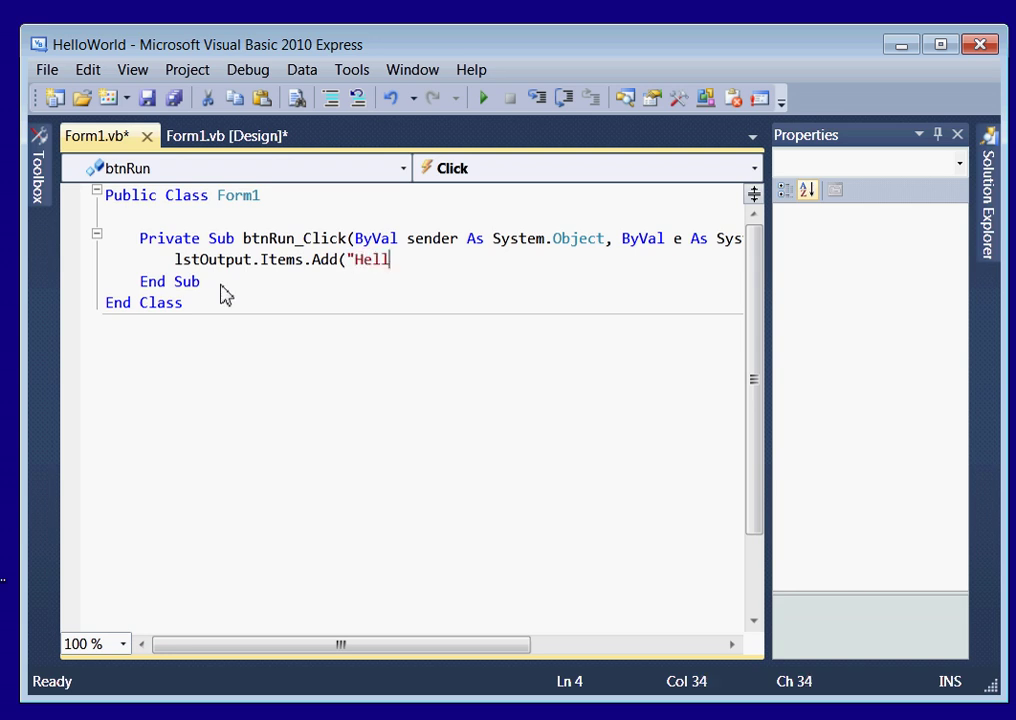
type("lo")
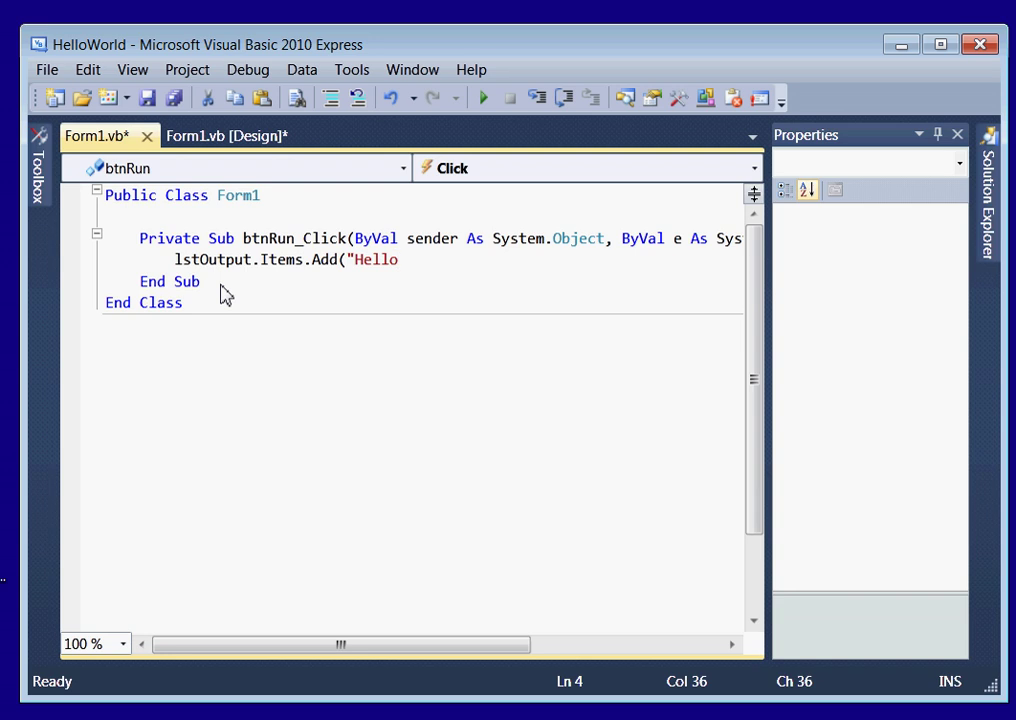
type("W")
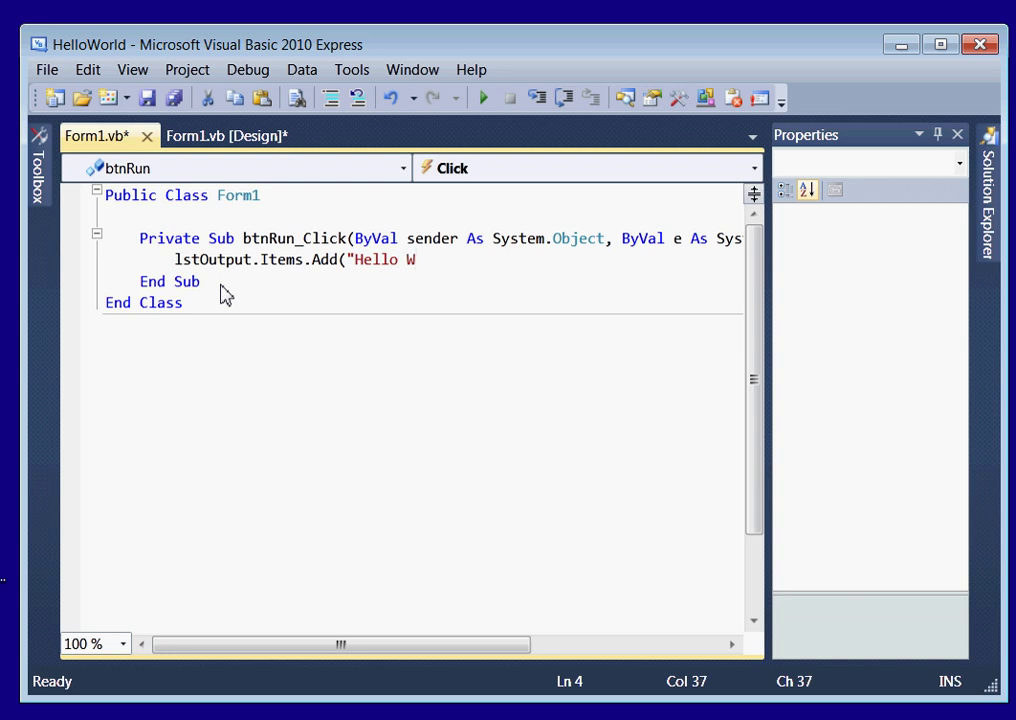
type("orld")
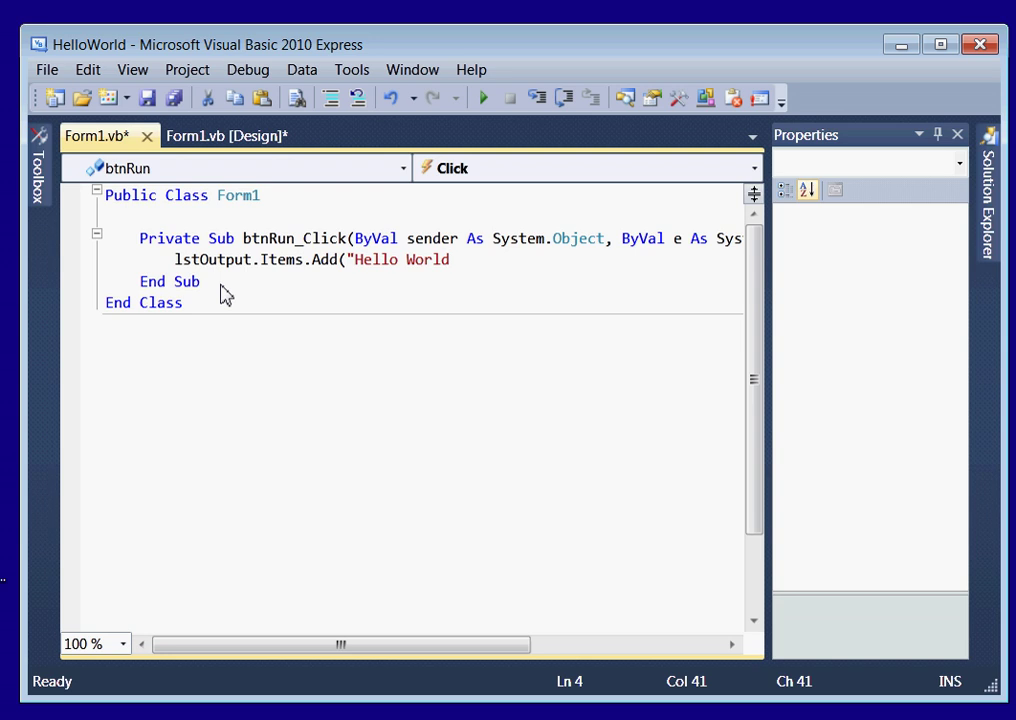
type(", W")
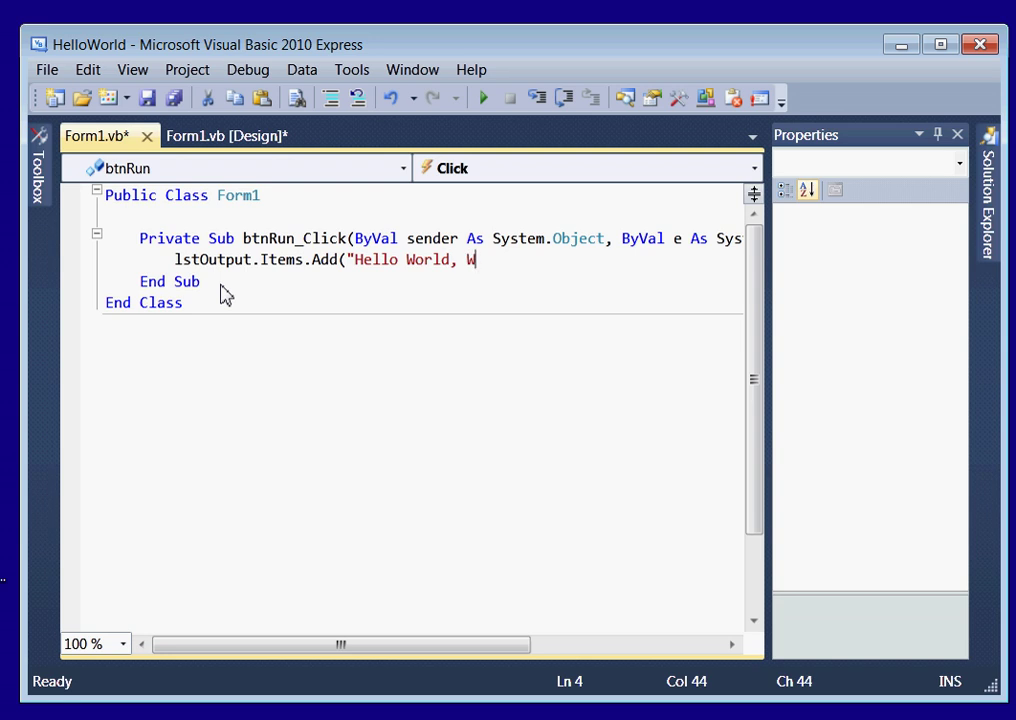
type("elome to Visual")
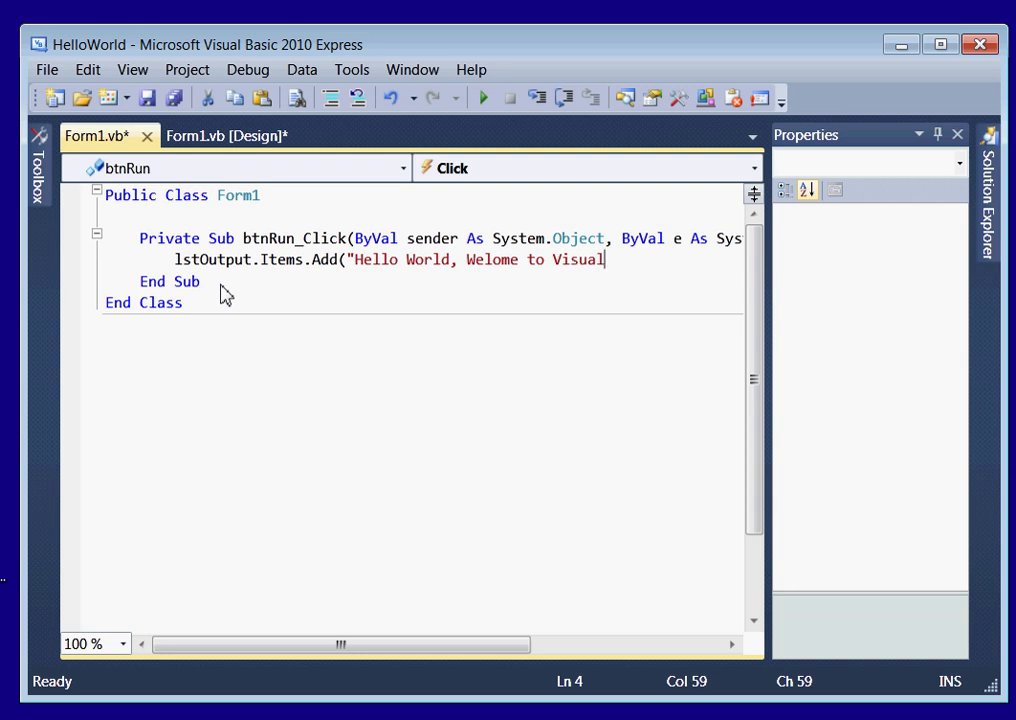
type("Basic")
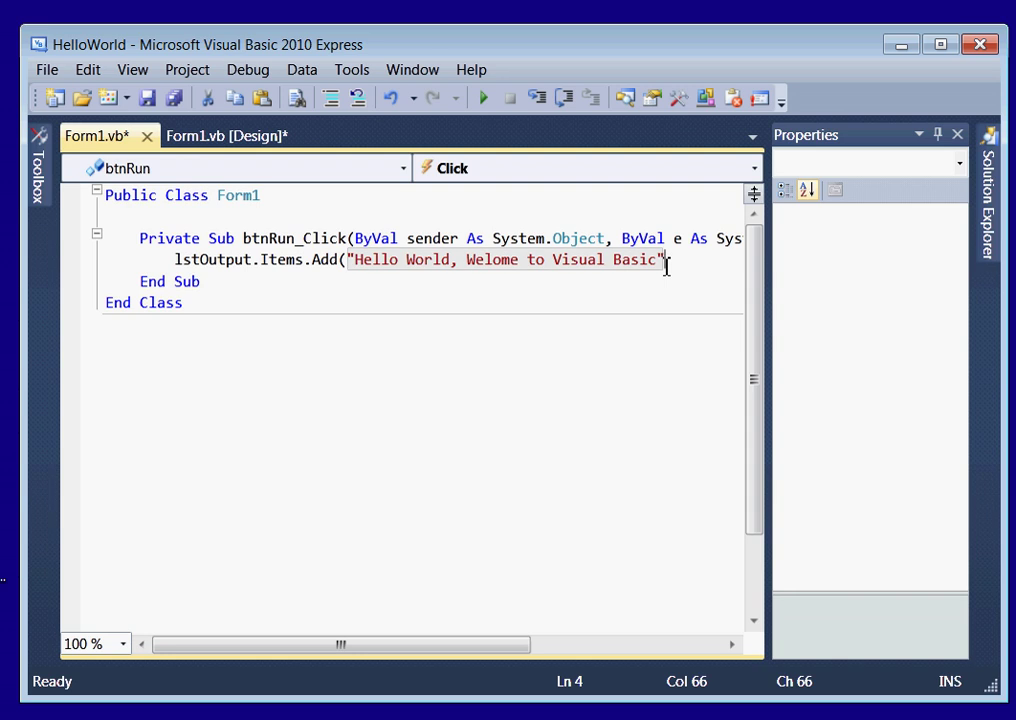
type(")")
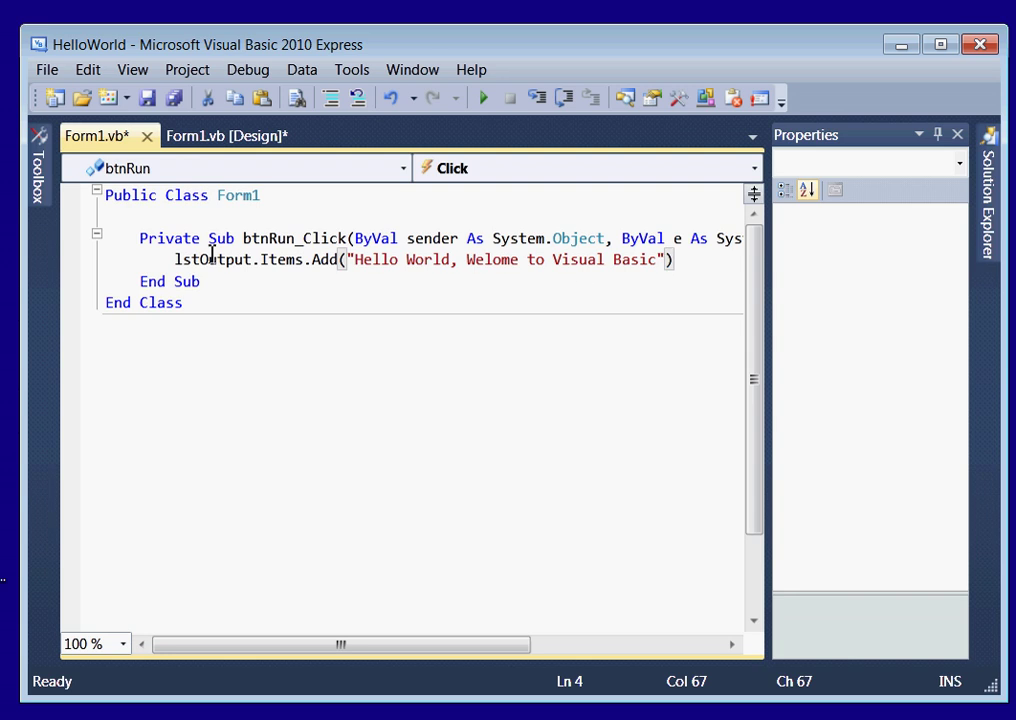
left_click(185, 259)
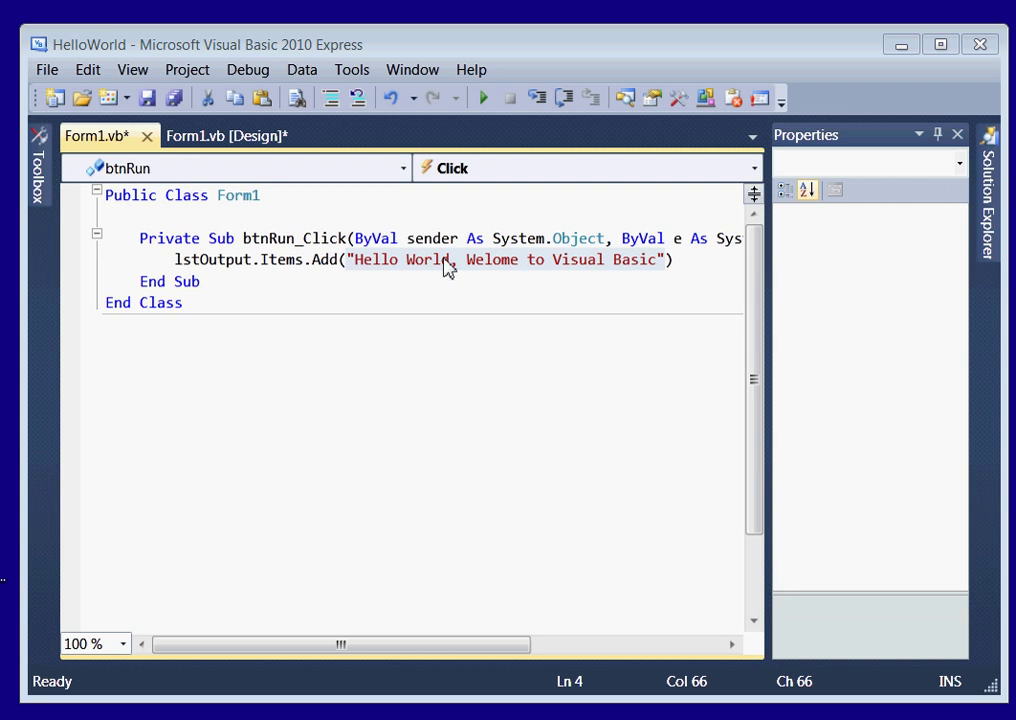
mouse_move(404, 270)
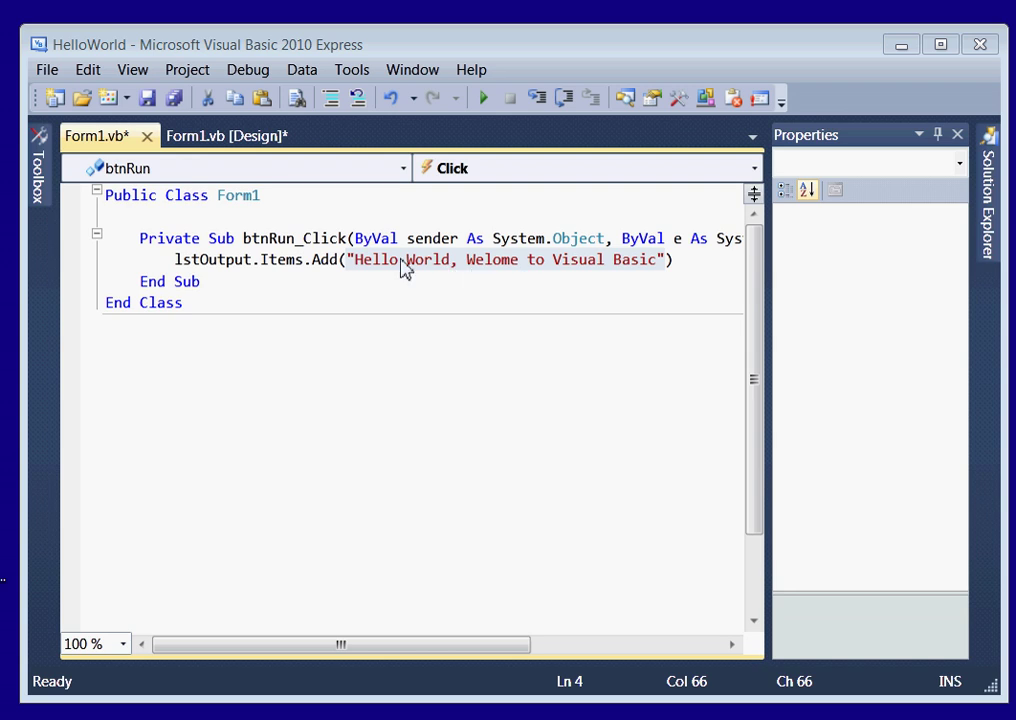
left_click(357, 260)
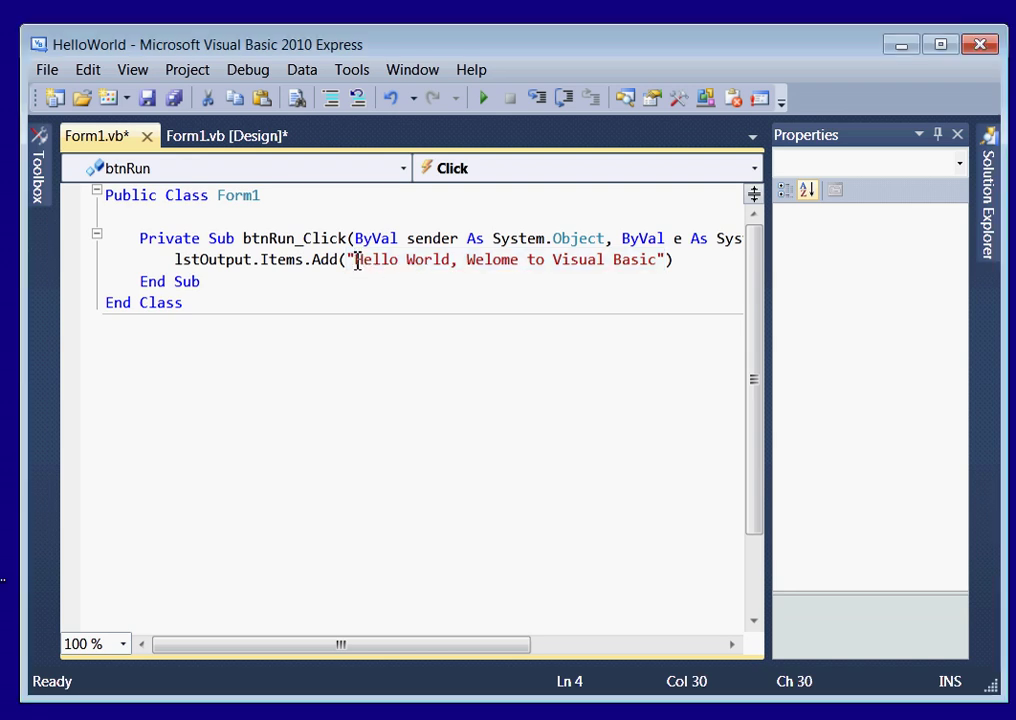
left_click_drag(356, 259, 648, 259)
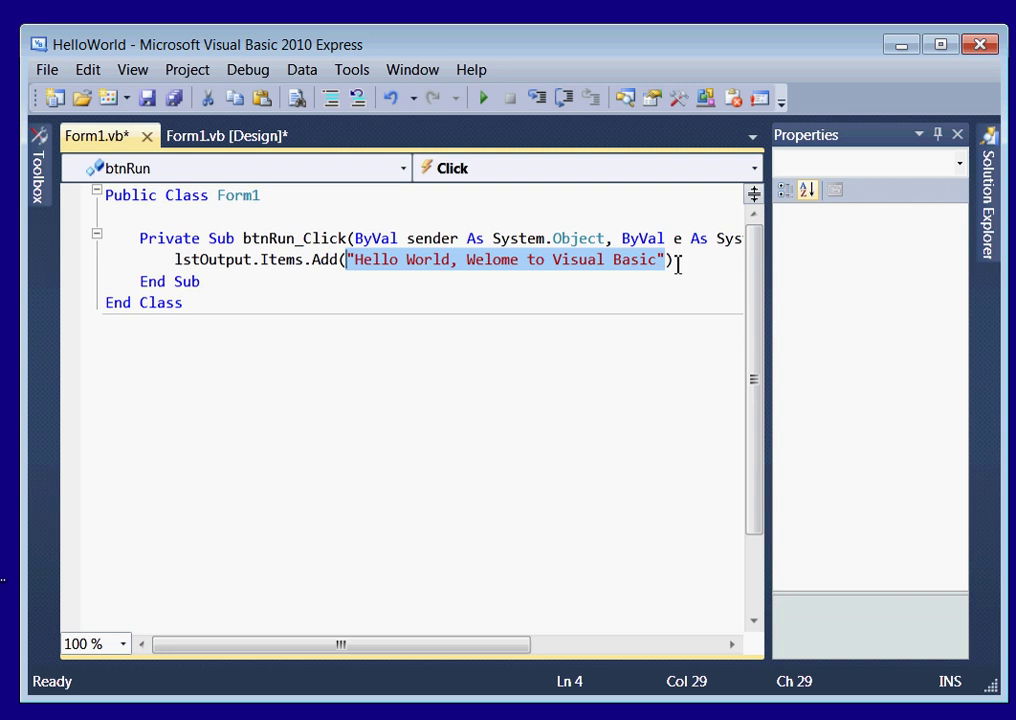
left_click(675, 259)
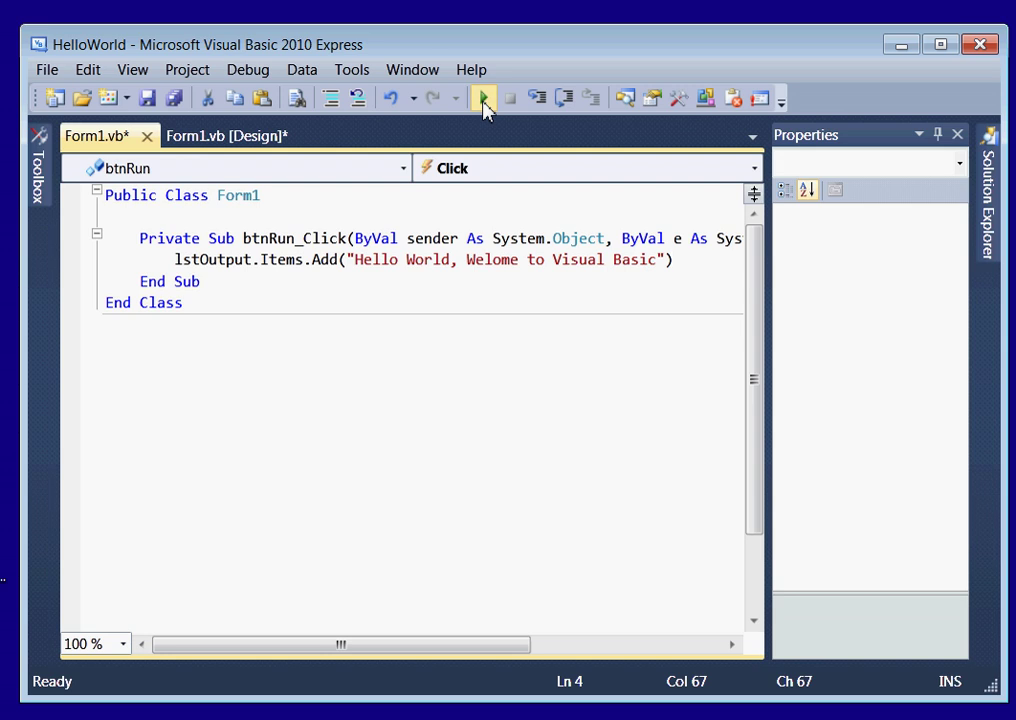
Step: Start debugging the HelloWorld app and click Run to show the greeting in lstOutput
left_click(483, 98)
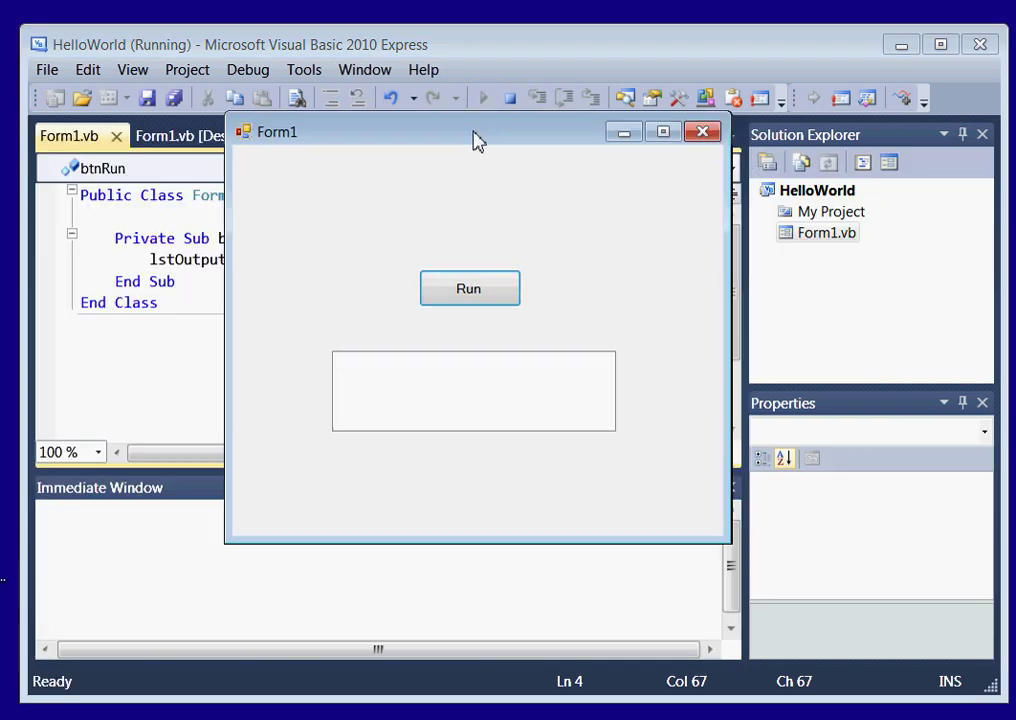
left_click(469, 288)
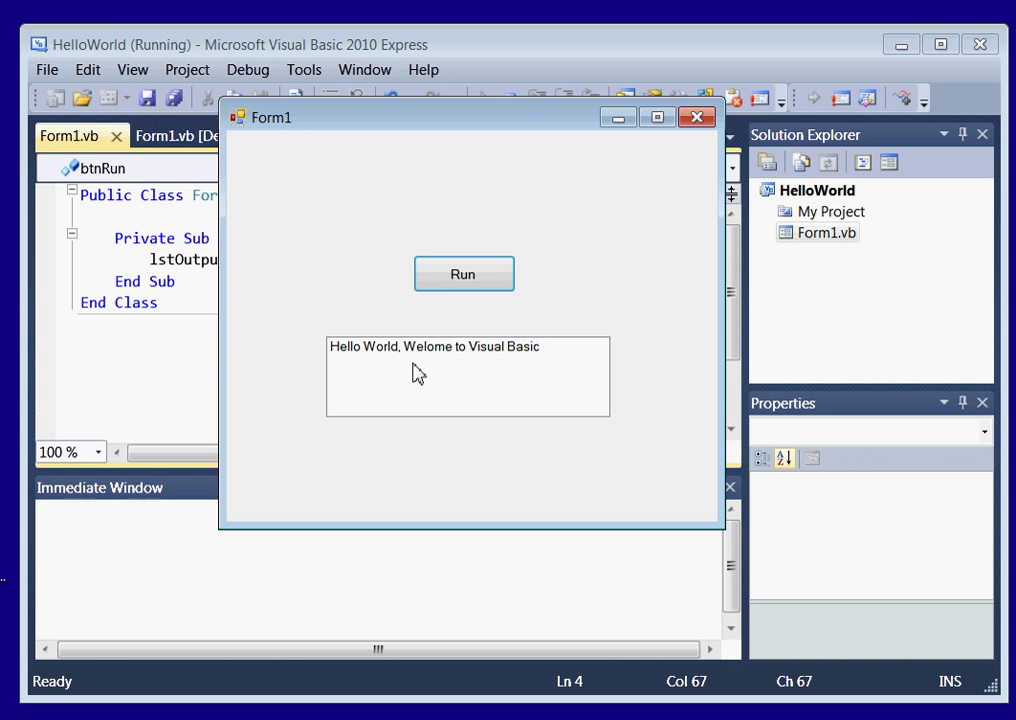
mouse_move(329, 511)
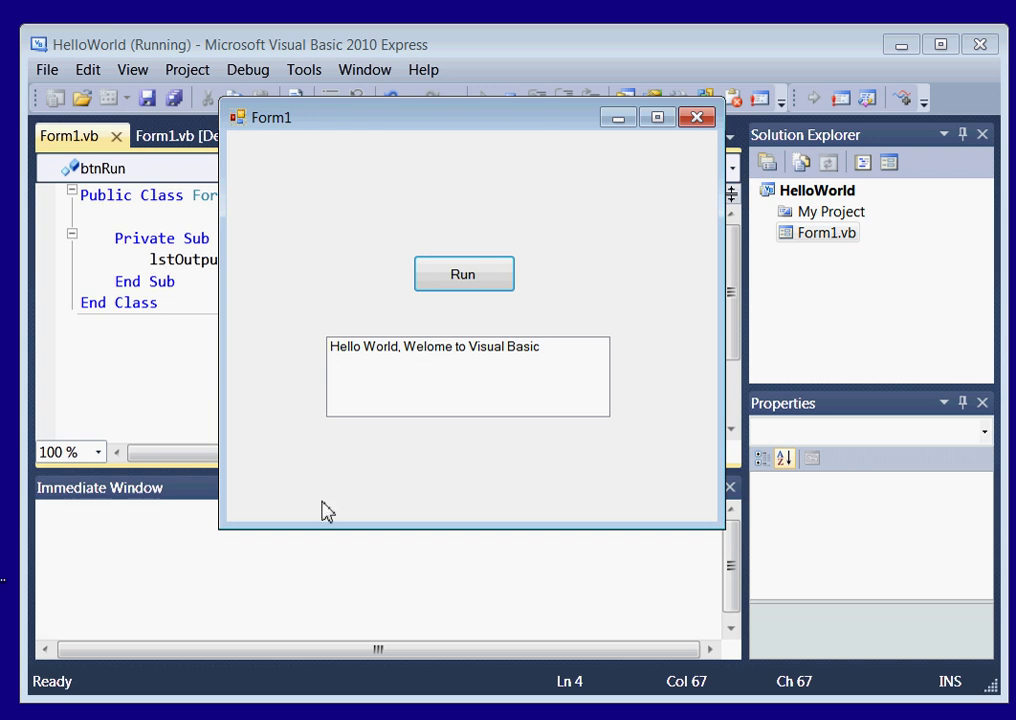